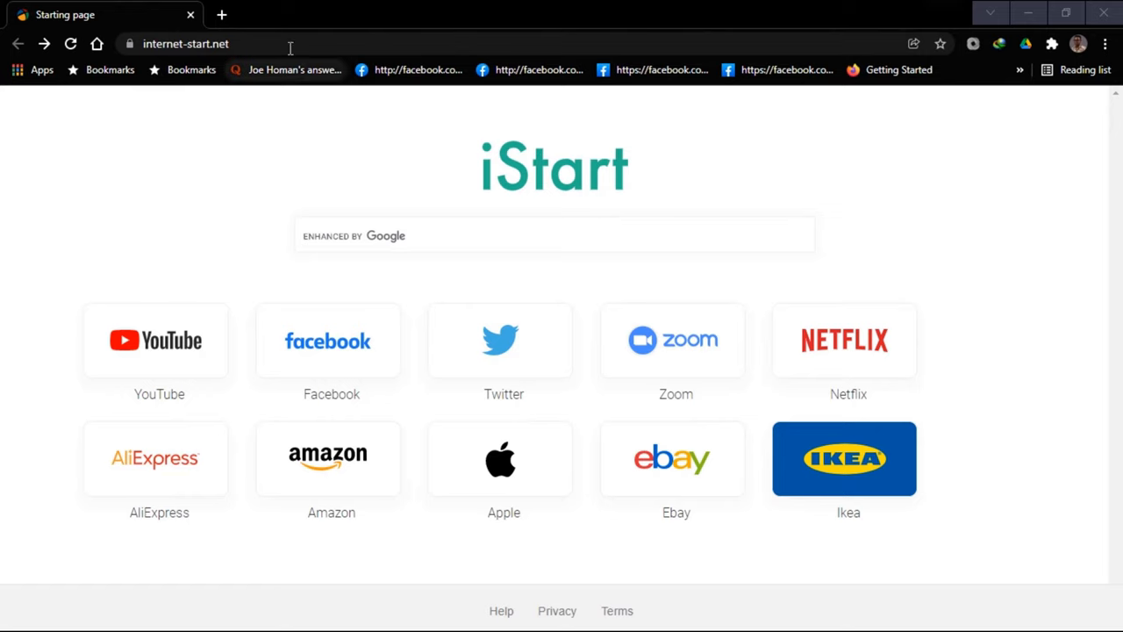
Step: Go to ug.edu.gh and scroll the University of Ghana home page to the Sakai LMS Login button
{"action": "left_click", "coordinate": [186, 44]}
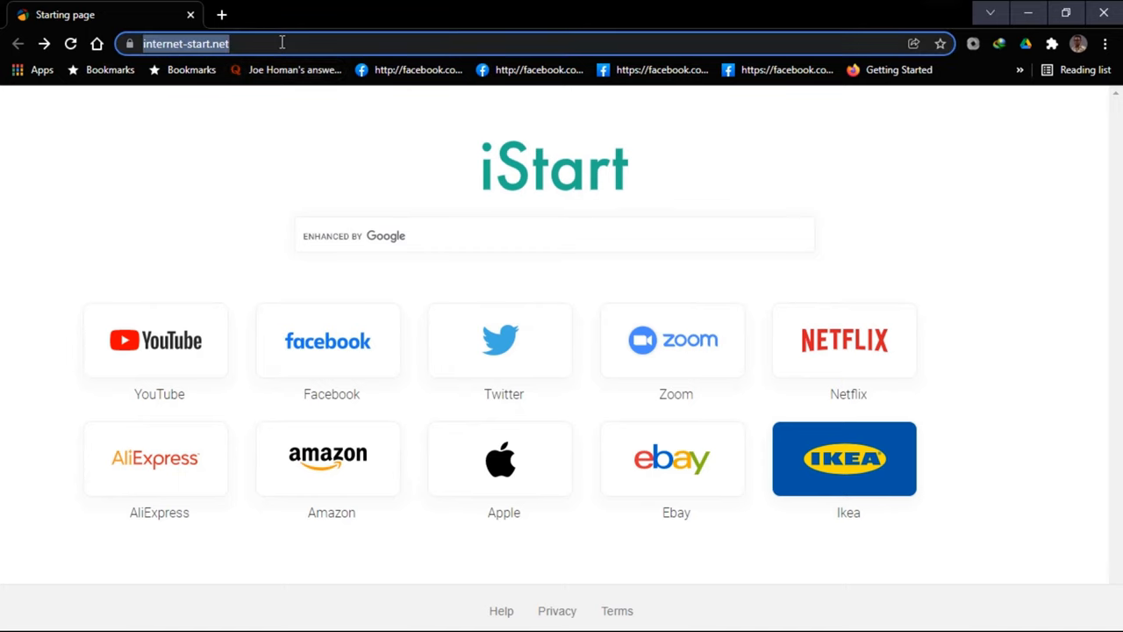
{"action": "type", "text": "ug.edu.gh"}
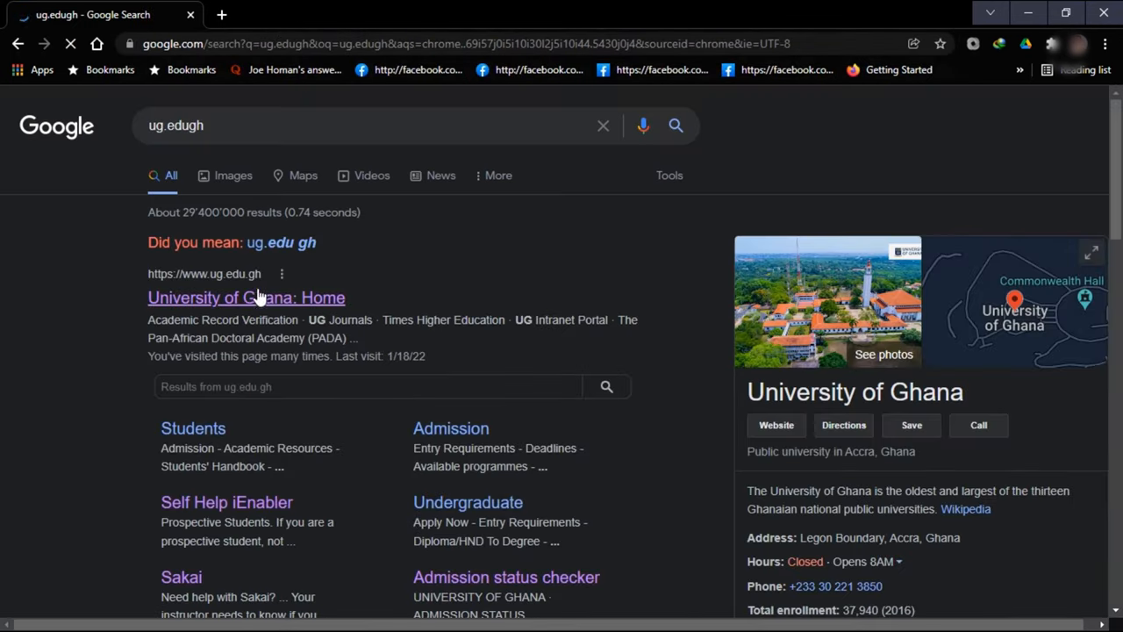
{"action": "left_click", "coordinate": [245, 298]}
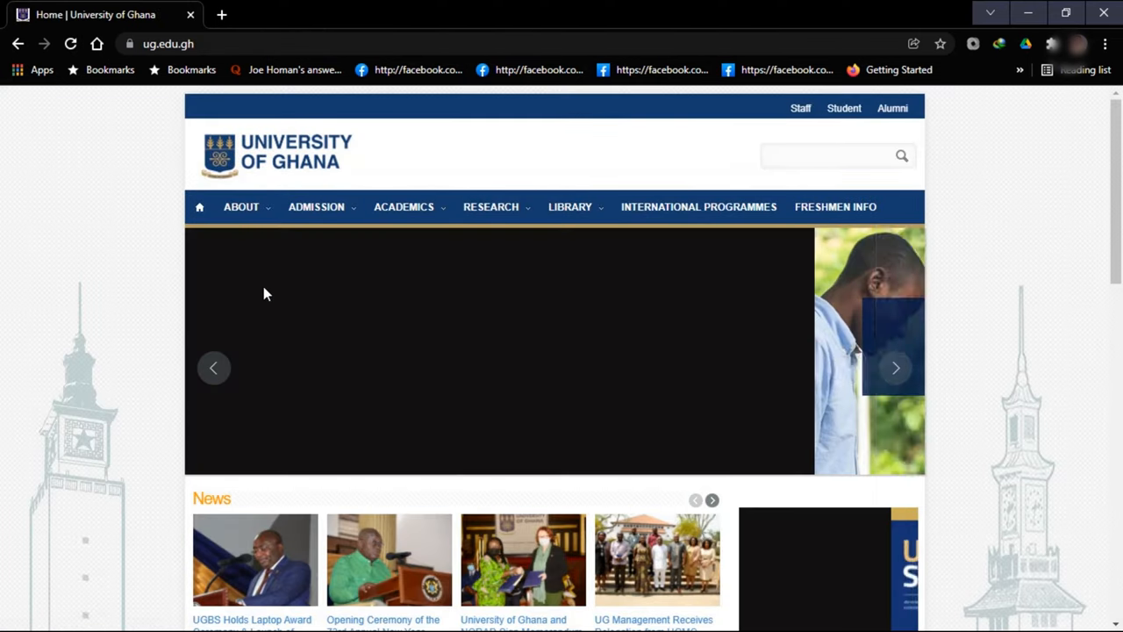
{"action": "scroll", "scroll_direction": "down", "scroll_amount": 3}
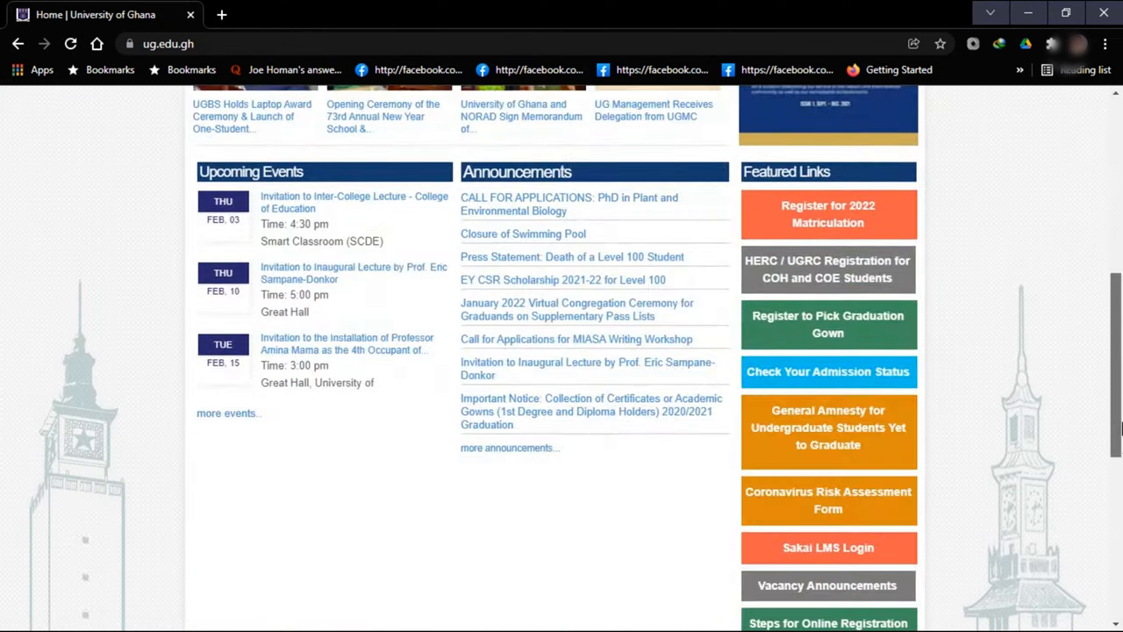
{"action": "scroll", "scroll_direction": "down", "scroll_amount": 3}
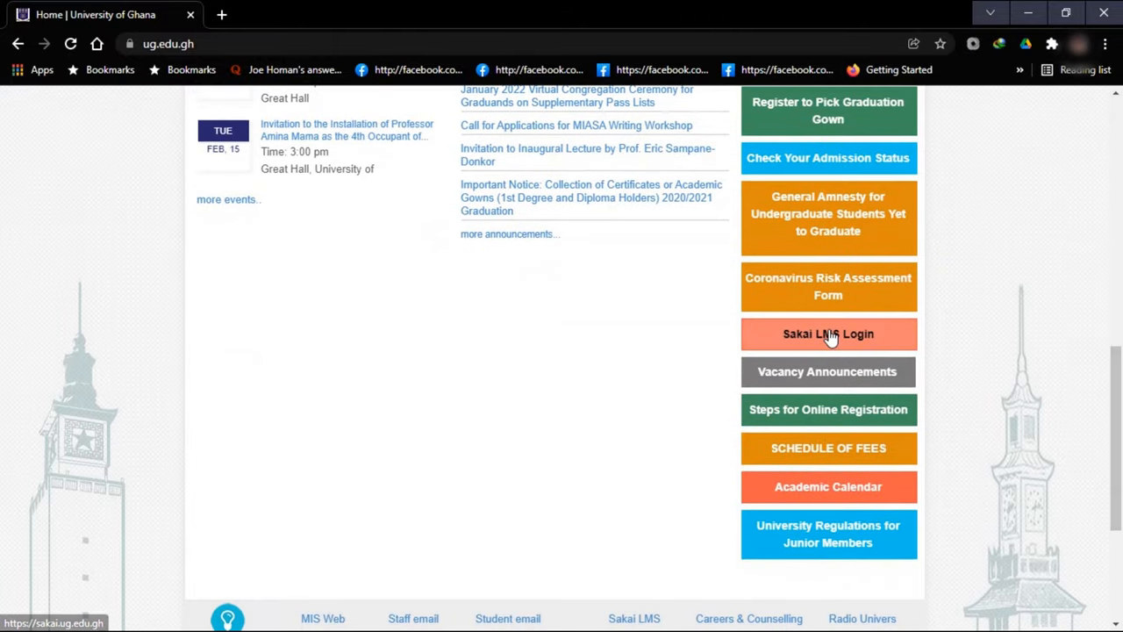
Step: On the Sakai Gateway, fill the saved user id and password via autofill and log in
{"action": "left_click", "coordinate": [828, 334]}
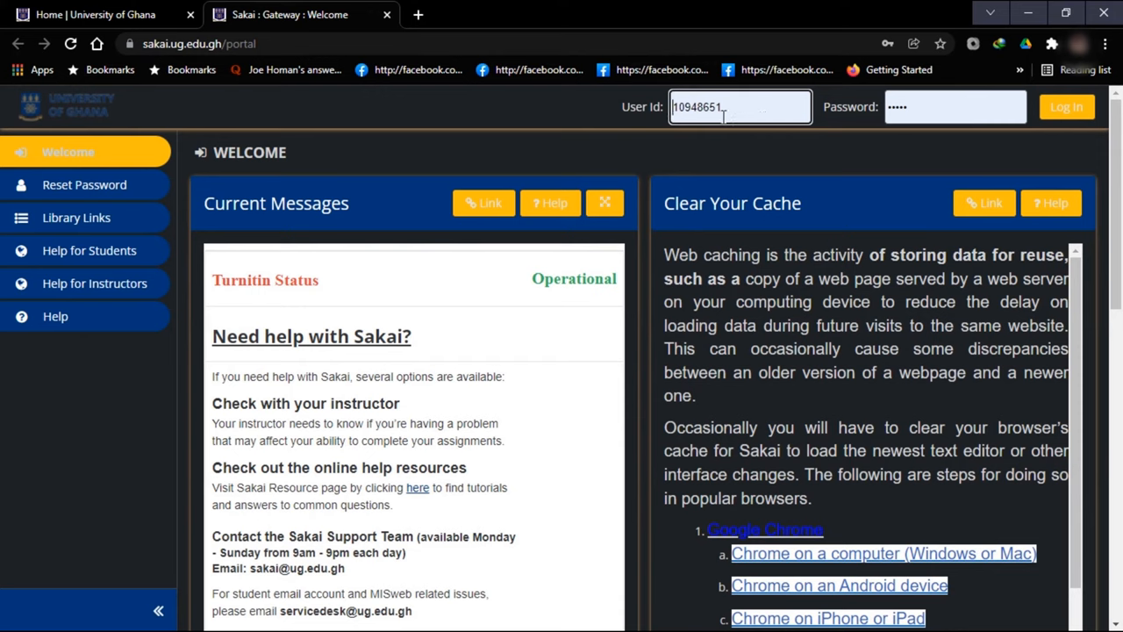
{"action": "left_click", "coordinate": [954, 107]}
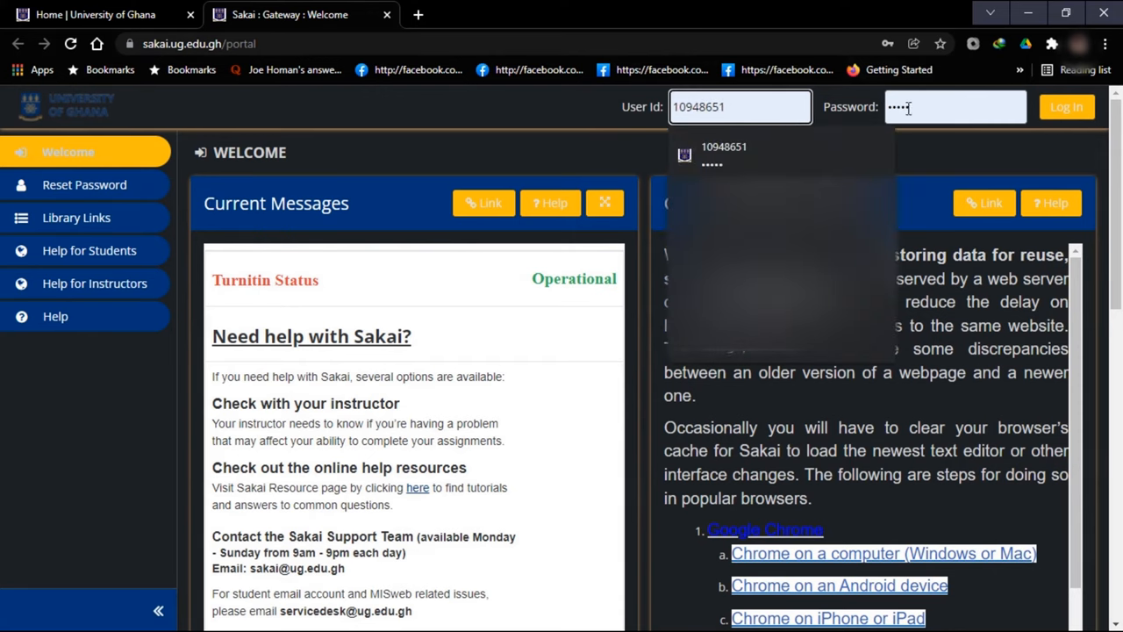
{"action": "left_click", "coordinate": [955, 107]}
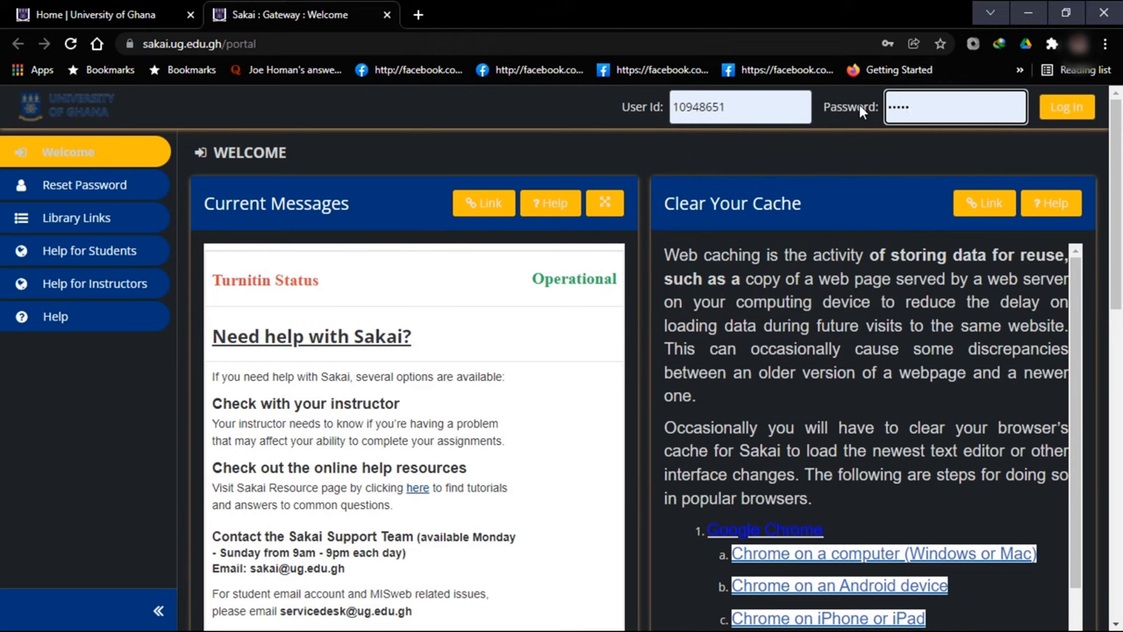
{"action": "mouse_move", "coordinate": [1067, 107]}
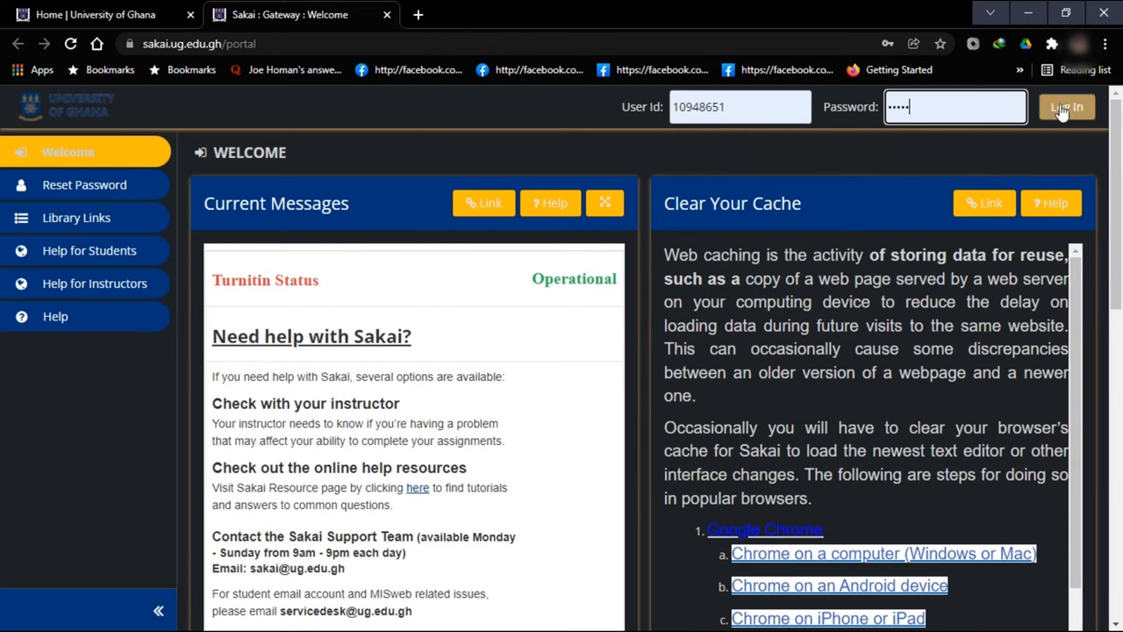
{"action": "left_click", "coordinate": [1067, 107]}
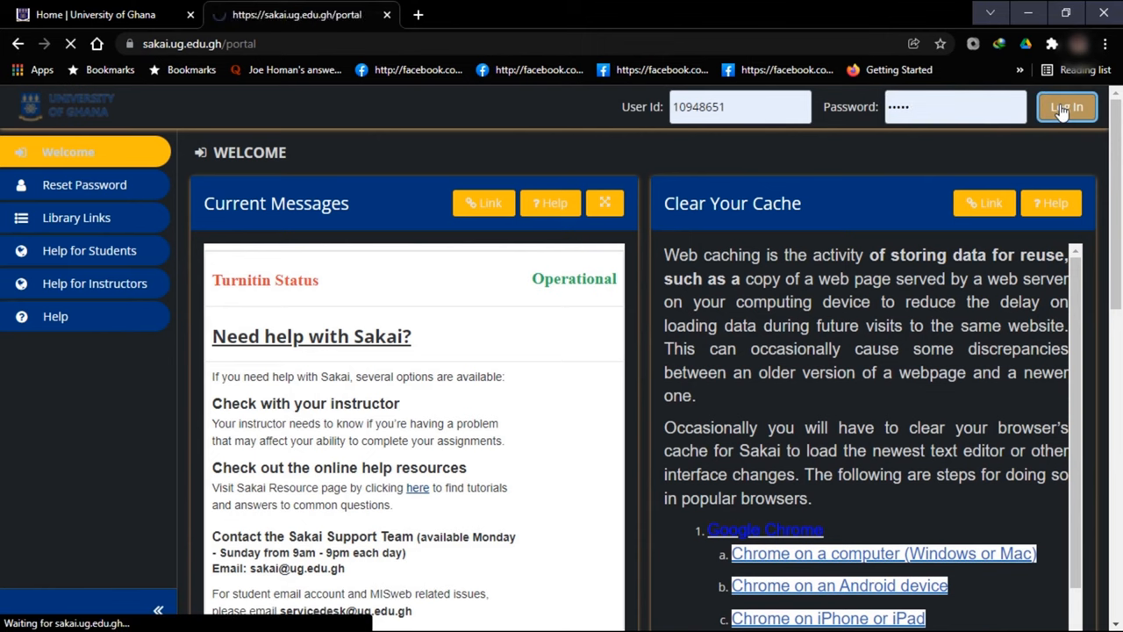
Step: Land on the Home overview and show the announcement alerts from the notification bell
{"action": "left_click", "coordinate": [1067, 107]}
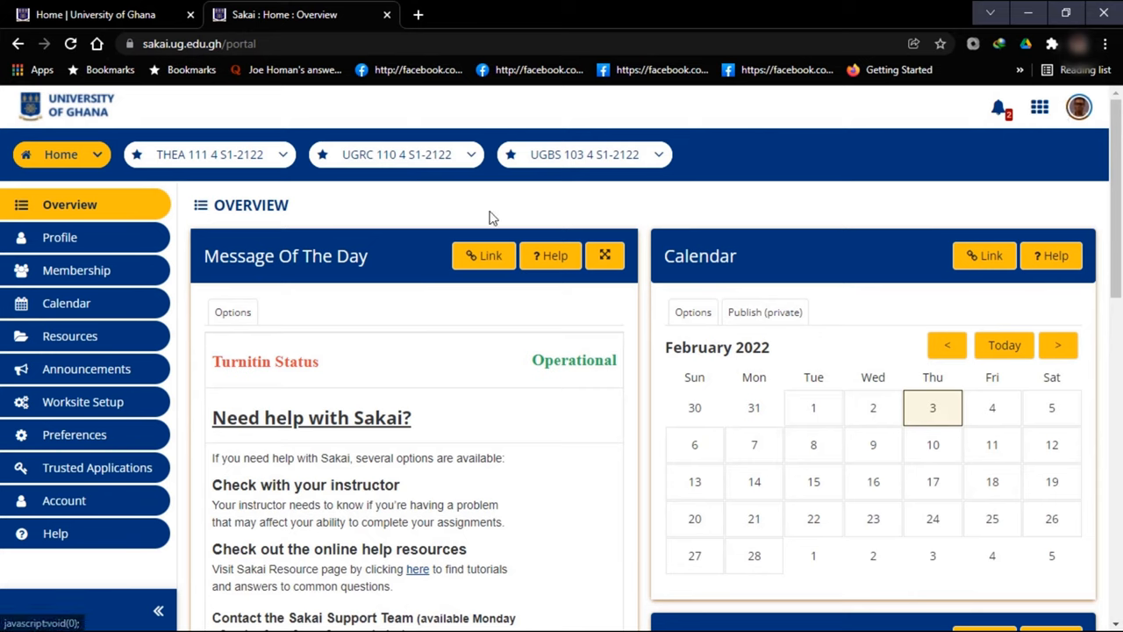
{"action": "mouse_move", "coordinate": [260, 102]}
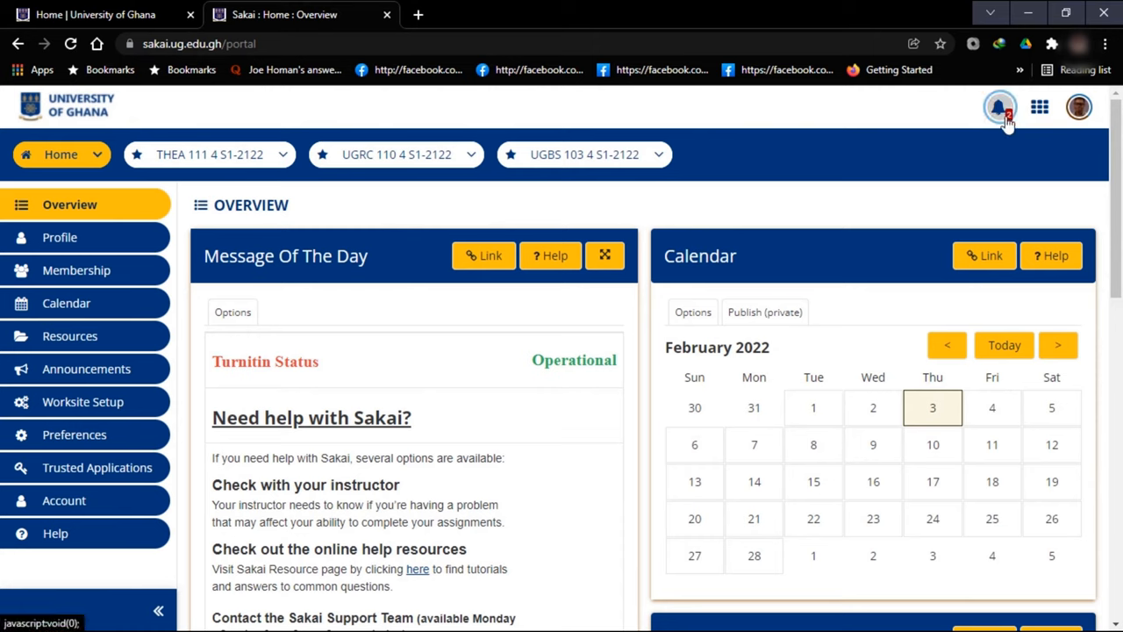
{"action": "left_click", "coordinate": [1000, 107]}
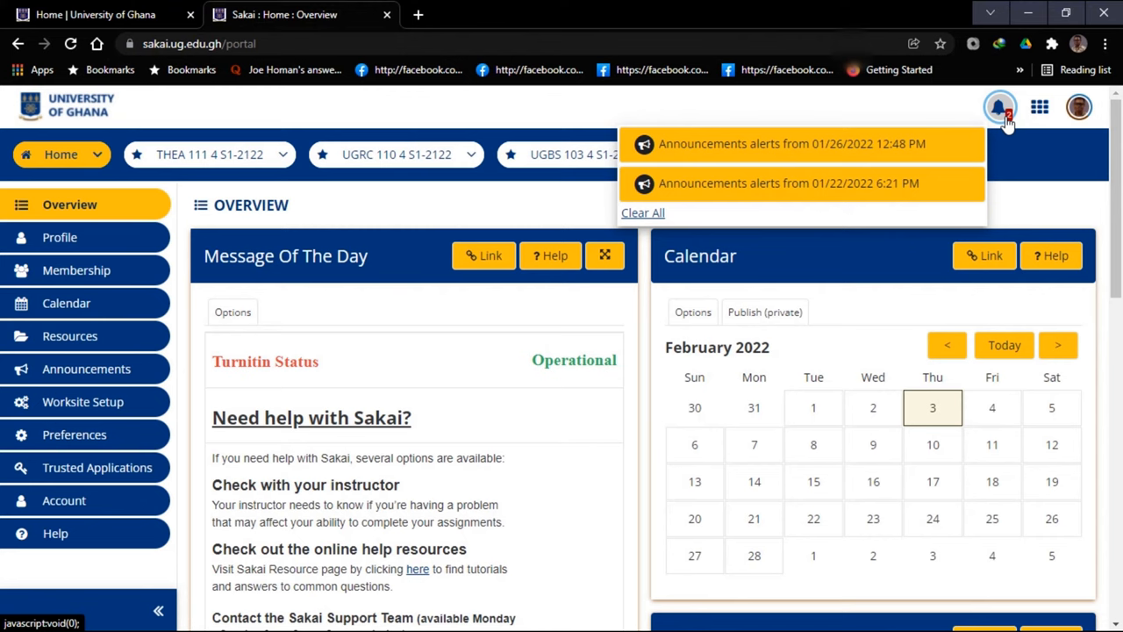
{"action": "mouse_move", "coordinate": [1041, 107]}
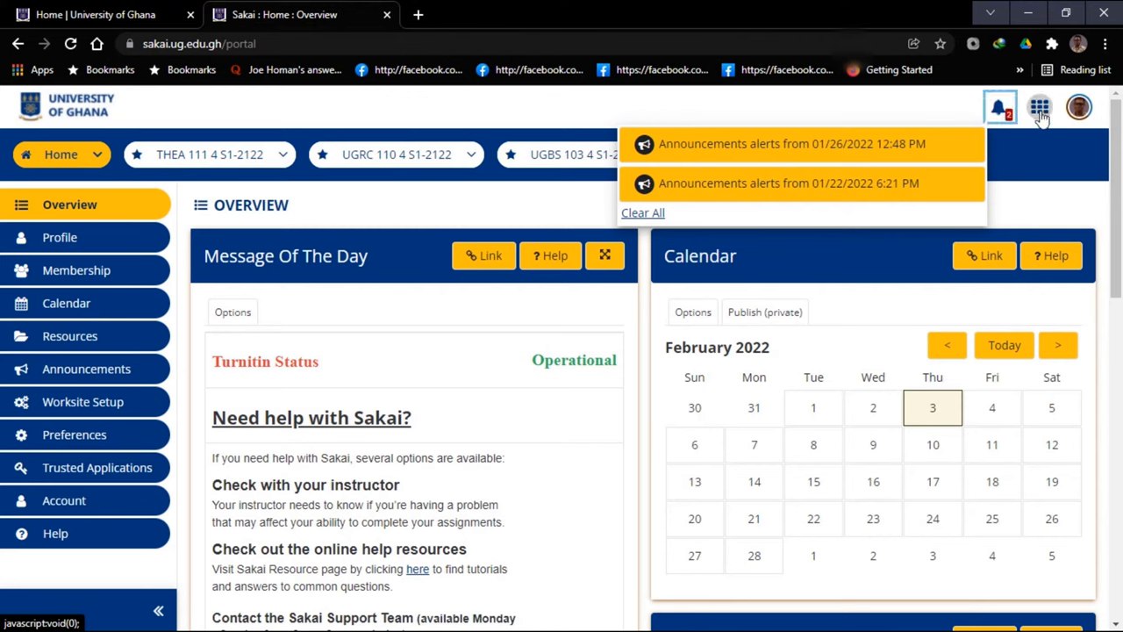
{"action": "mouse_move", "coordinate": [1039, 107]}
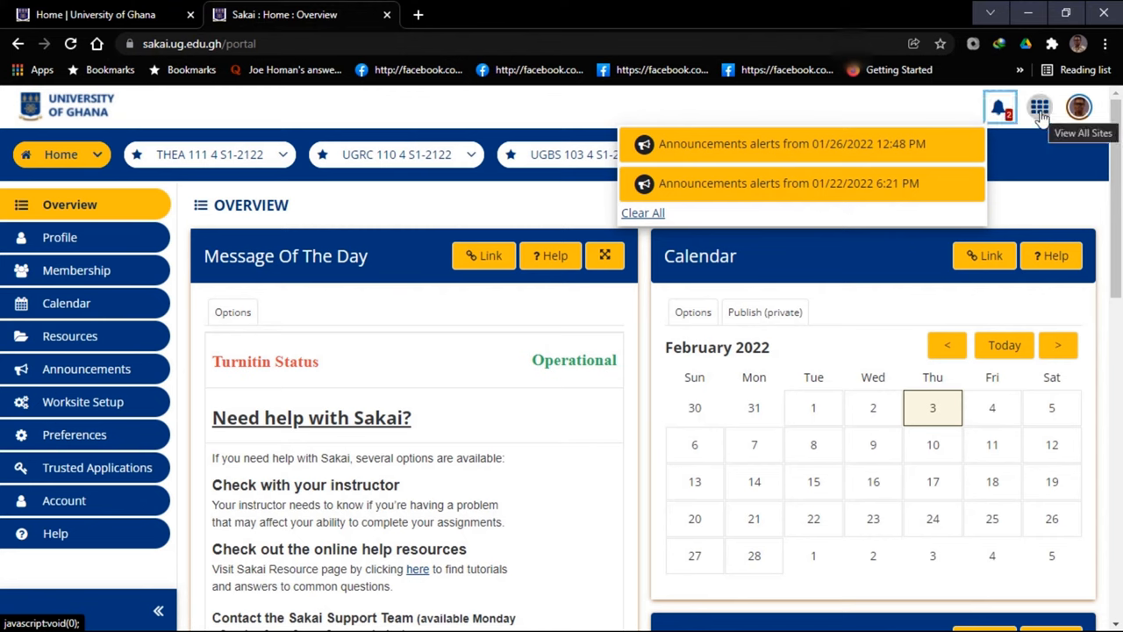
{"action": "left_click", "coordinate": [1038, 107]}
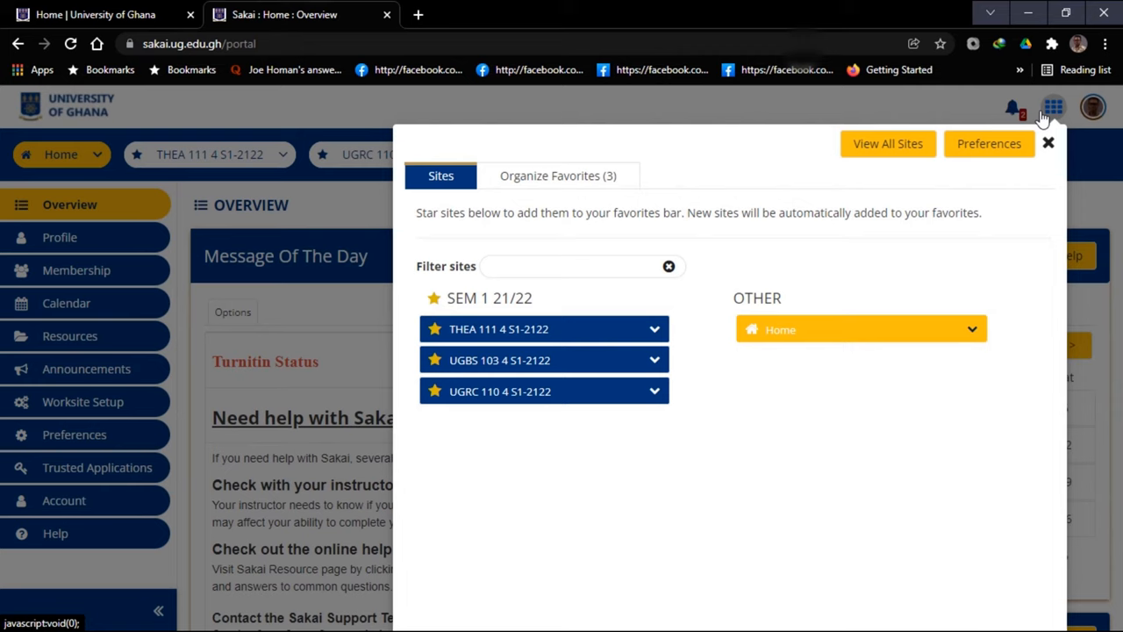
{"action": "left_click", "coordinate": [571, 267]}
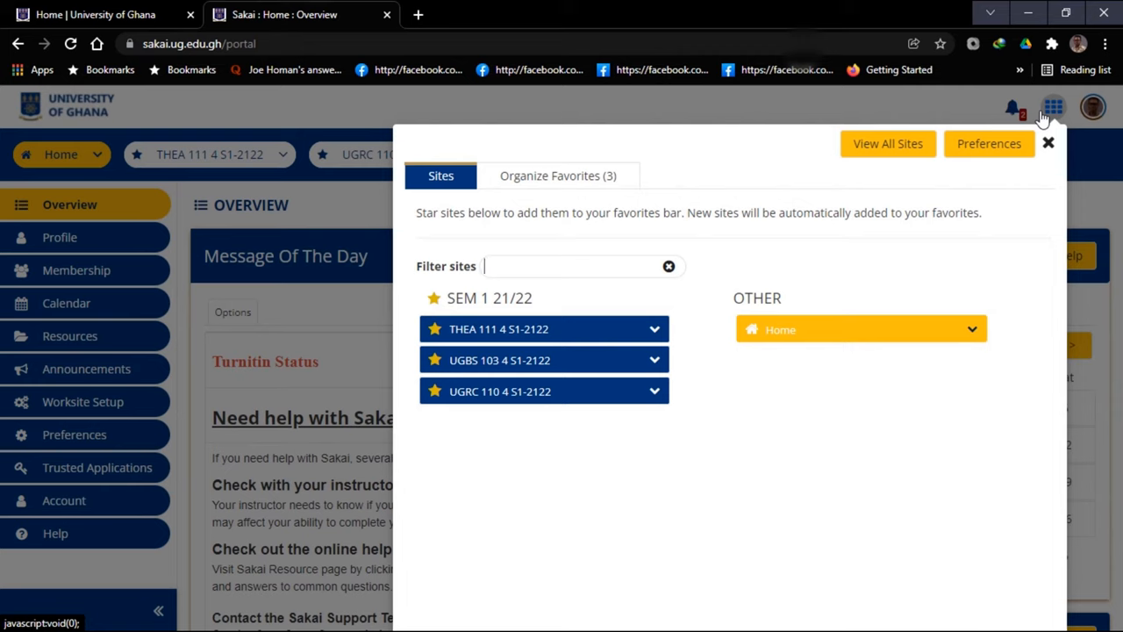
{"action": "mouse_move", "coordinate": [1048, 161]}
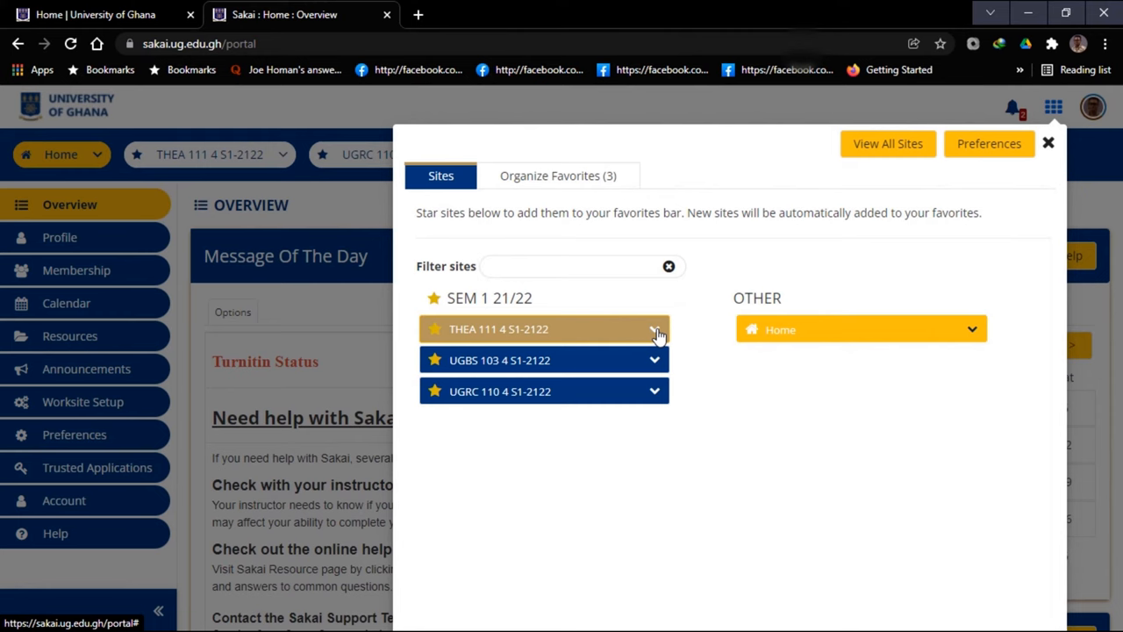
{"action": "left_click", "coordinate": [653, 328]}
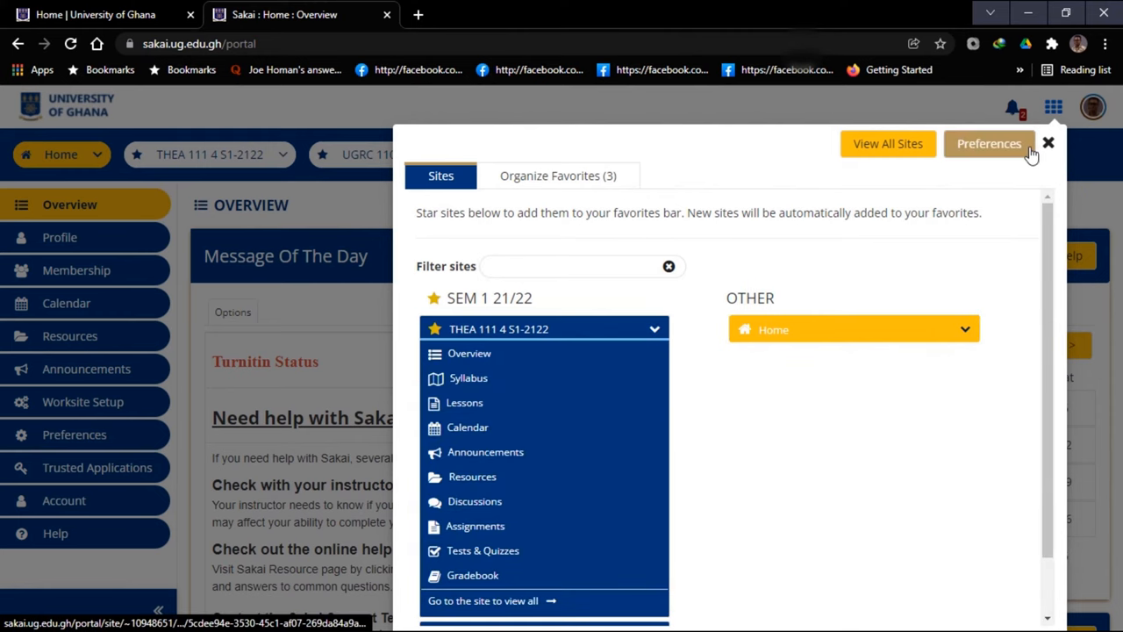
{"action": "left_click", "coordinate": [1048, 143]}
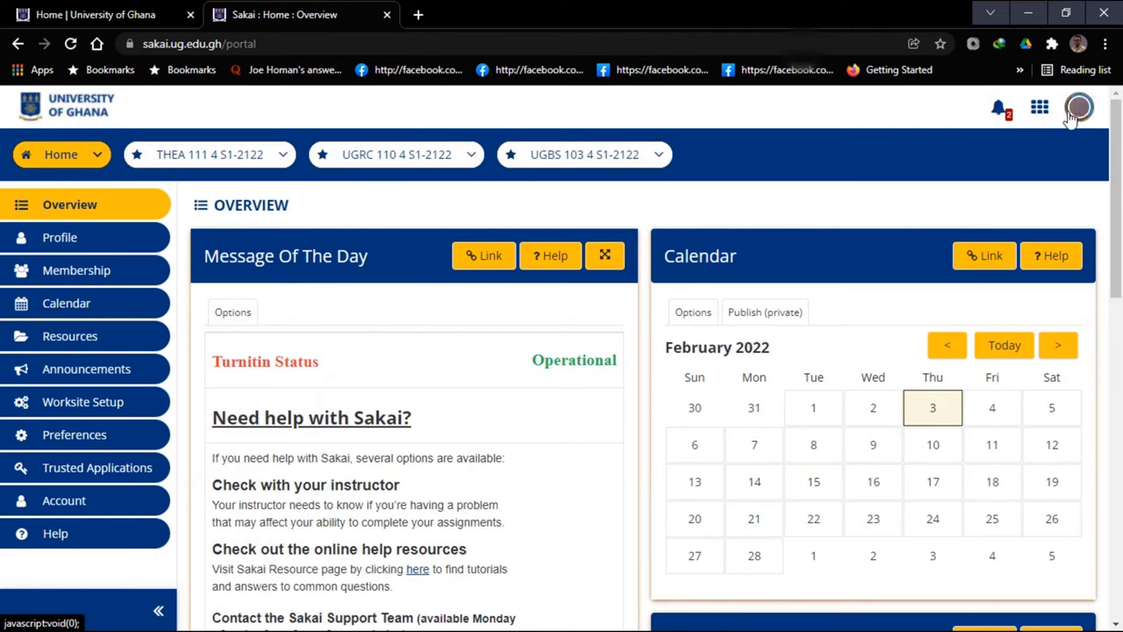
{"action": "left_click", "coordinate": [1080, 107]}
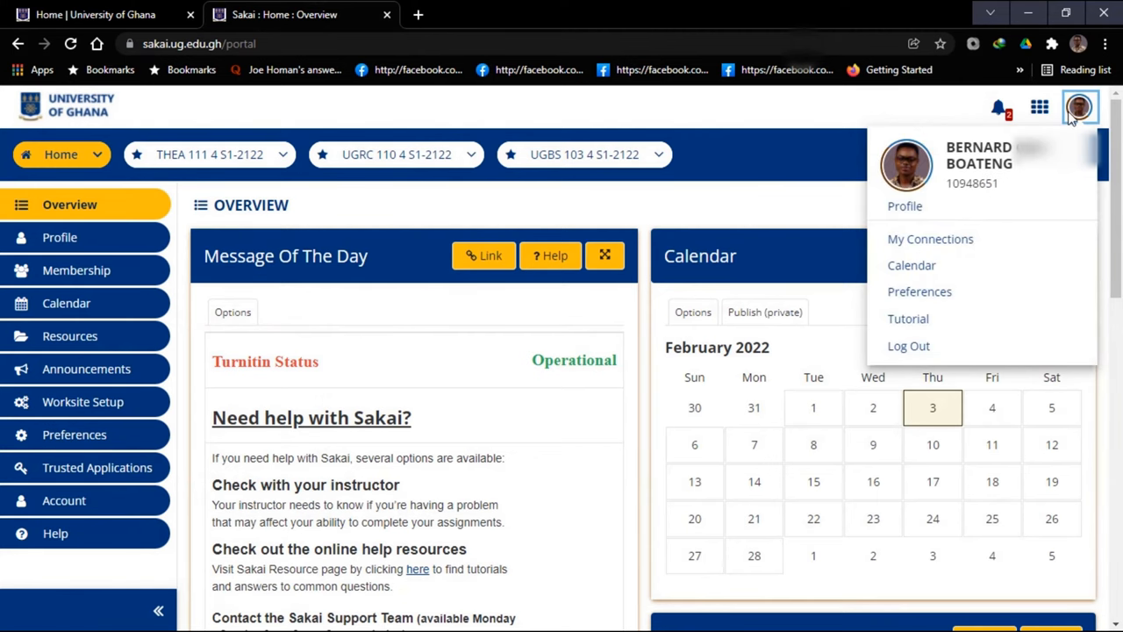
{"action": "left_click", "coordinate": [905, 165]}
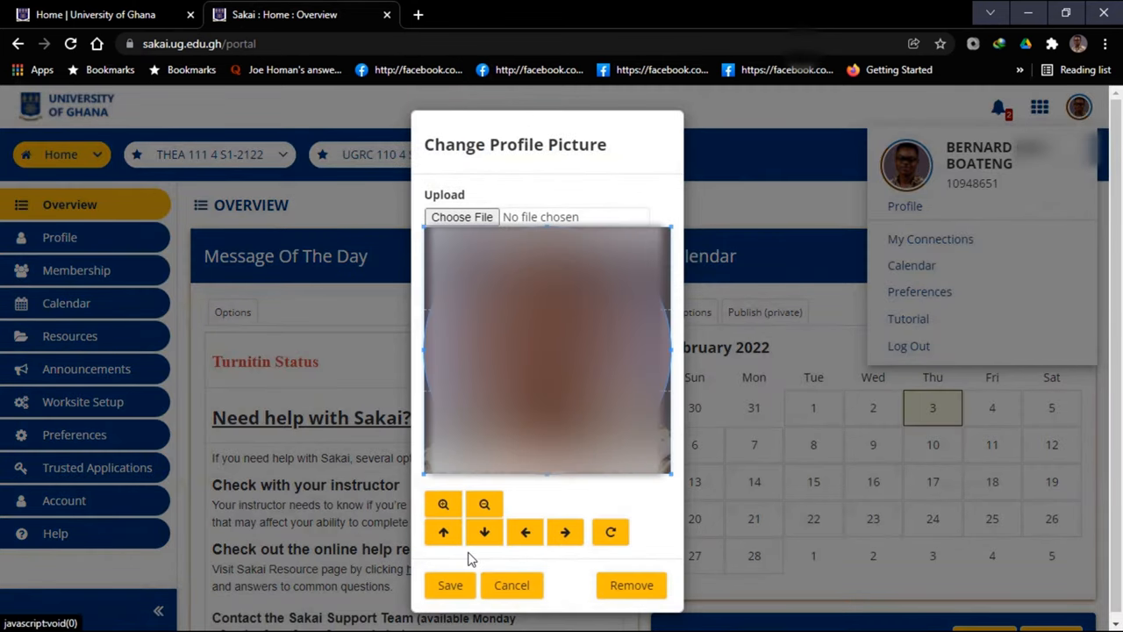
{"action": "left_click", "coordinate": [512, 584]}
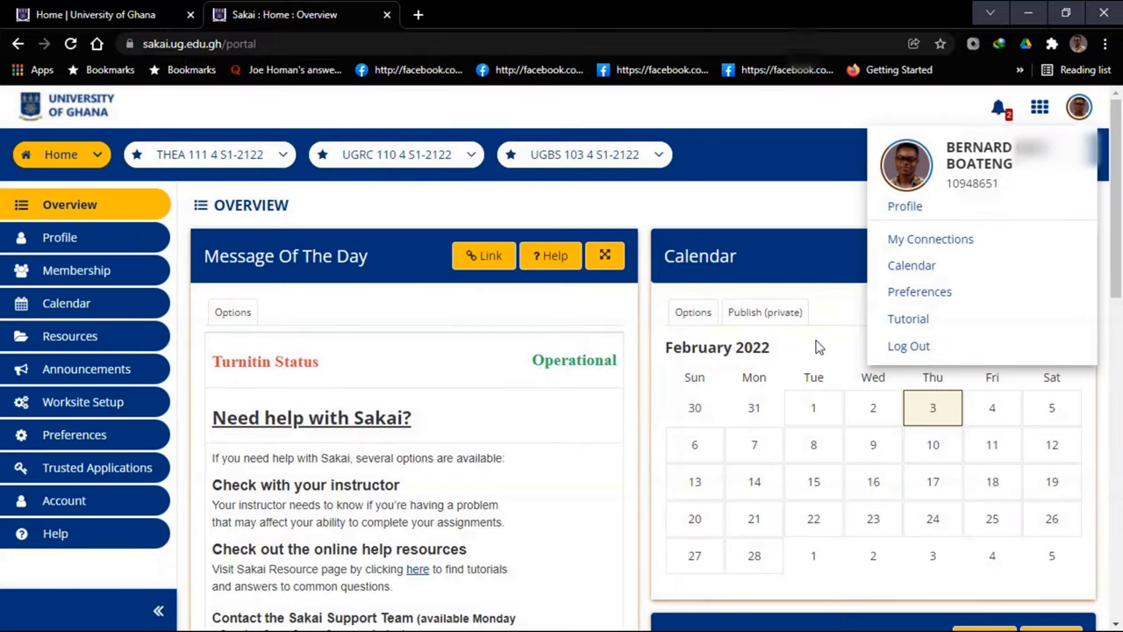
{"action": "mouse_move", "coordinate": [912, 264]}
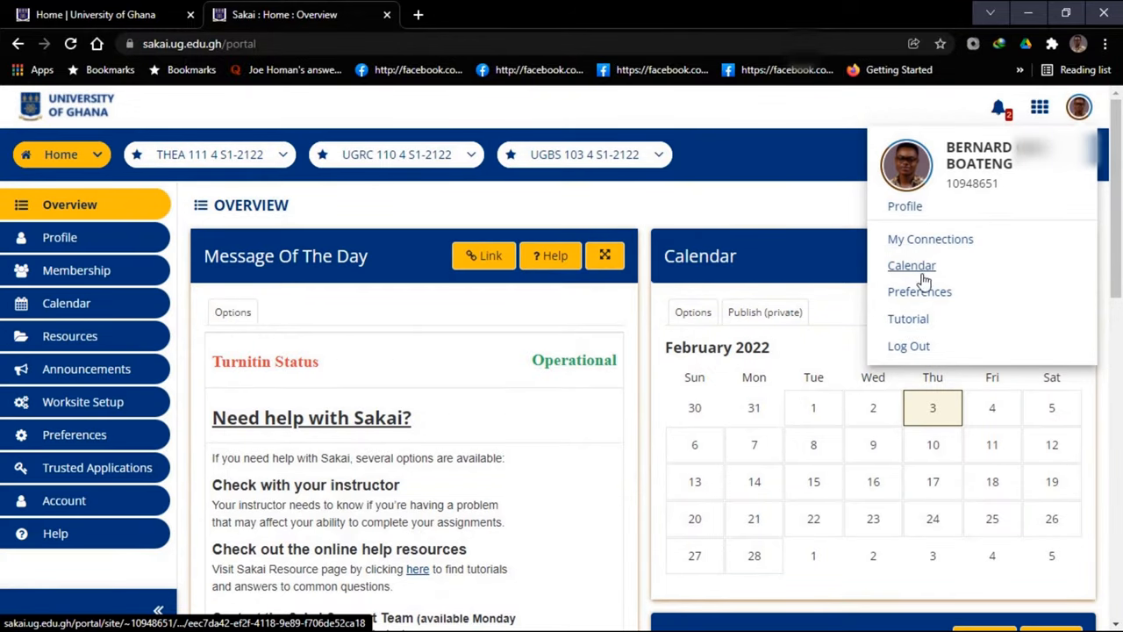
{"action": "mouse_move", "coordinate": [92, 288]}
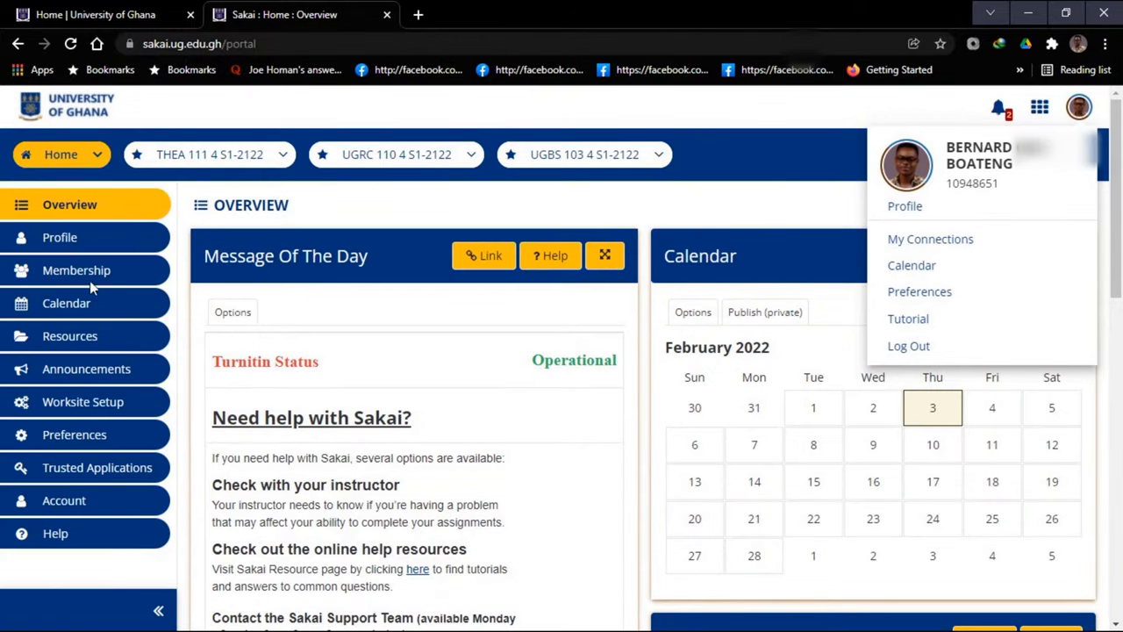
{"action": "mouse_move", "coordinate": [77, 230]}
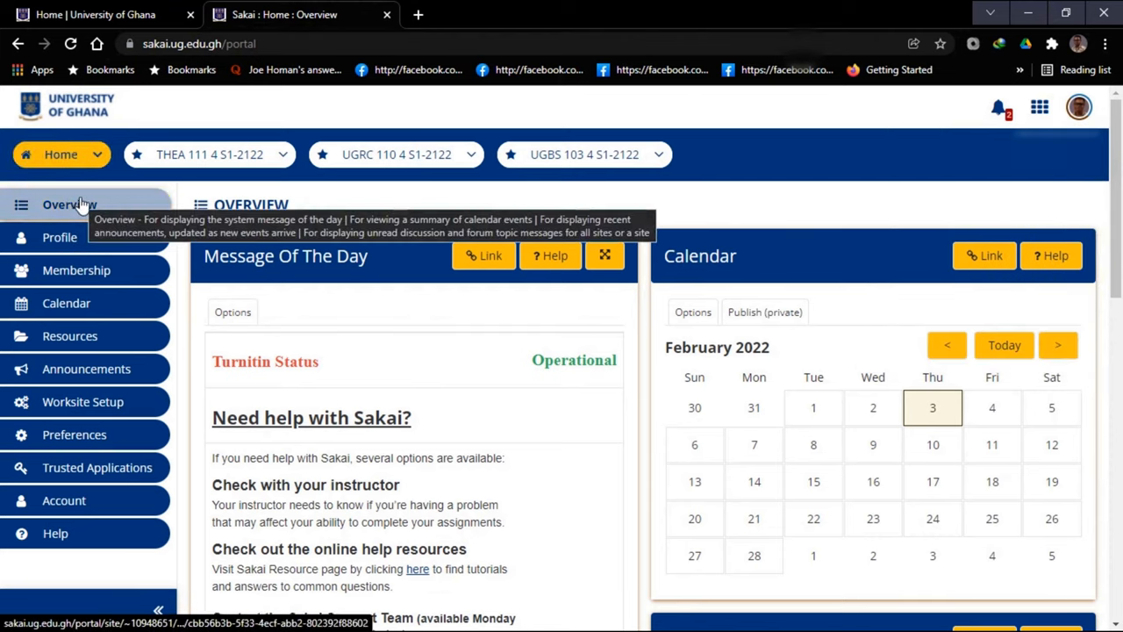
Step: Reload the Home overview, then view the personal Profile page
{"action": "left_click", "coordinate": [70, 204]}
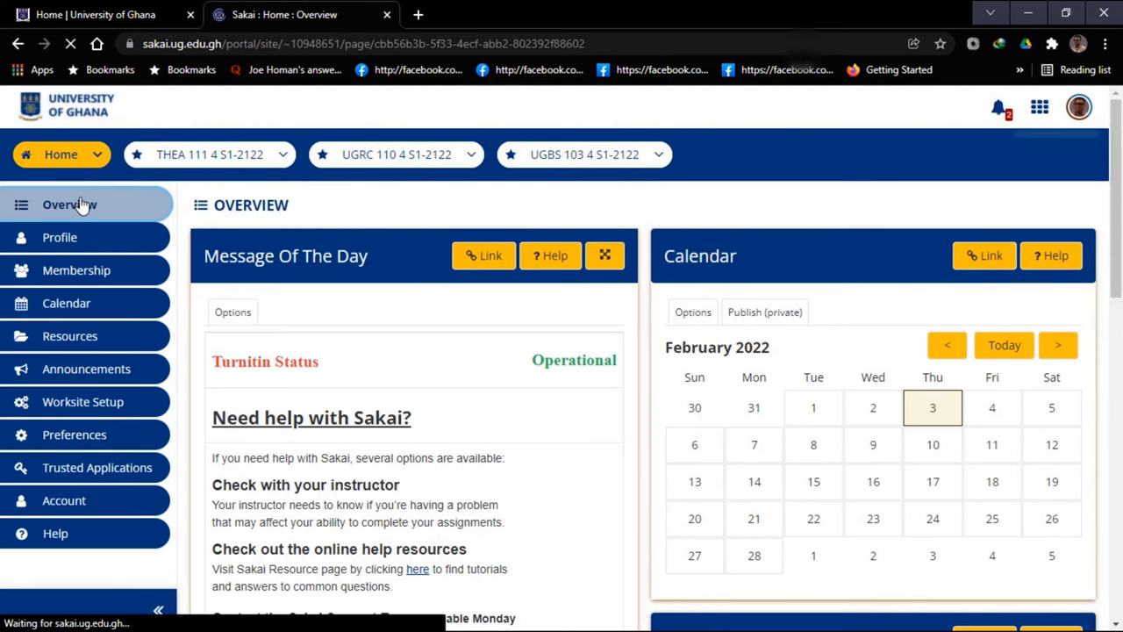
{"action": "left_click", "coordinate": [70, 203]}
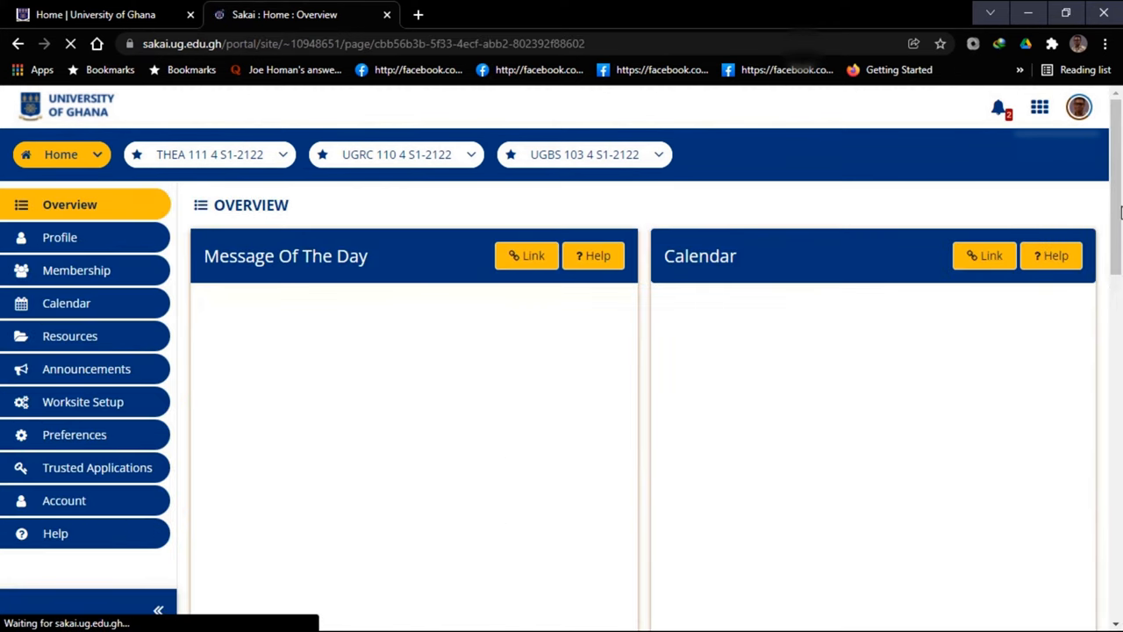
{"action": "scroll", "scroll_direction": "down", "scroll_amount": 3}
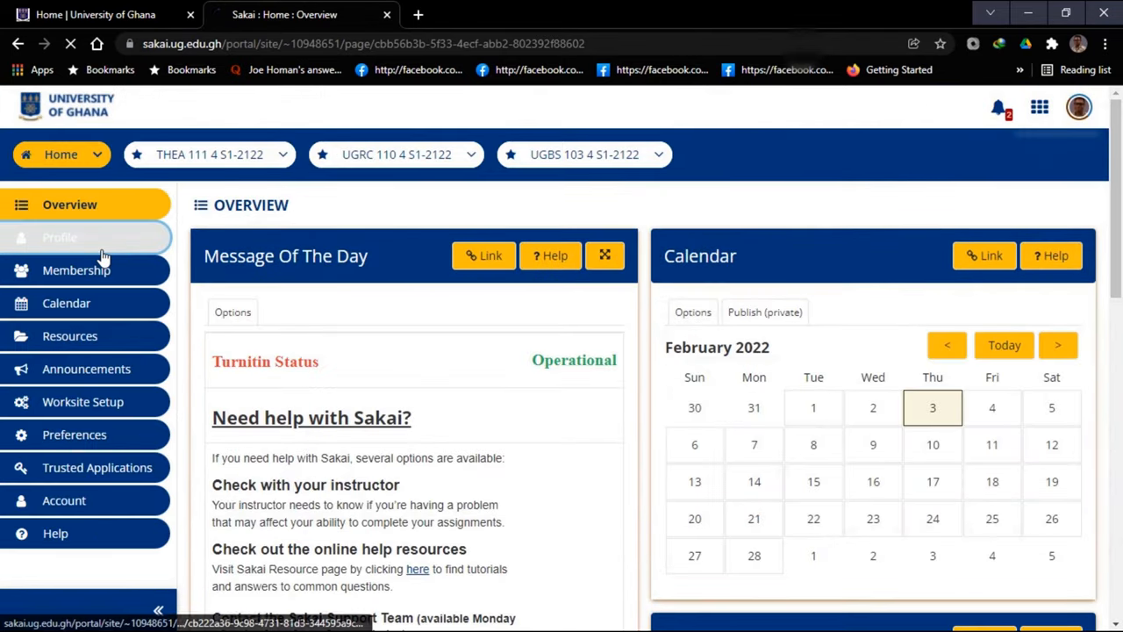
{"action": "left_click", "coordinate": [60, 237]}
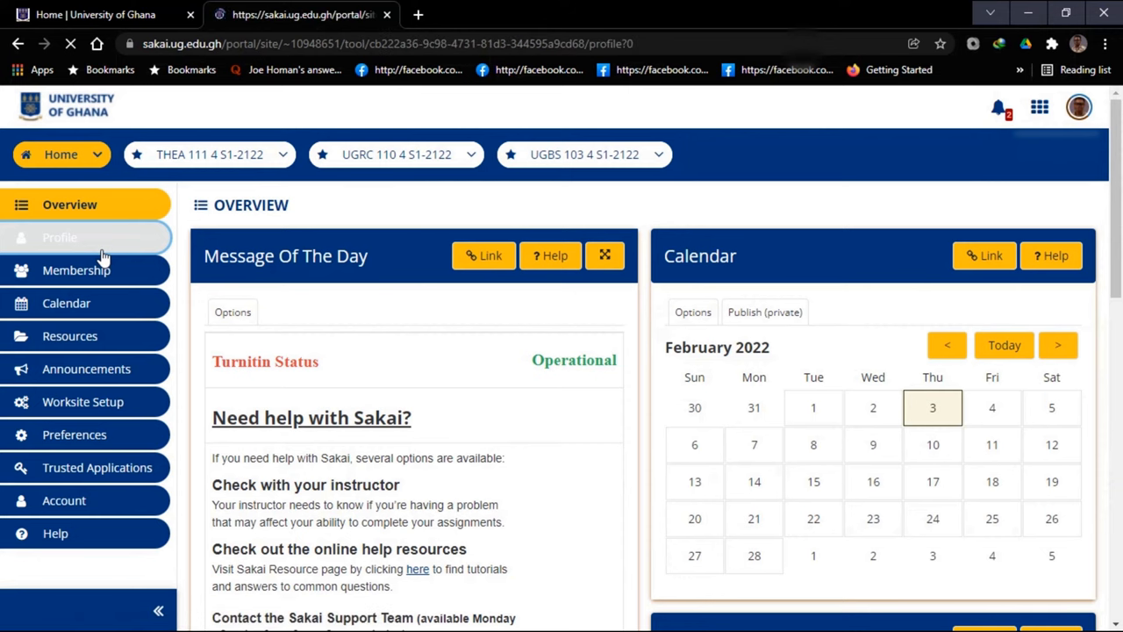
{"action": "left_click", "coordinate": [60, 237]}
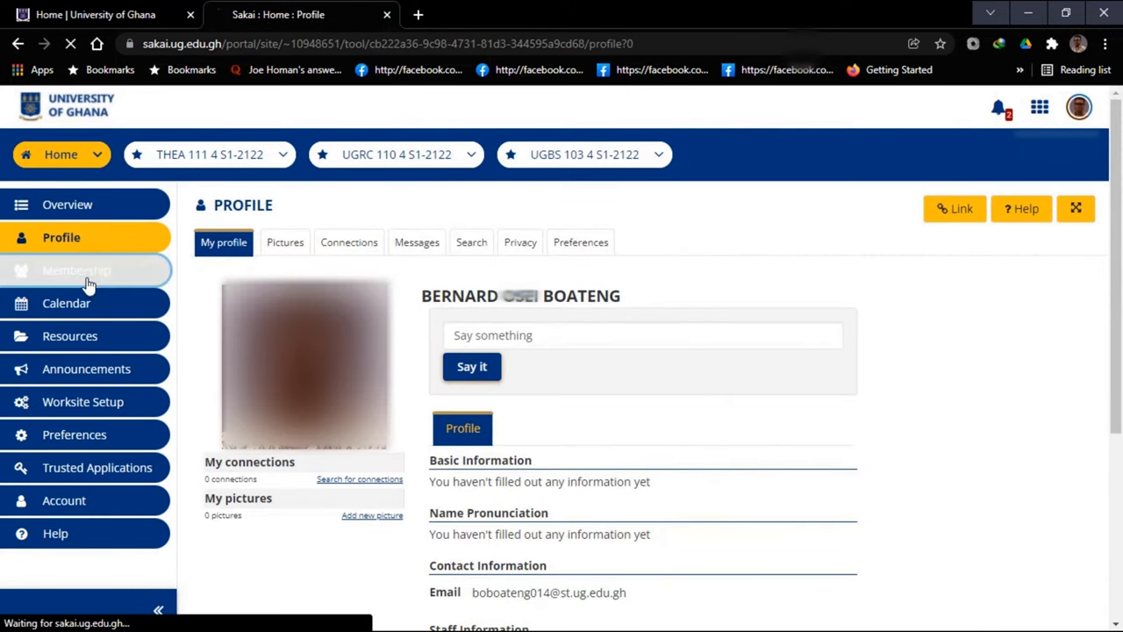
Step: View the Membership list, then the weekly Calendar for January 30 to February 5, 2022
{"action": "left_click", "coordinate": [77, 270]}
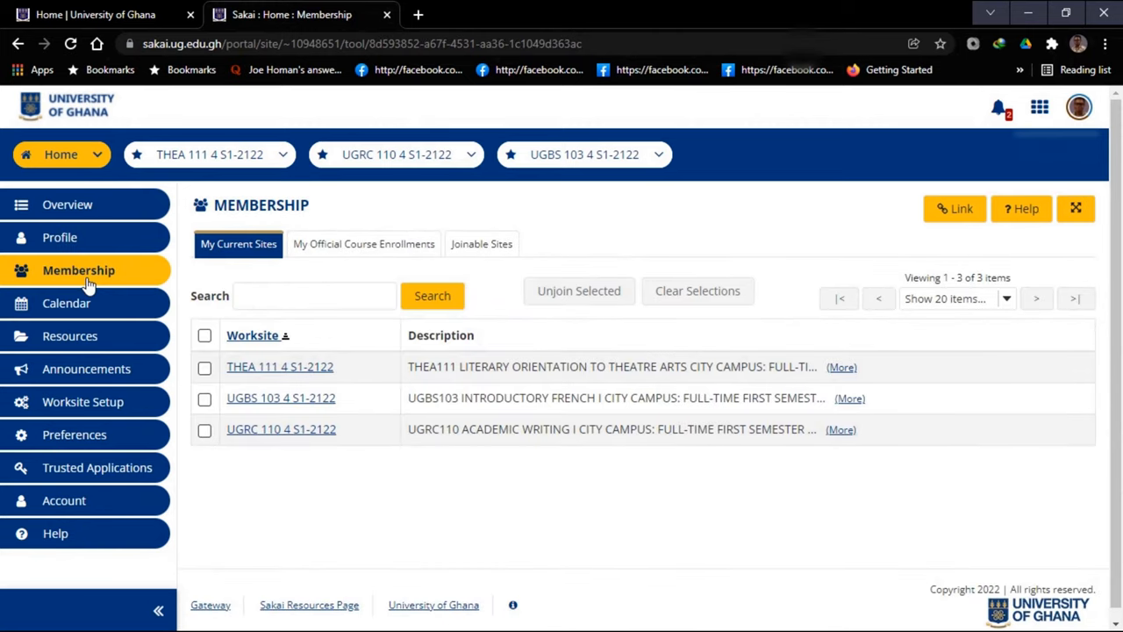
{"action": "mouse_move", "coordinate": [66, 302]}
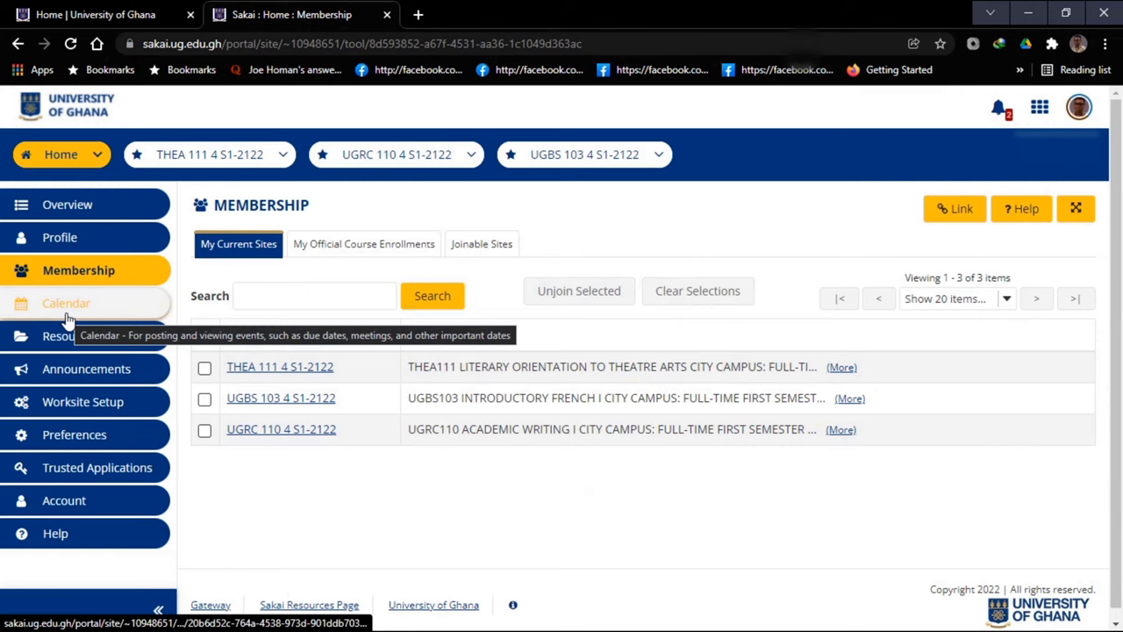
{"action": "left_click", "coordinate": [67, 301]}
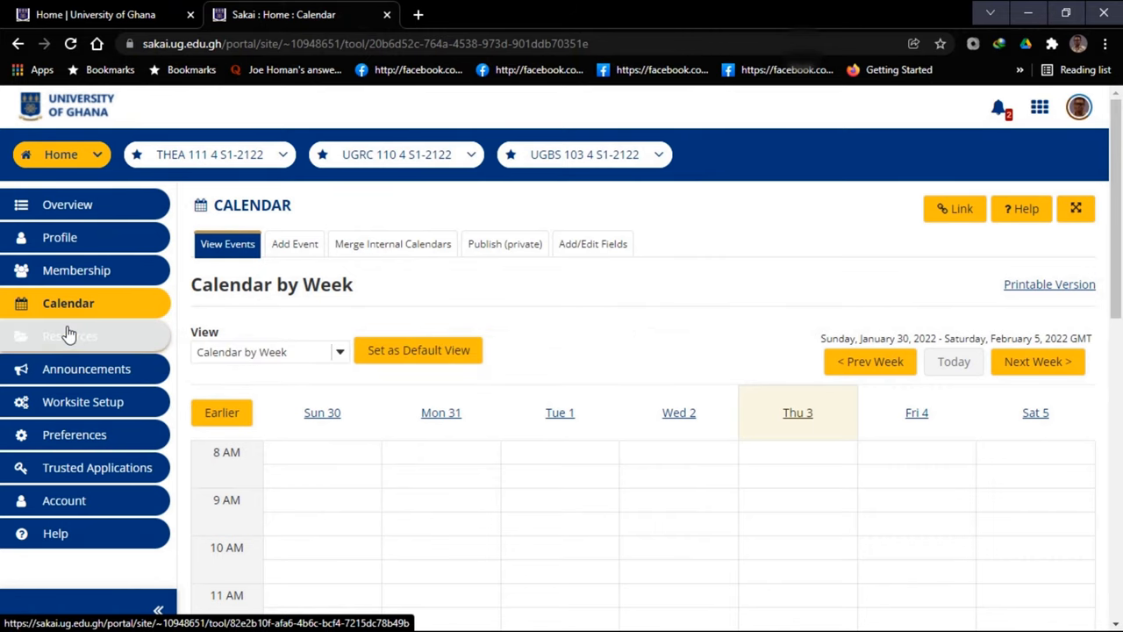
Step: Check Resources and the Home folder's Actions menu, then list the Announcements from the last 365 days
{"action": "left_click", "coordinate": [70, 337]}
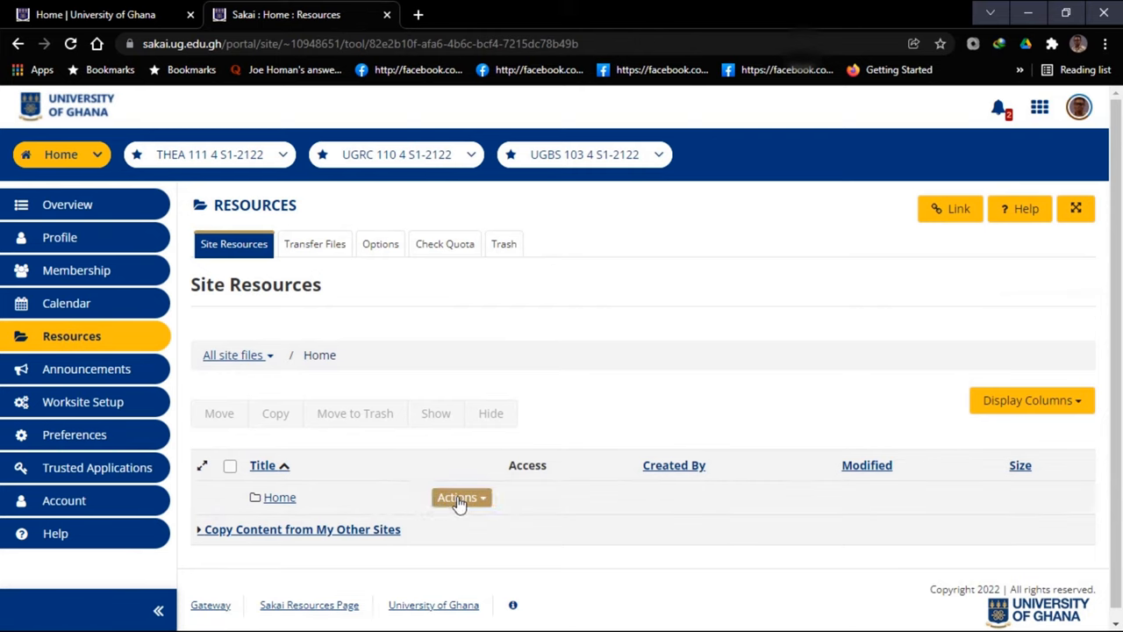
{"action": "left_click", "coordinate": [461, 498]}
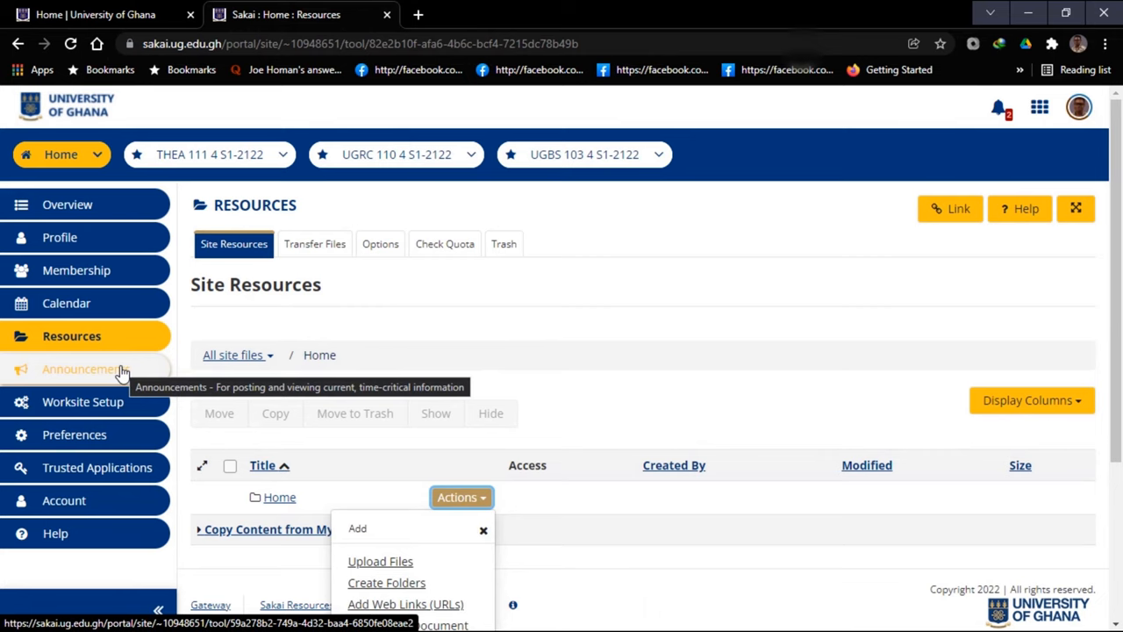
{"action": "left_click", "coordinate": [87, 368]}
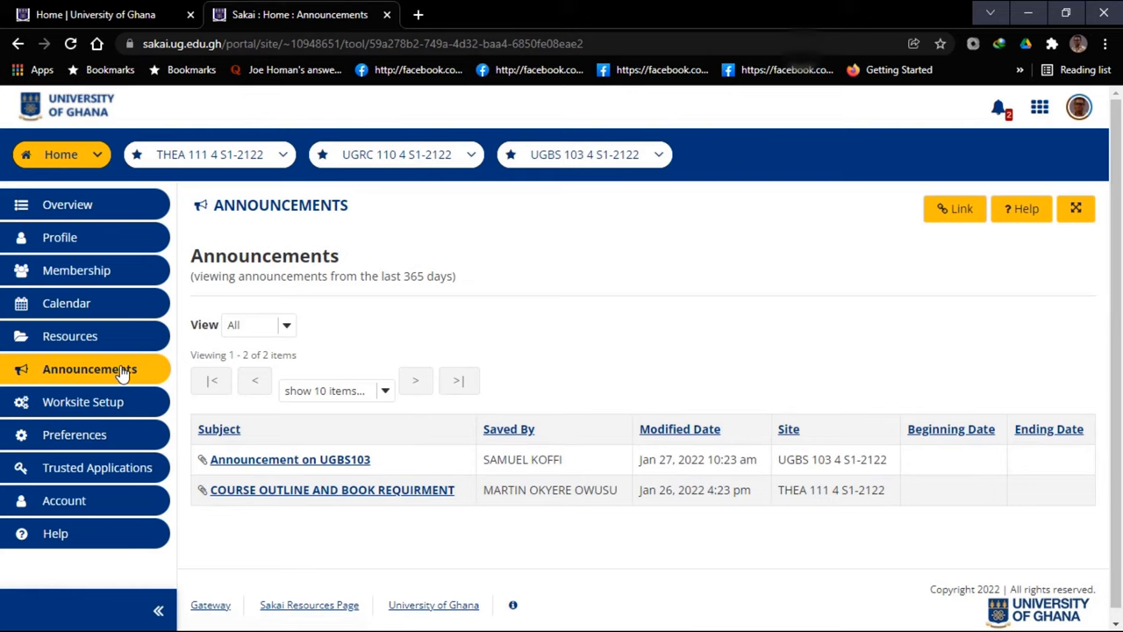
{"action": "mouse_move", "coordinate": [83, 400]}
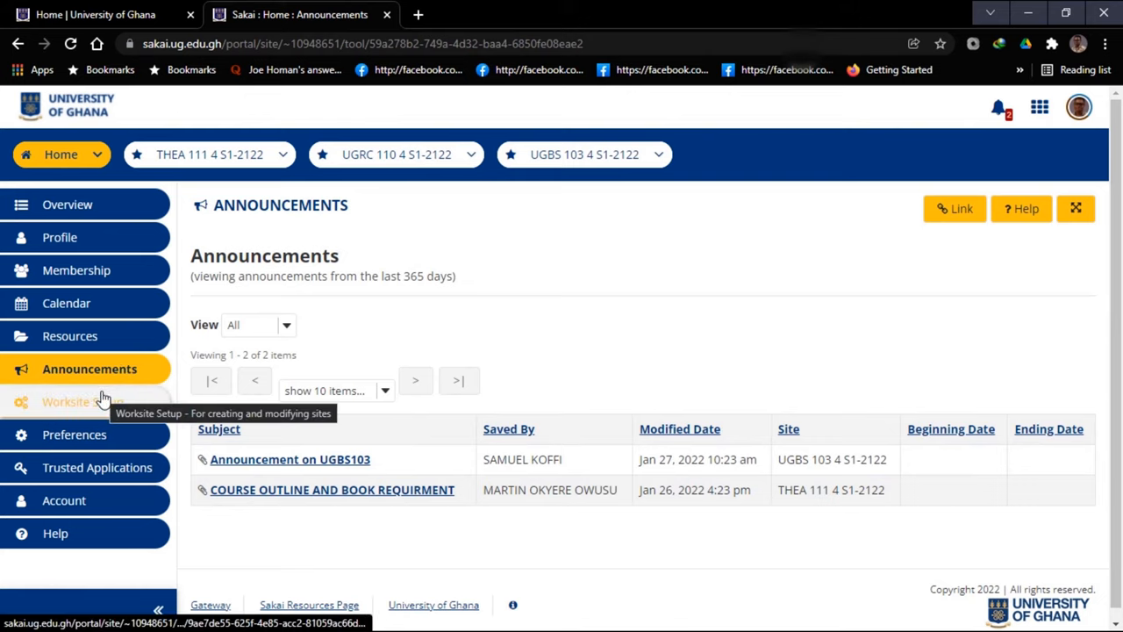
Step: View Worksite Setup's site list, then scroll through the email notification Preferences
{"action": "left_click", "coordinate": [84, 400]}
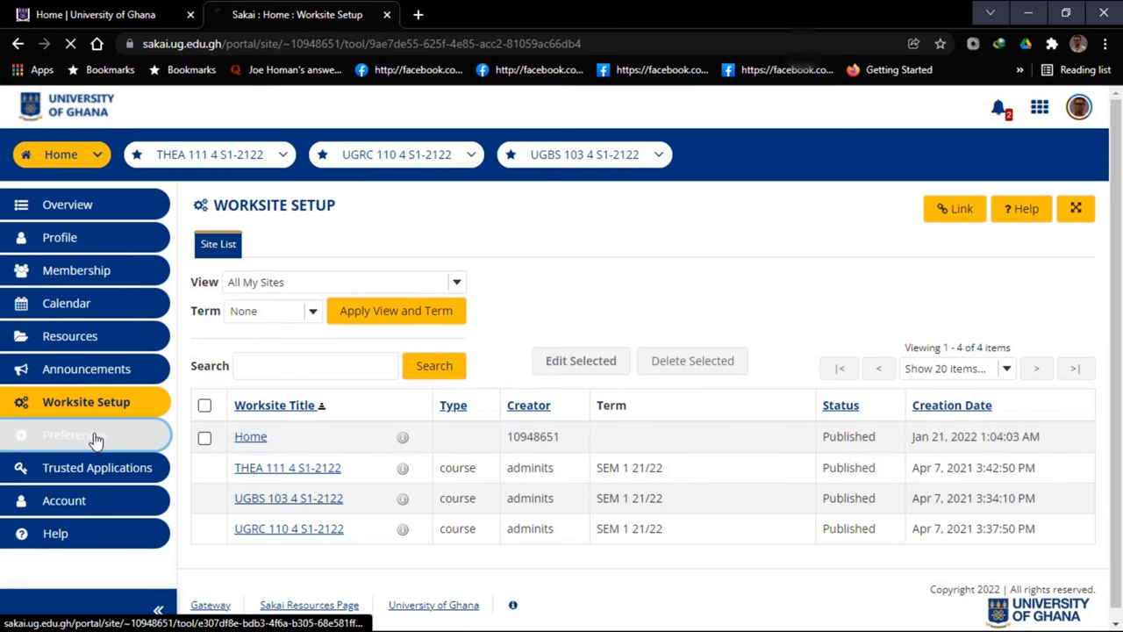
{"action": "left_click", "coordinate": [77, 436]}
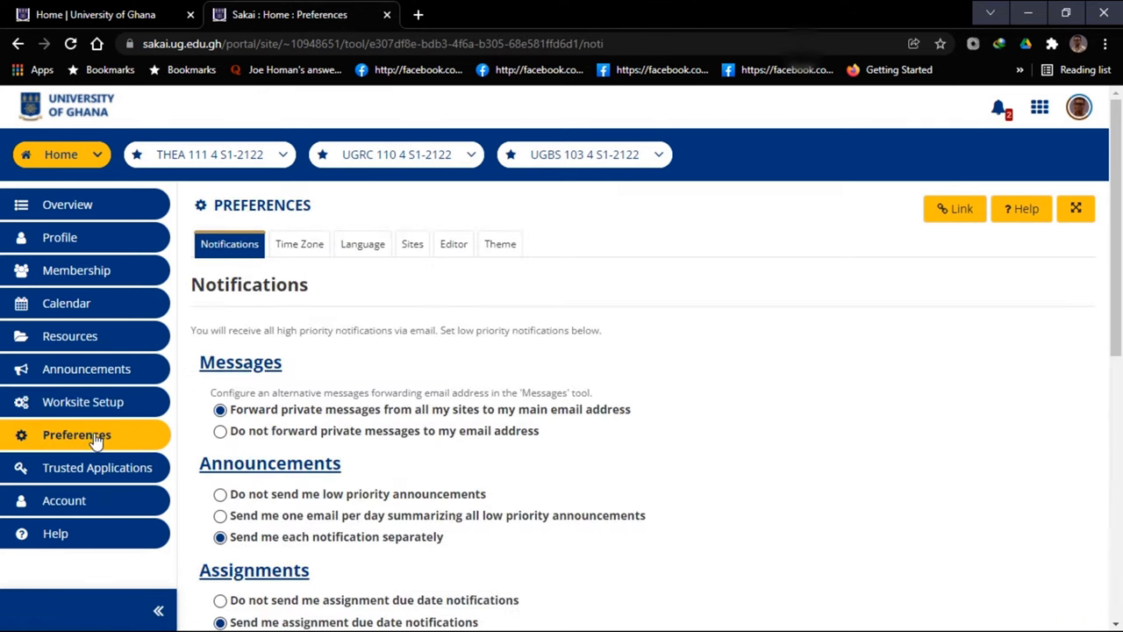
{"action": "mouse_move", "coordinate": [1035, 298]}
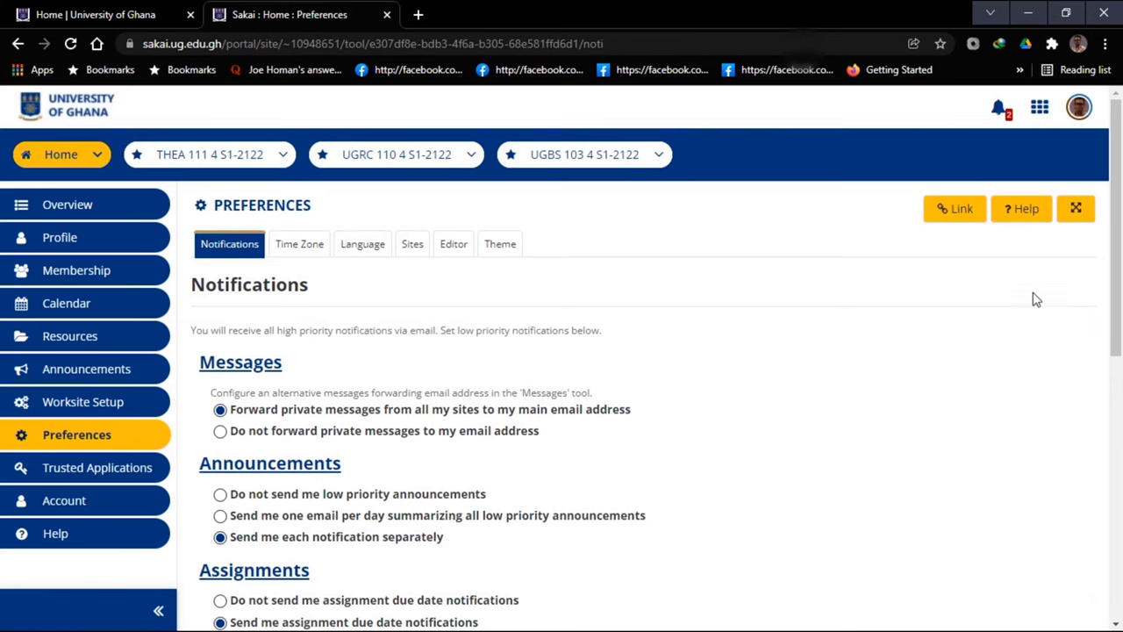
{"action": "scroll", "scroll_direction": "down", "scroll_amount": 3}
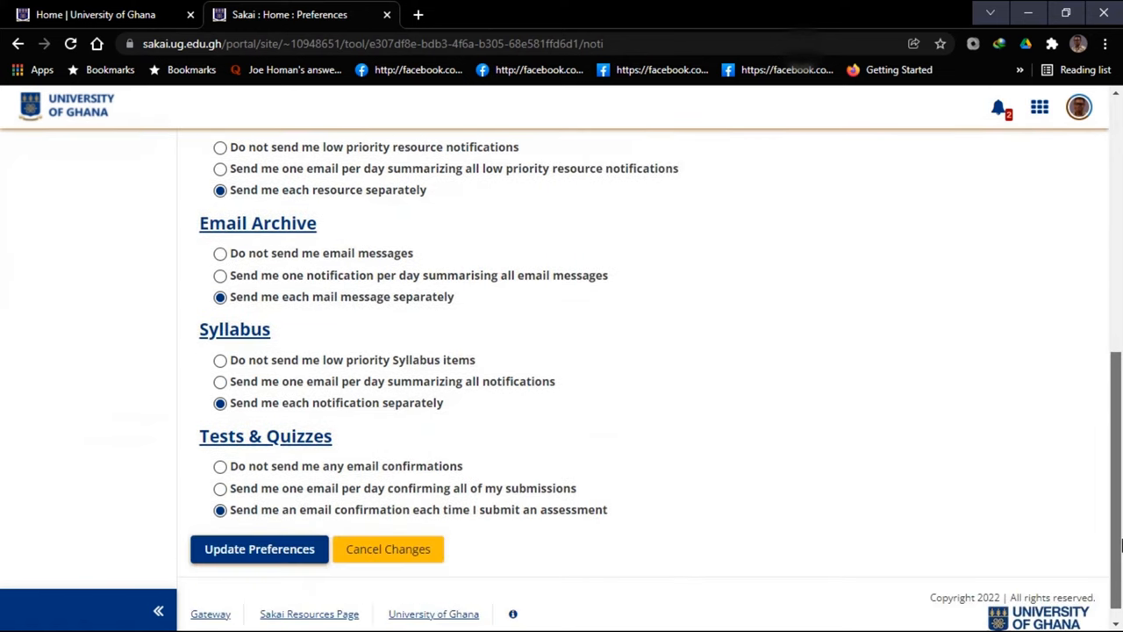
{"action": "scroll", "scroll_direction": "down", "scroll_amount": 3}
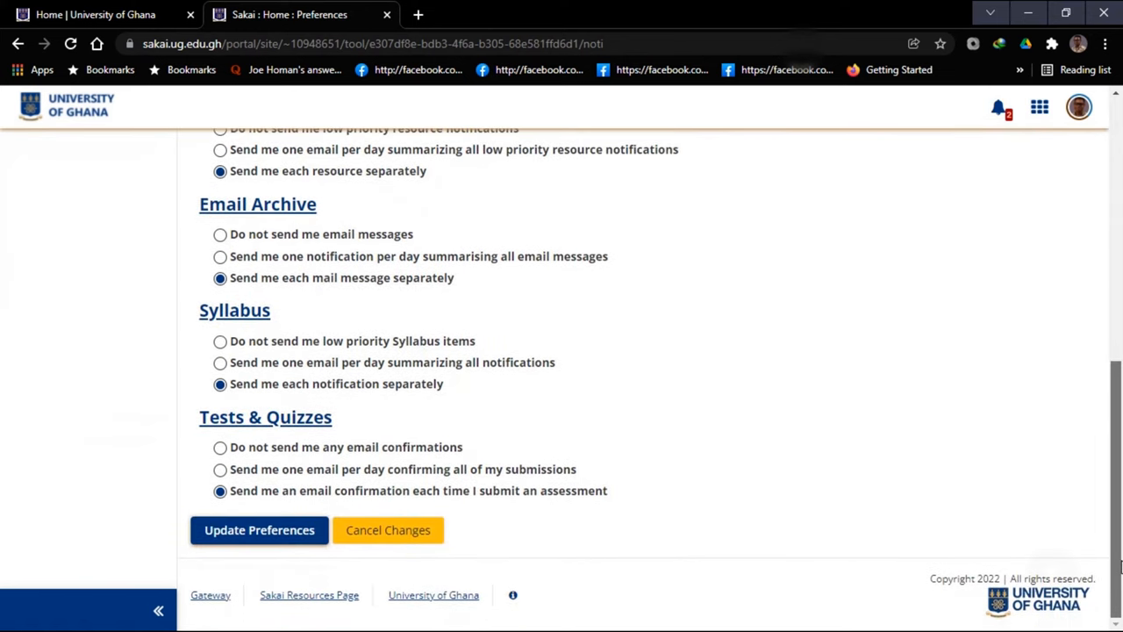
{"action": "mouse_move", "coordinate": [260, 530]}
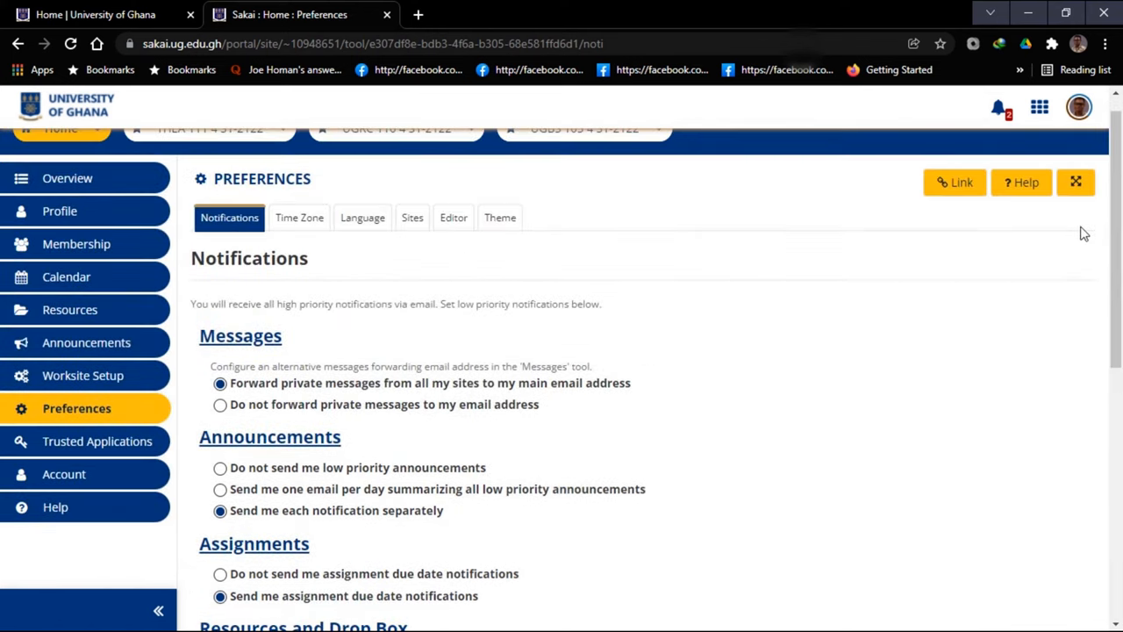
{"action": "left_click", "coordinate": [97, 440]}
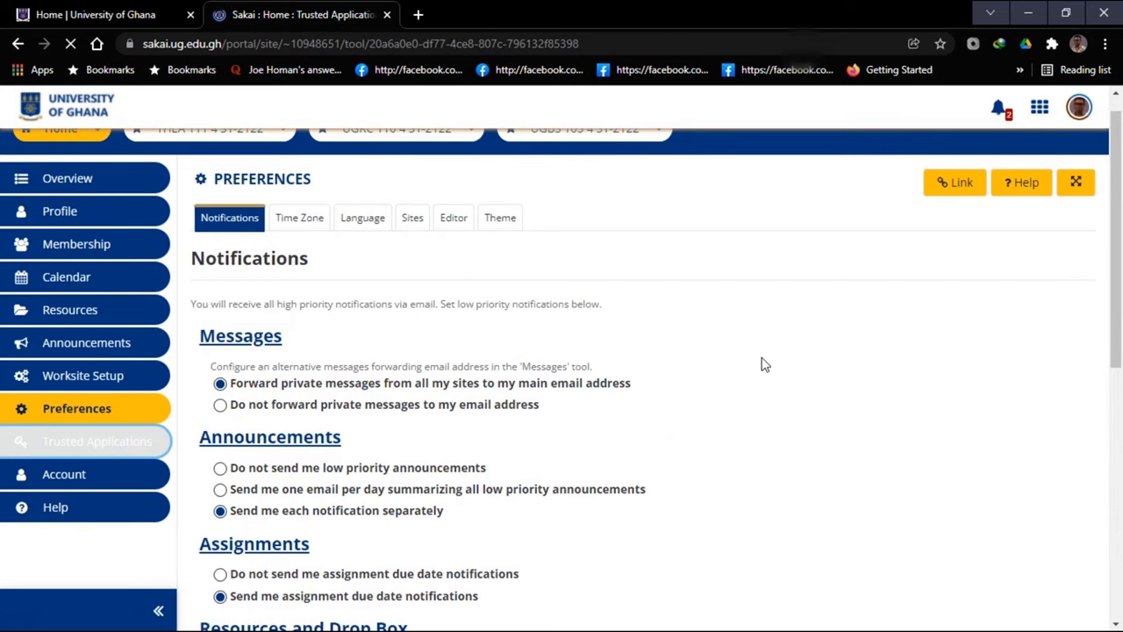
Step: Confirm Trusted Applications shows no connected apps, then view the Account details page
{"action": "left_click", "coordinate": [97, 440]}
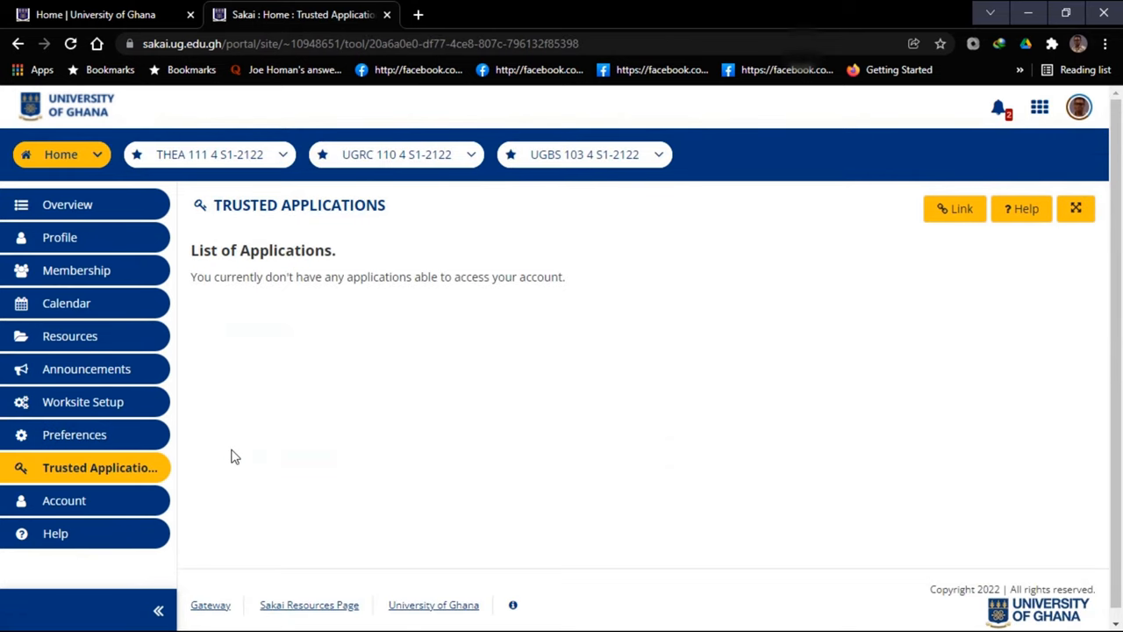
{"action": "left_click", "coordinate": [63, 500]}
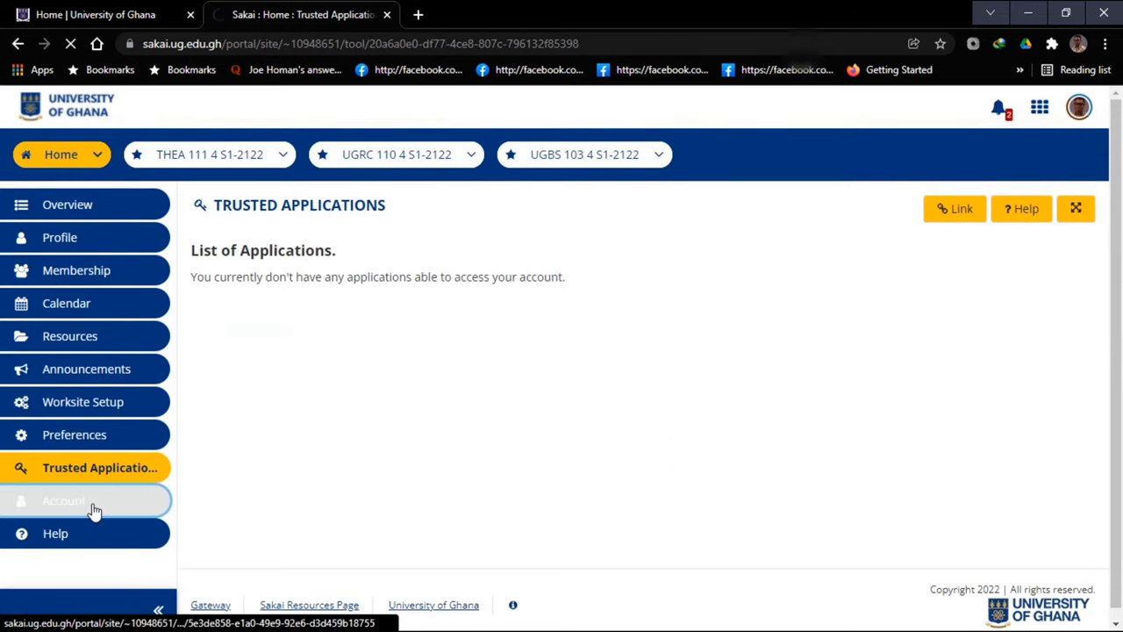
{"action": "left_click", "coordinate": [67, 500]}
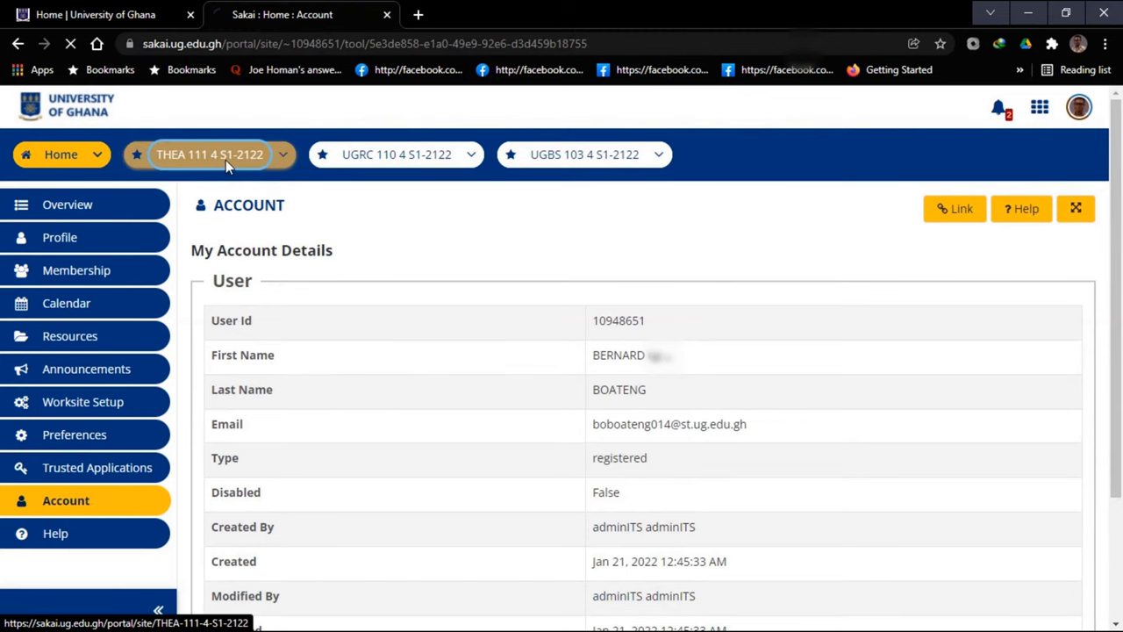
Step: Enter the THEA 111 4 S1-2122 course site and view its Syllabus with the course outline
{"action": "left_click", "coordinate": [211, 154]}
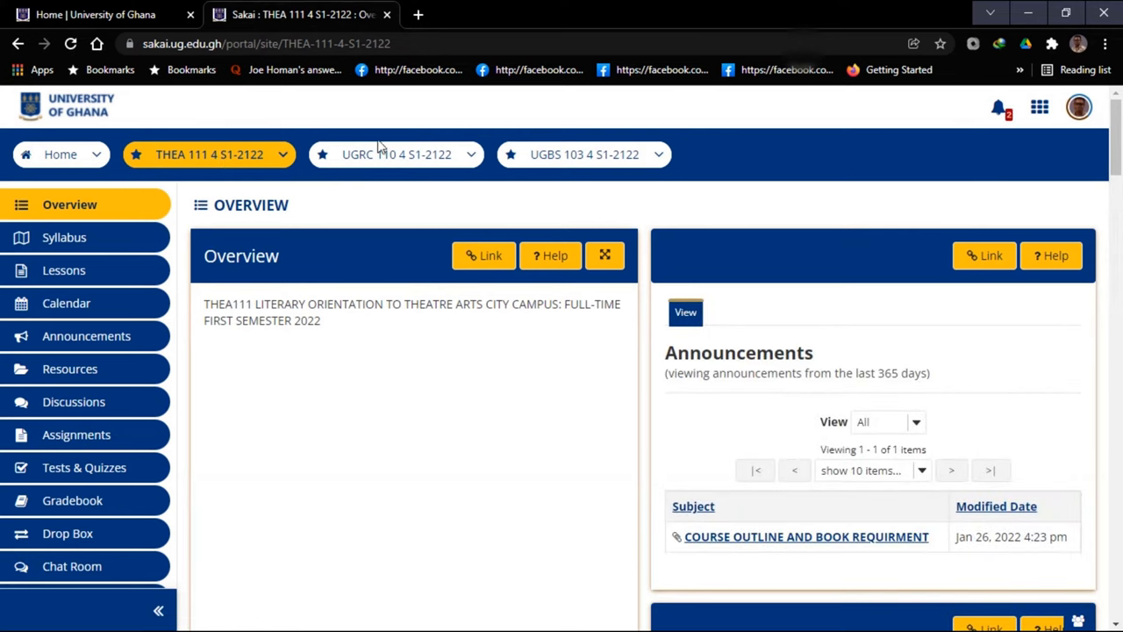
{"action": "mouse_move", "coordinate": [232, 172]}
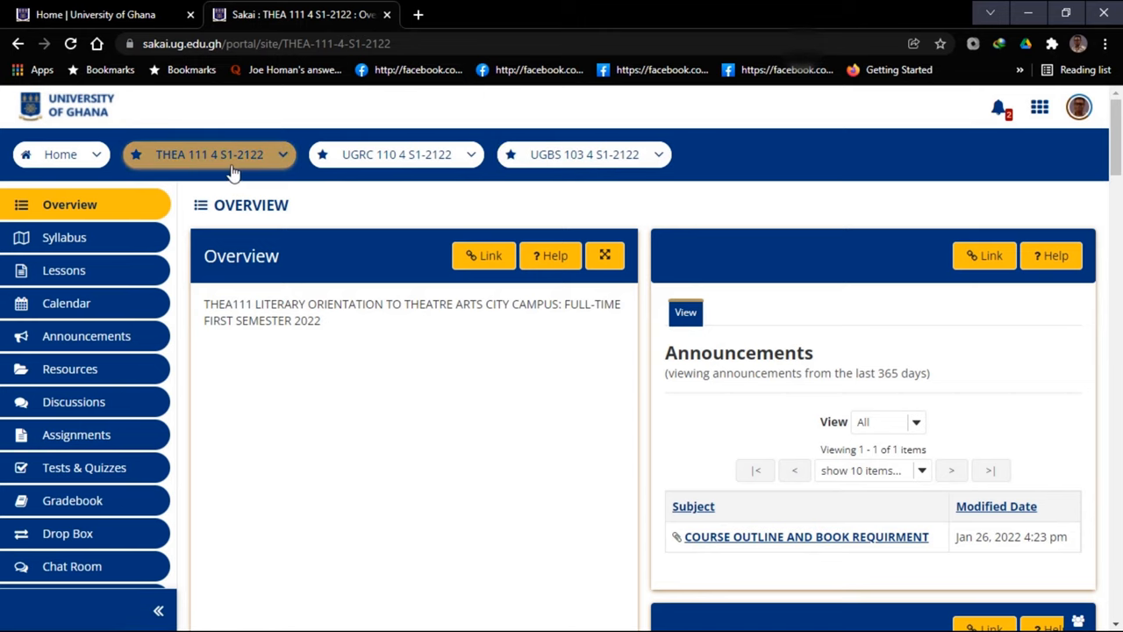
{"action": "mouse_move", "coordinate": [237, 173]}
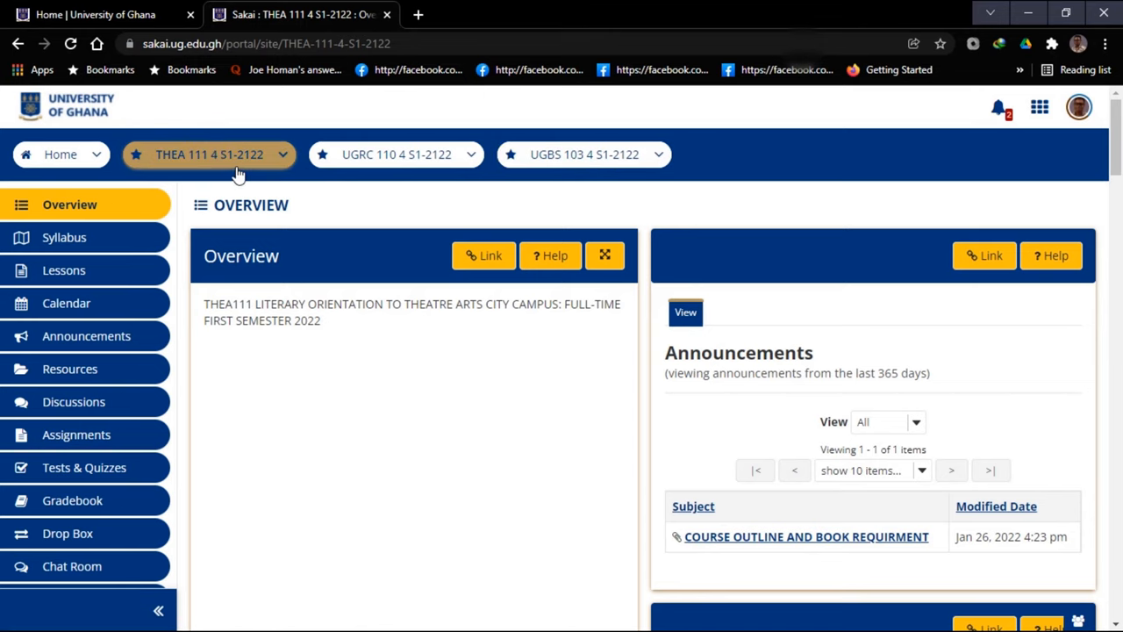
{"action": "left_click", "coordinate": [63, 237]}
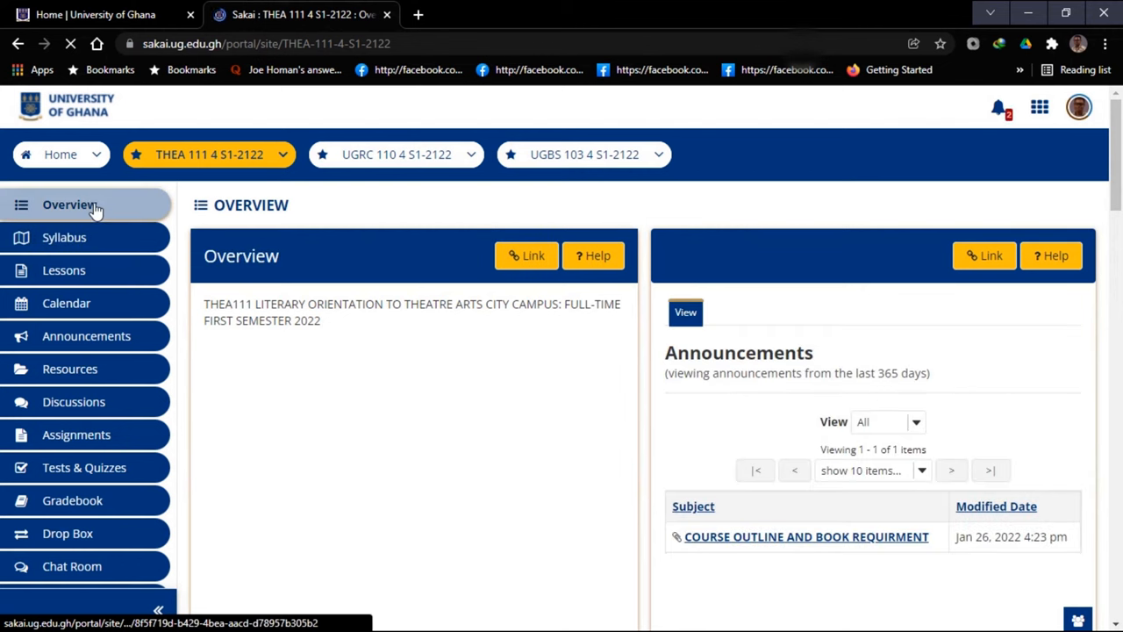
{"action": "mouse_move", "coordinate": [70, 204]}
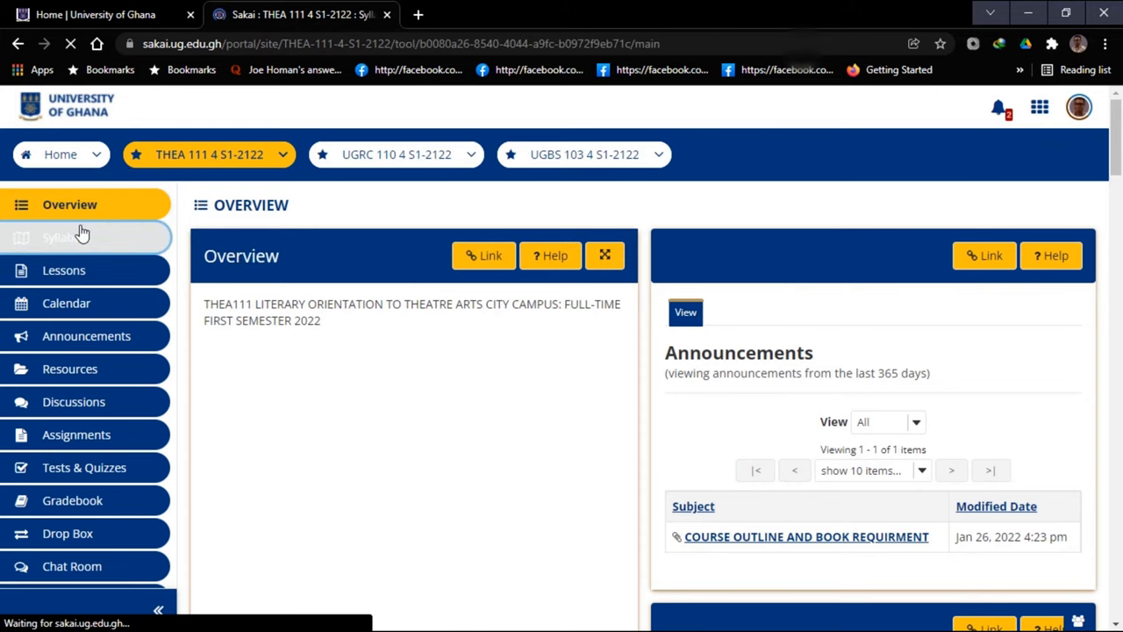
{"action": "left_click", "coordinate": [61, 237]}
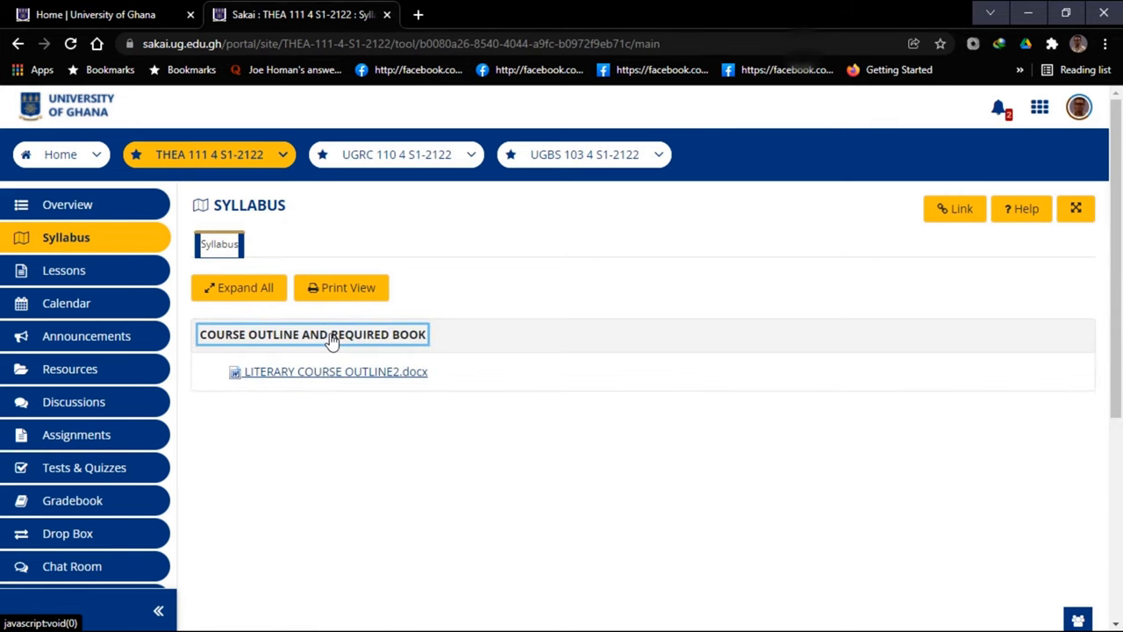
{"action": "mouse_move", "coordinate": [172, 318]}
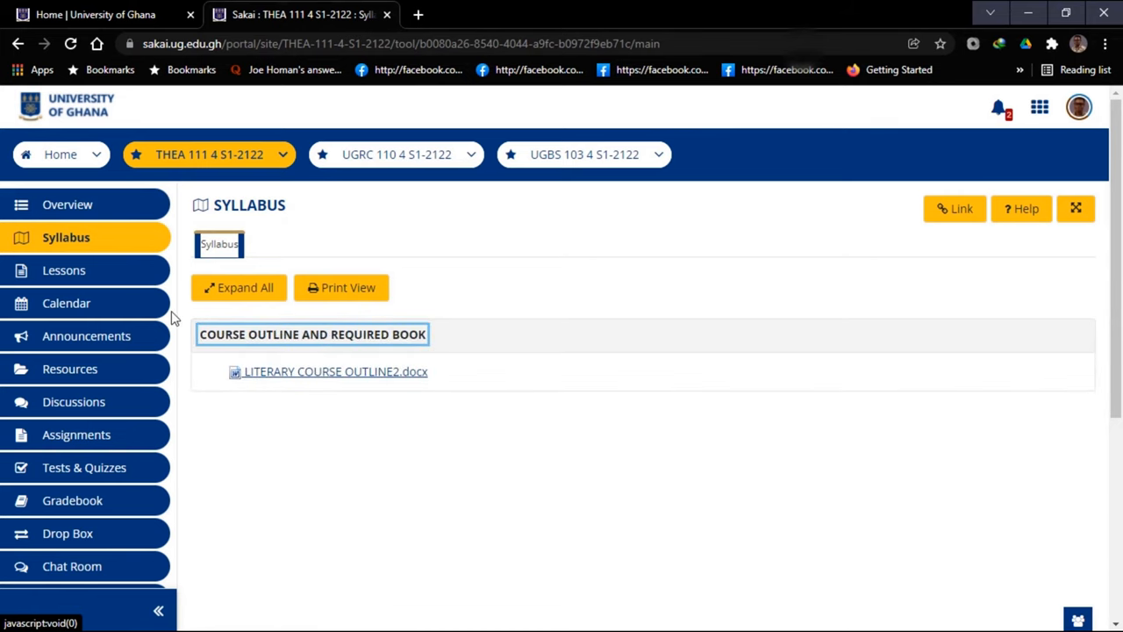
Step: Check the empty Lessons page, then view the course Calendar by week
{"action": "left_click", "coordinate": [63, 270]}
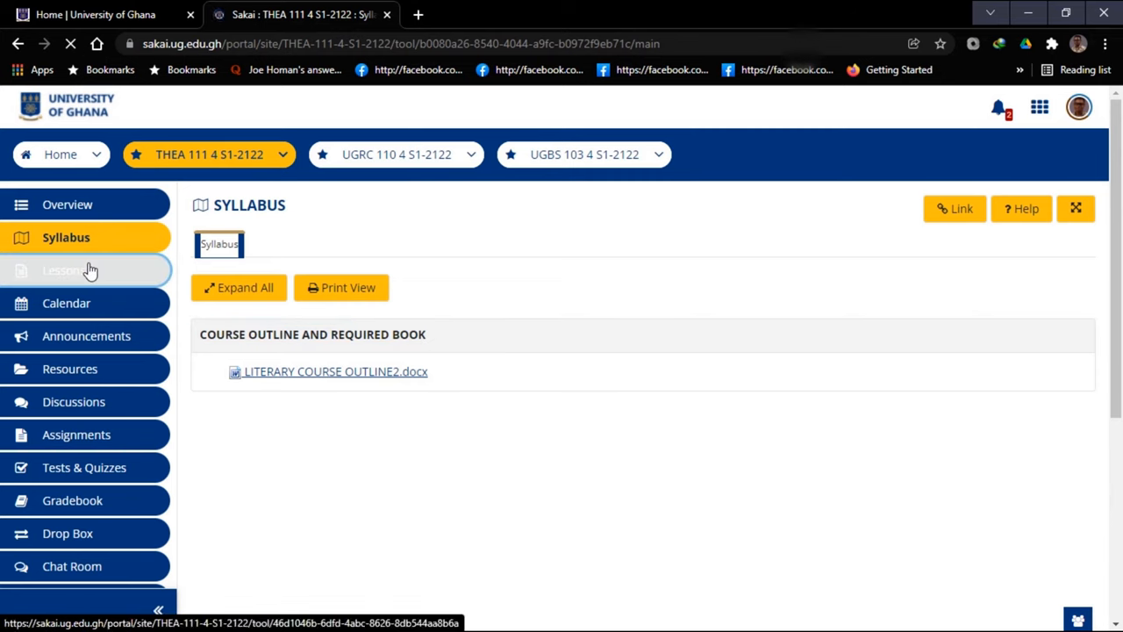
{"action": "left_click", "coordinate": [67, 270]}
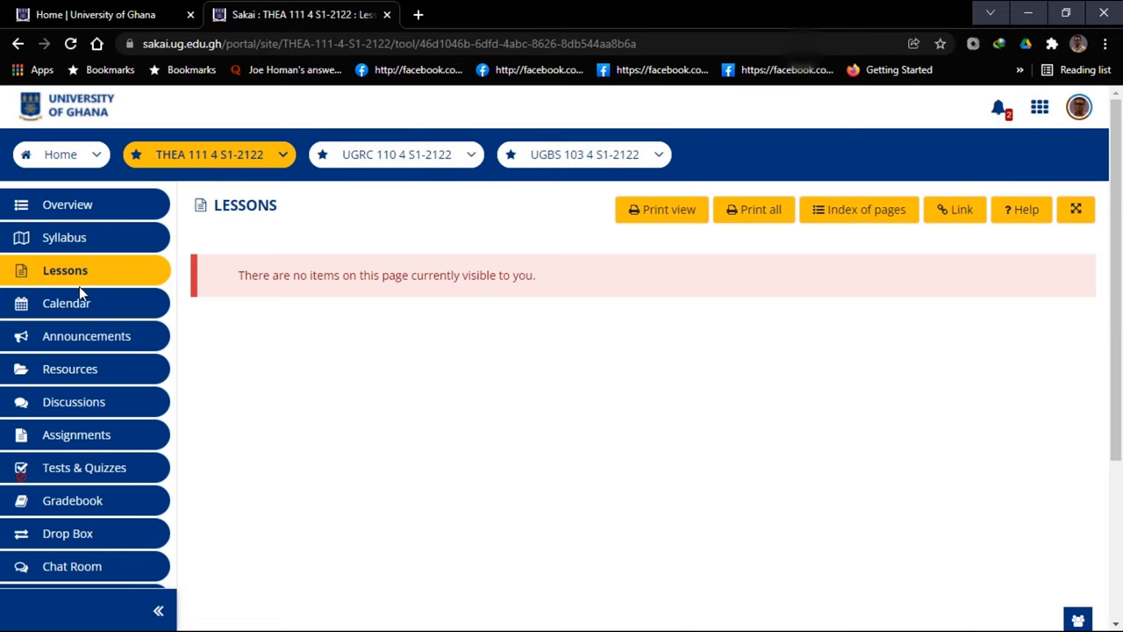
{"action": "mouse_move", "coordinate": [66, 302]}
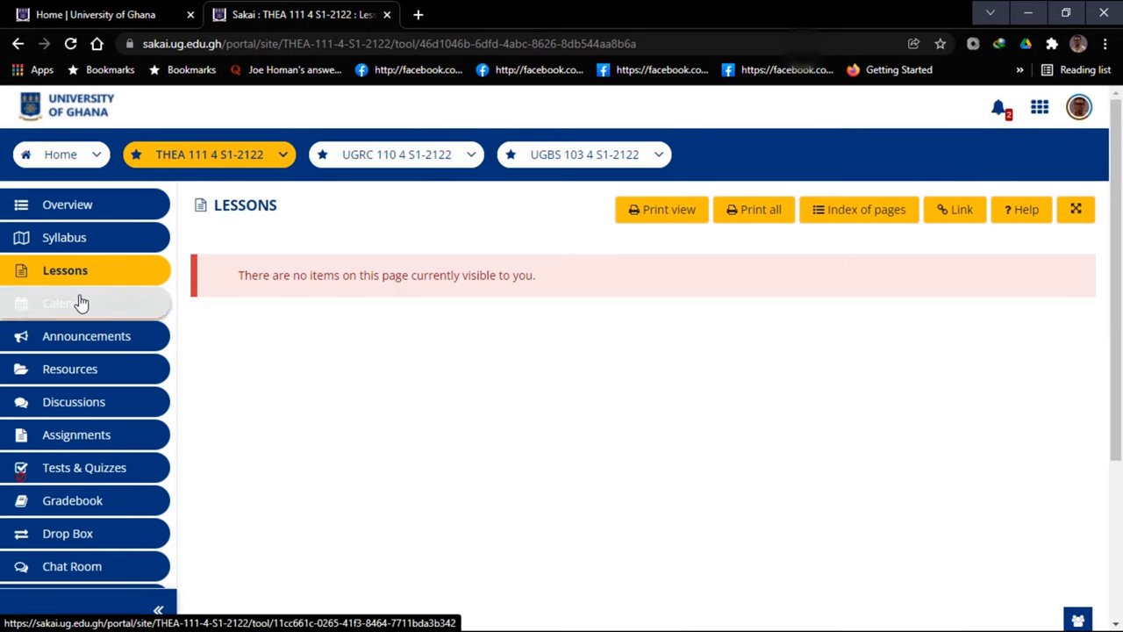
{"action": "left_click", "coordinate": [67, 302]}
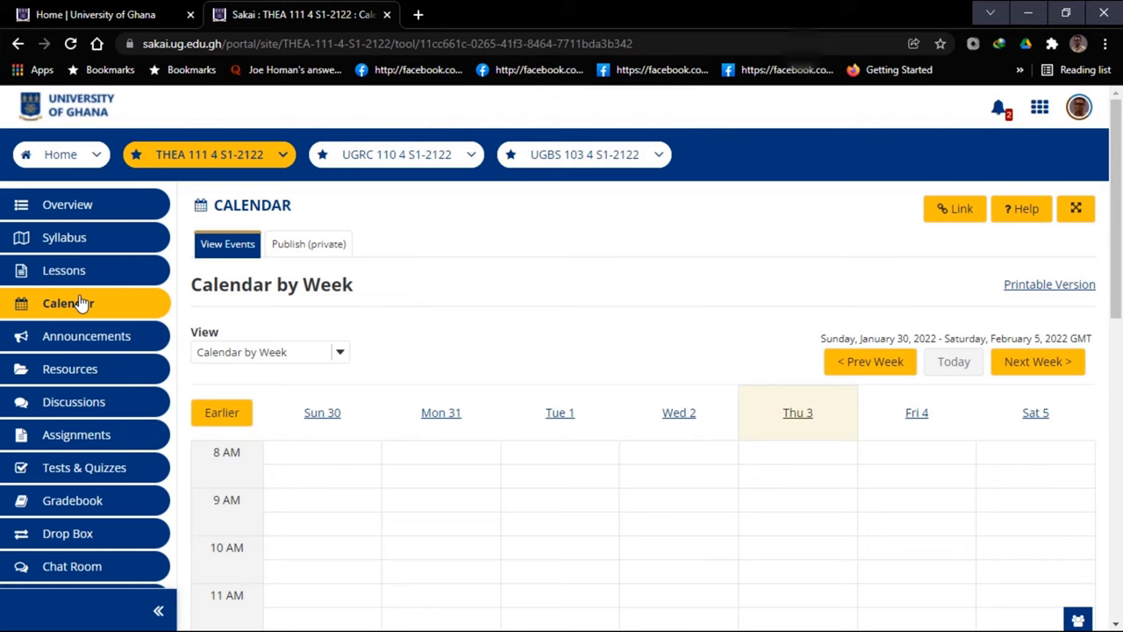
{"action": "left_click", "coordinate": [86, 335]}
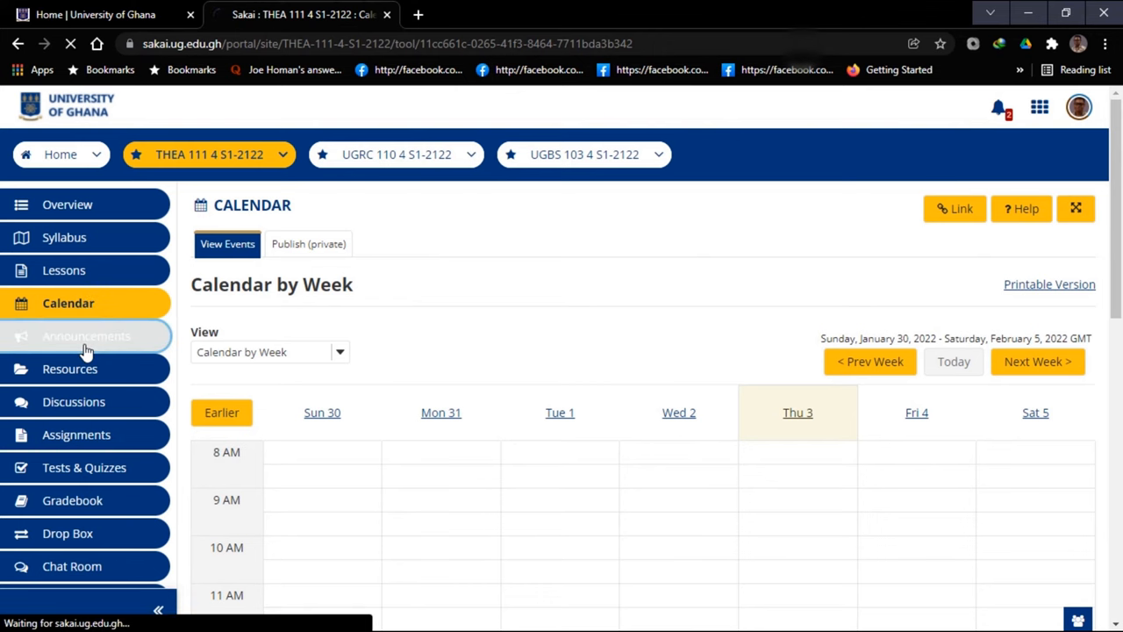
Step: Read the COURSE OUTLINE AND BOOK REQUIRMENT announcement and download LITERARY COURSE OUTLINE2.docx
{"action": "left_click", "coordinate": [86, 337]}
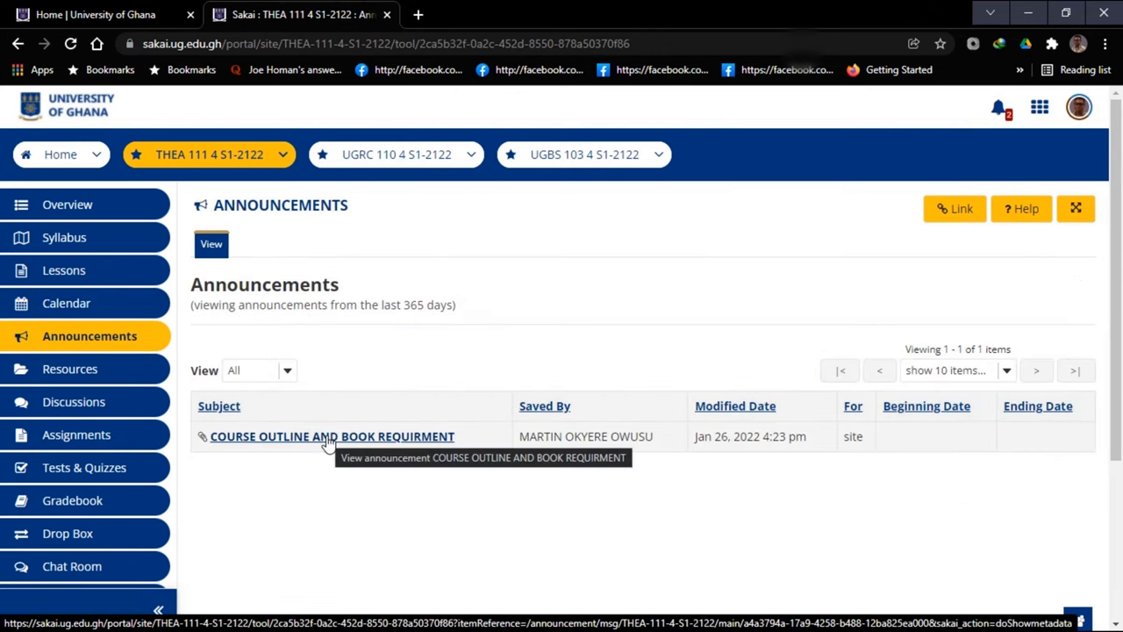
{"action": "left_click", "coordinate": [331, 435]}
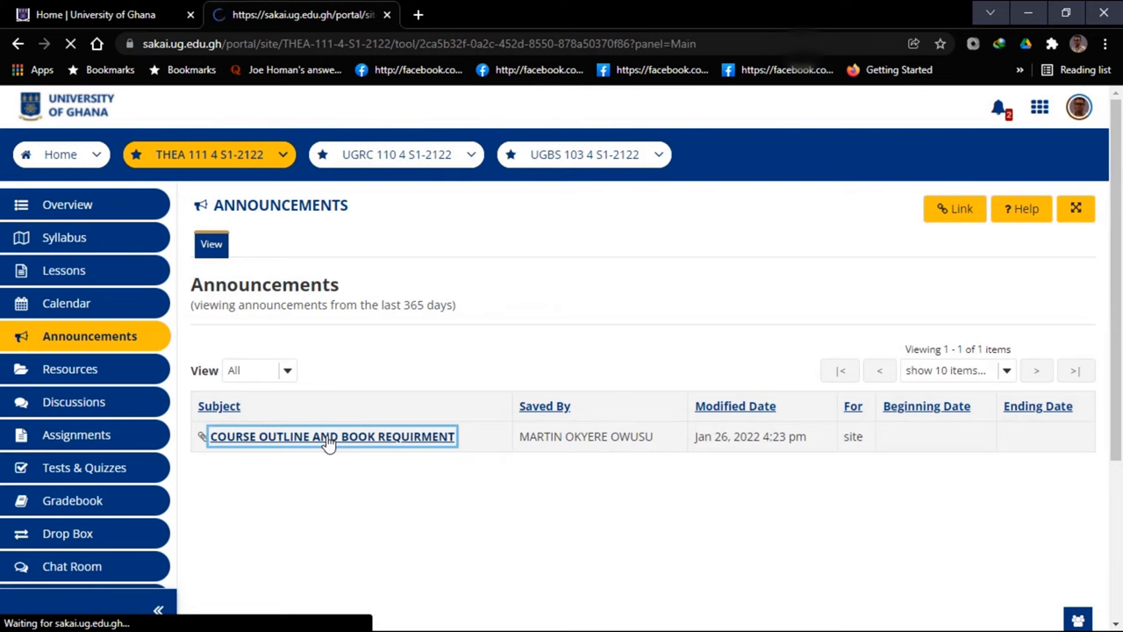
{"action": "left_click", "coordinate": [331, 436]}
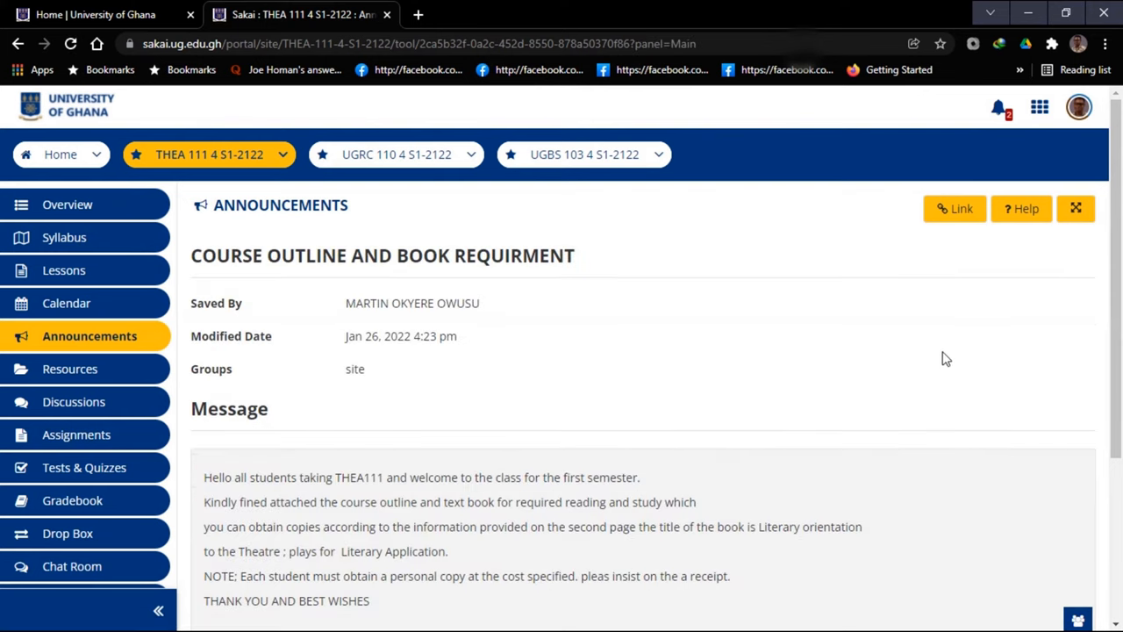
{"action": "scroll", "scroll_direction": "down", "scroll_amount": 3}
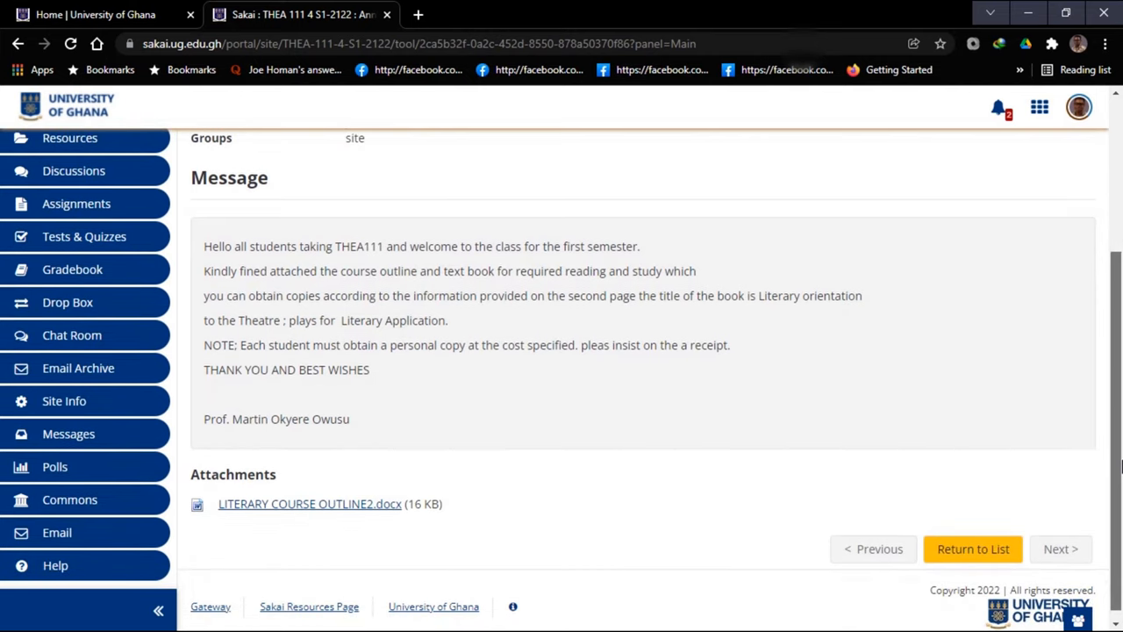
{"action": "mouse_move", "coordinate": [357, 512]}
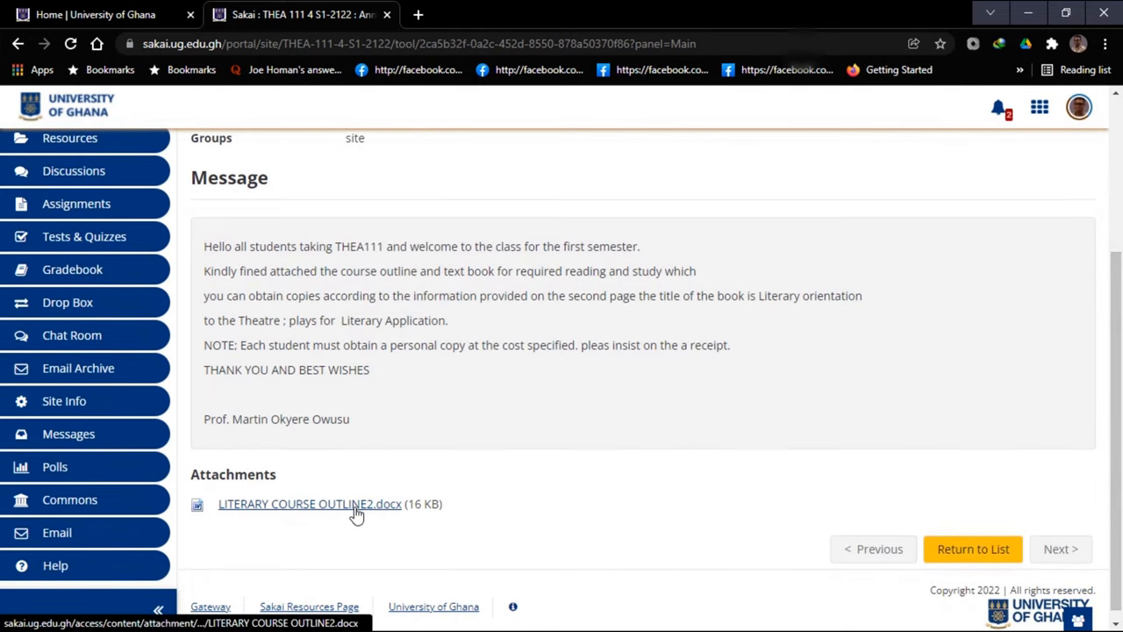
{"action": "mouse_move", "coordinate": [355, 504]}
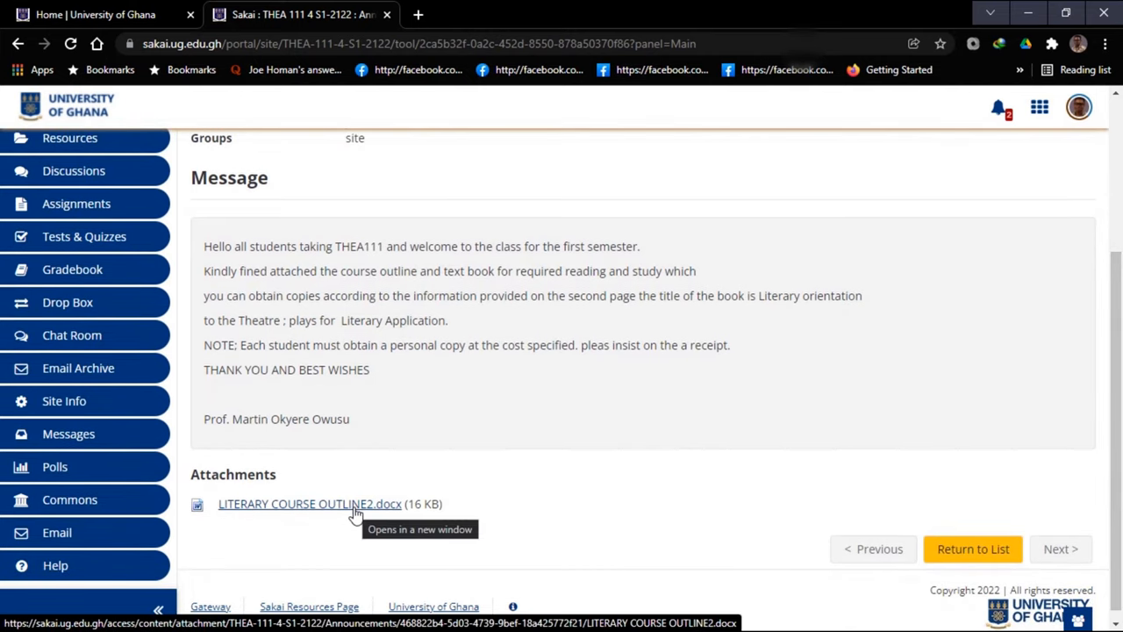
{"action": "left_click", "coordinate": [309, 504]}
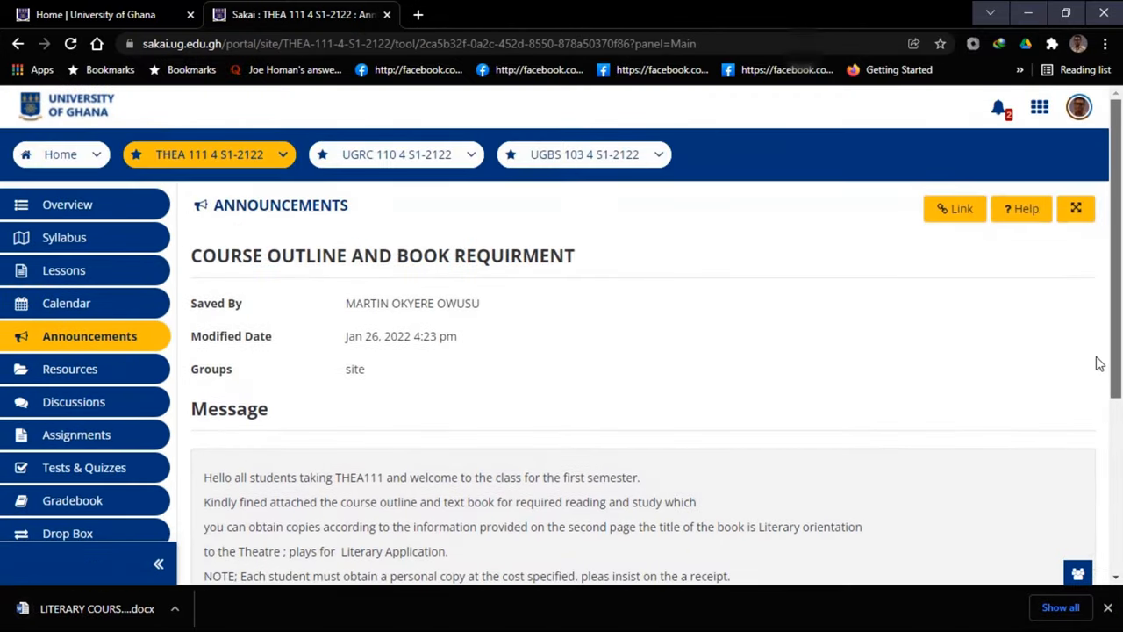
{"action": "mouse_move", "coordinate": [70, 368]}
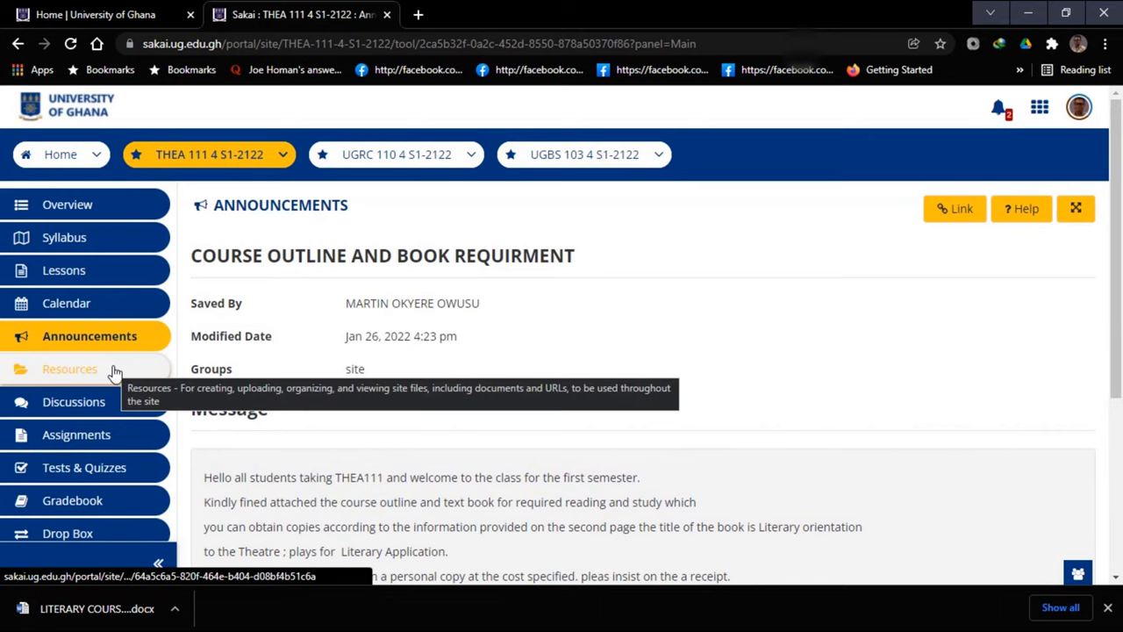
Step: Show the THEA 111 Resources folder's properties via Actions > View Details
{"action": "left_click", "coordinate": [72, 369]}
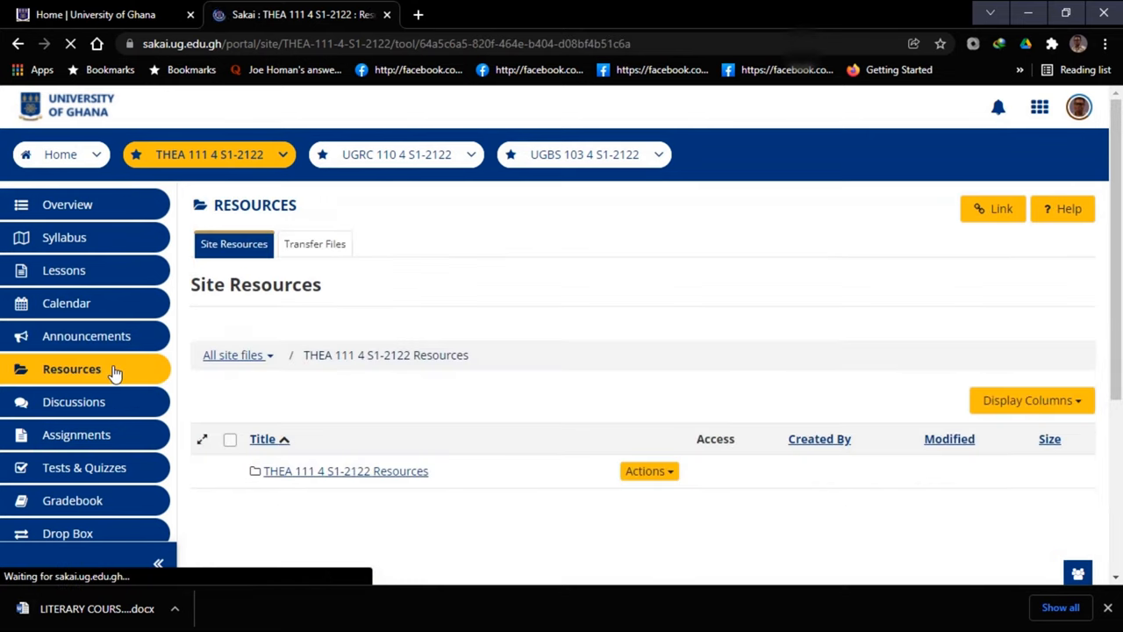
{"action": "left_click", "coordinate": [72, 368]}
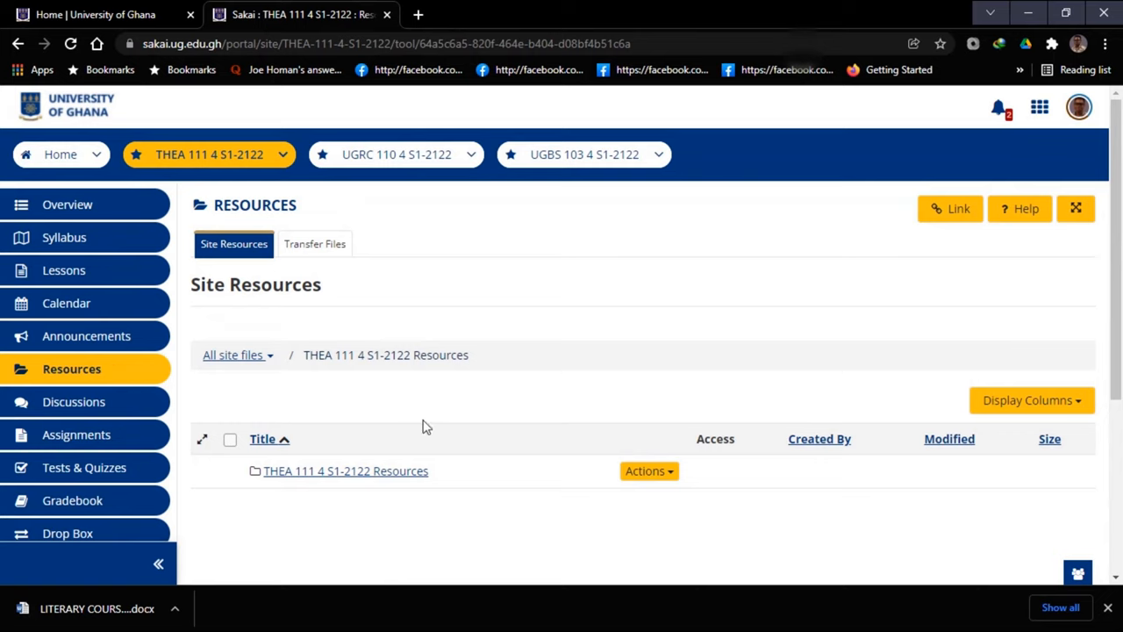
{"action": "left_click", "coordinate": [649, 470]}
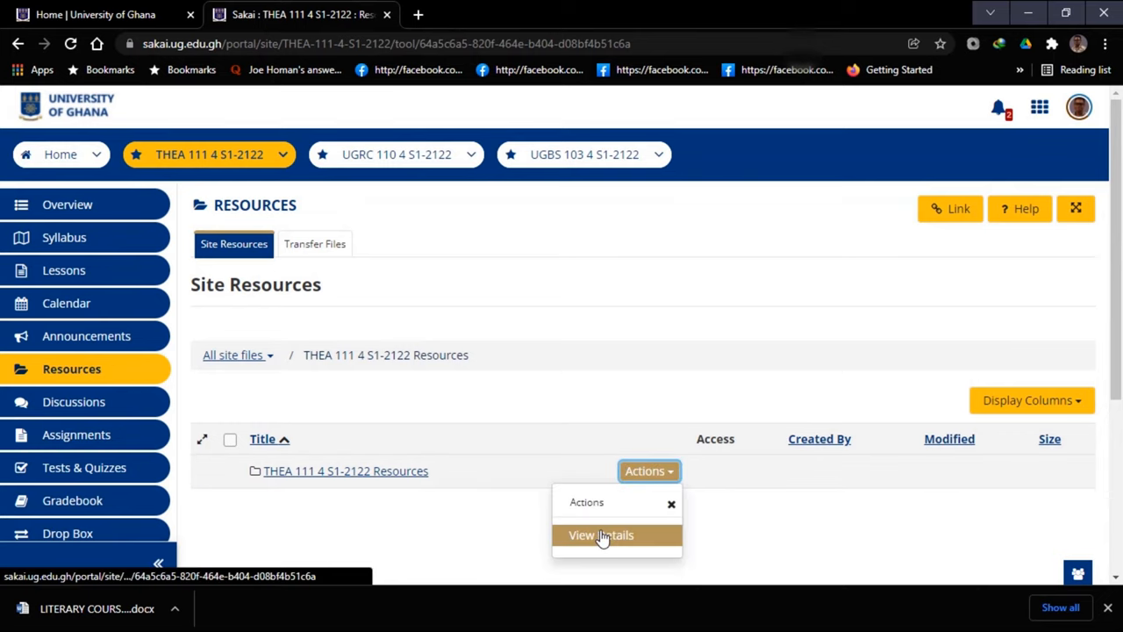
{"action": "left_click", "coordinate": [600, 533]}
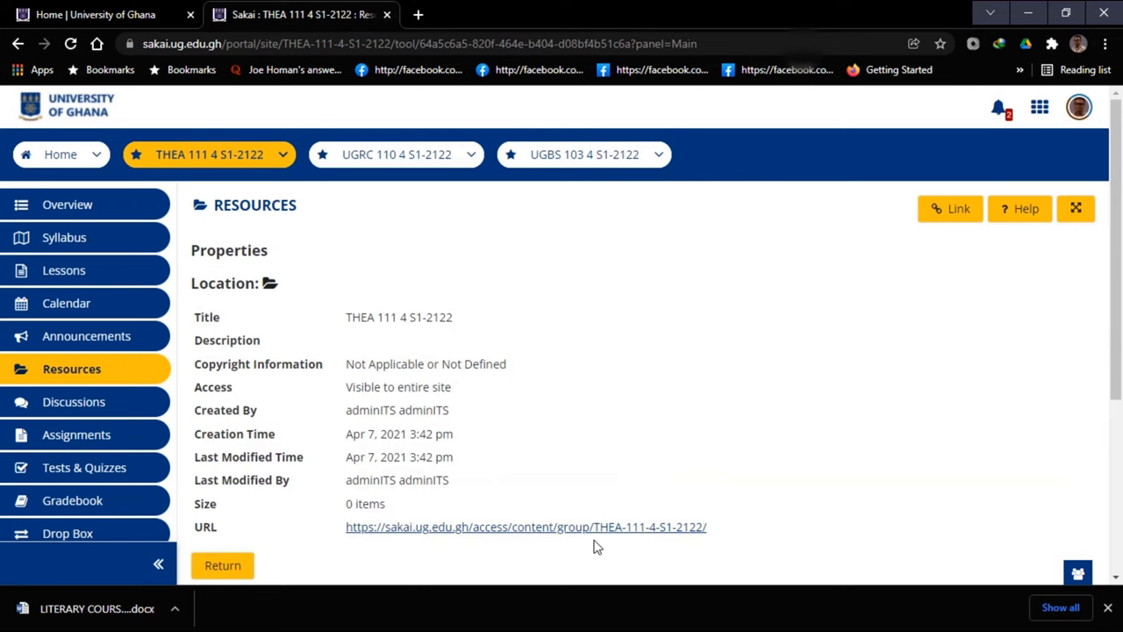
Step: Follow the folder's URL link so its web address loads in a new tab
{"action": "scroll", "scroll_direction": "down", "scroll_amount": 3}
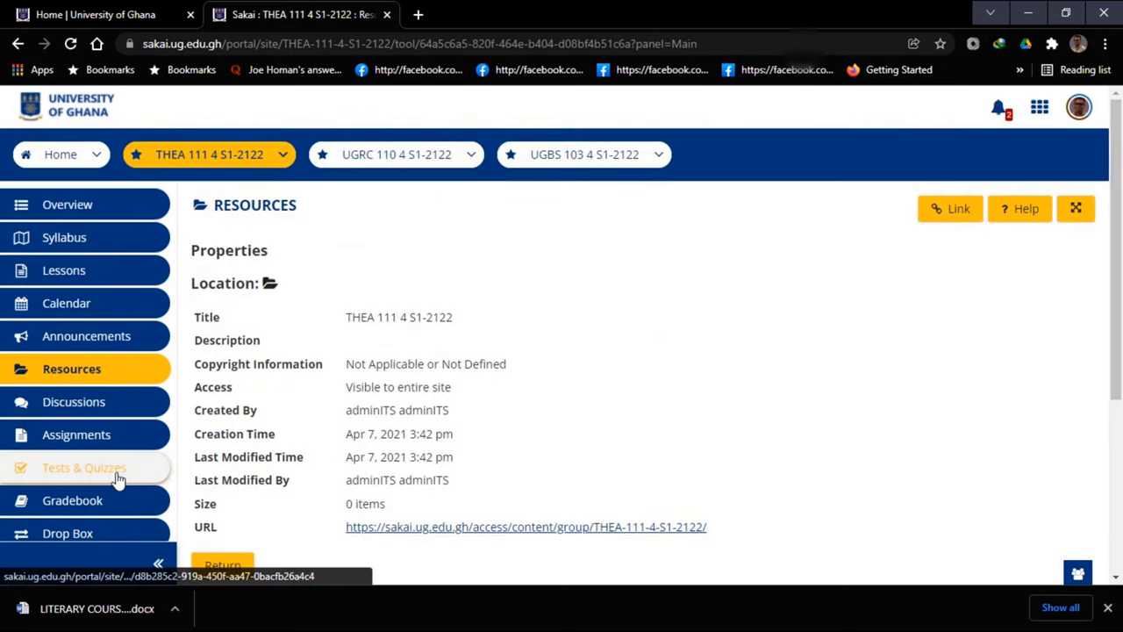
{"action": "mouse_move", "coordinate": [172, 523]}
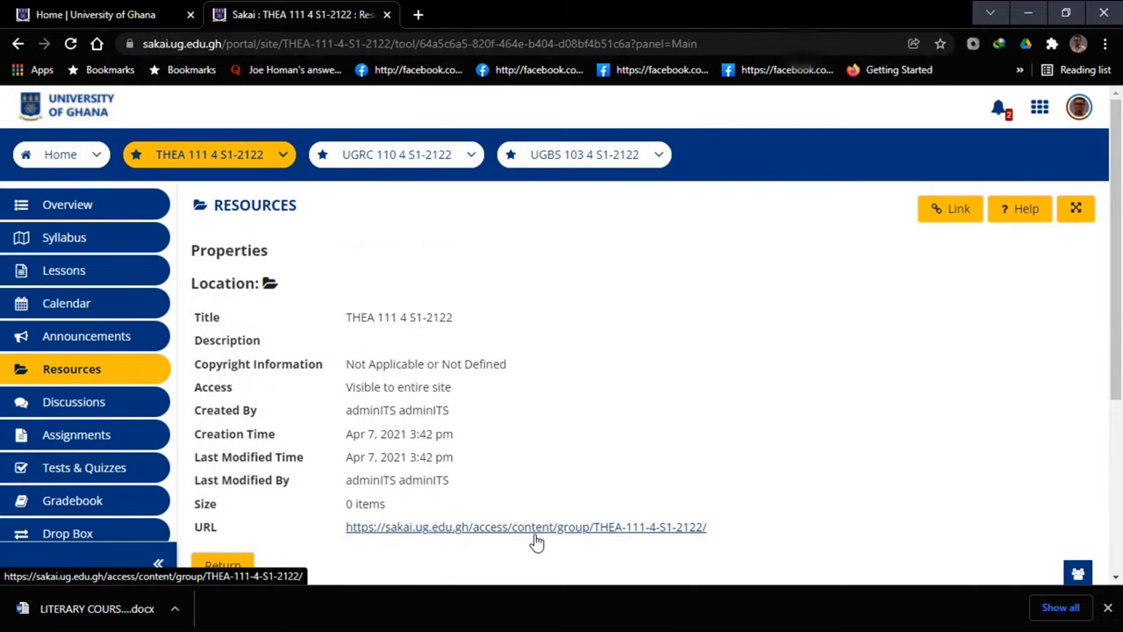
{"action": "left_click", "coordinate": [527, 527]}
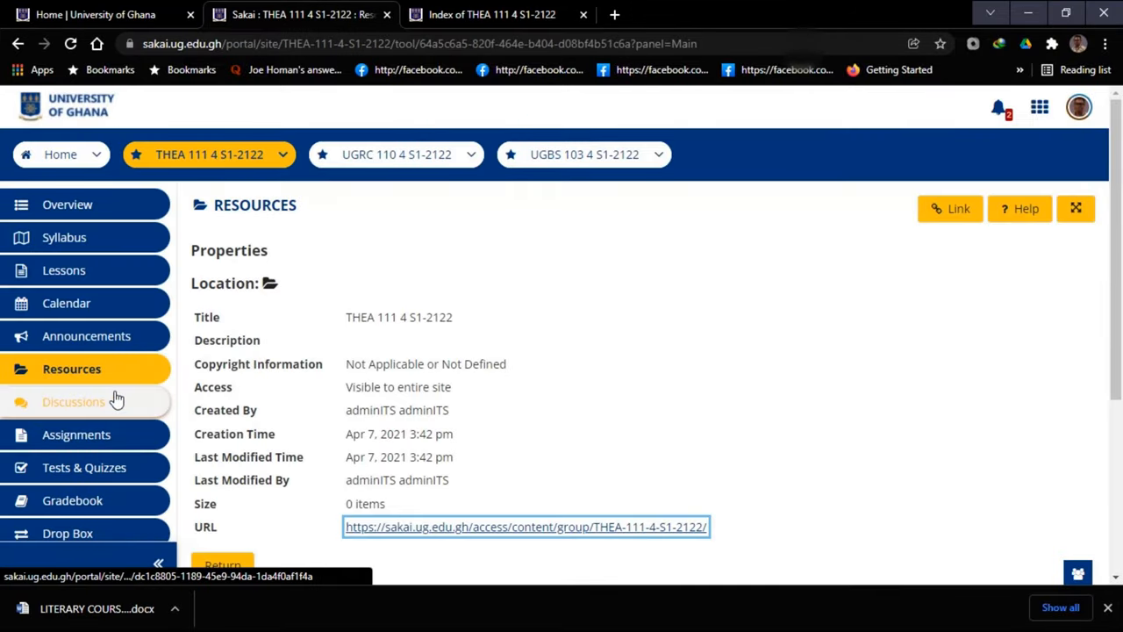
Step: Check the course Discussions forum, which shows an empty General Discussion
{"action": "left_click", "coordinate": [74, 400]}
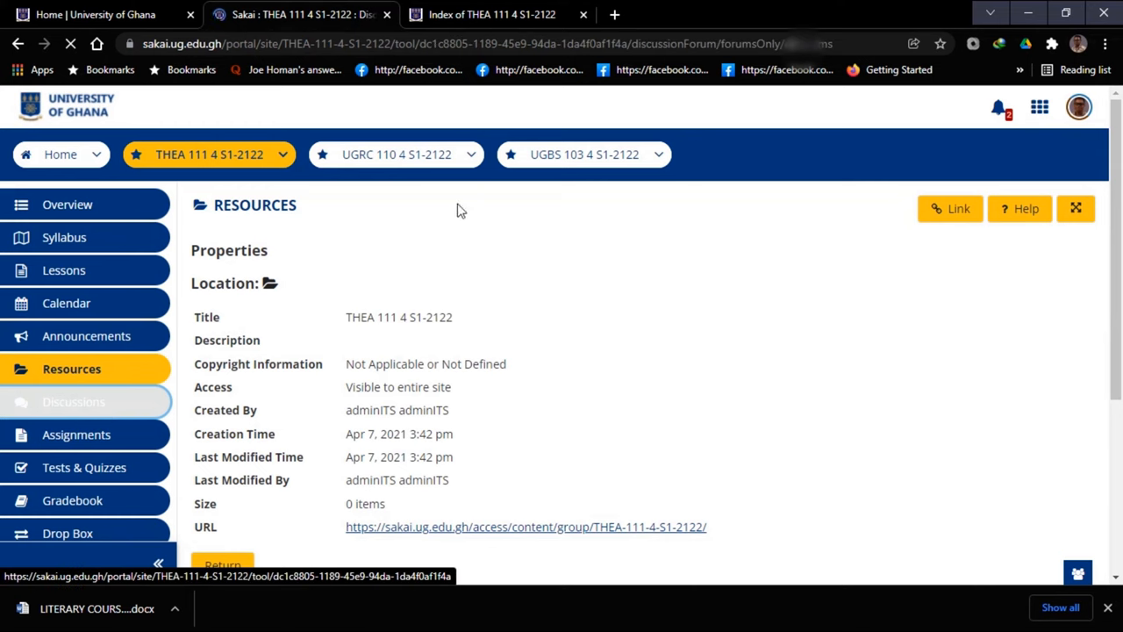
{"action": "left_click", "coordinate": [74, 400]}
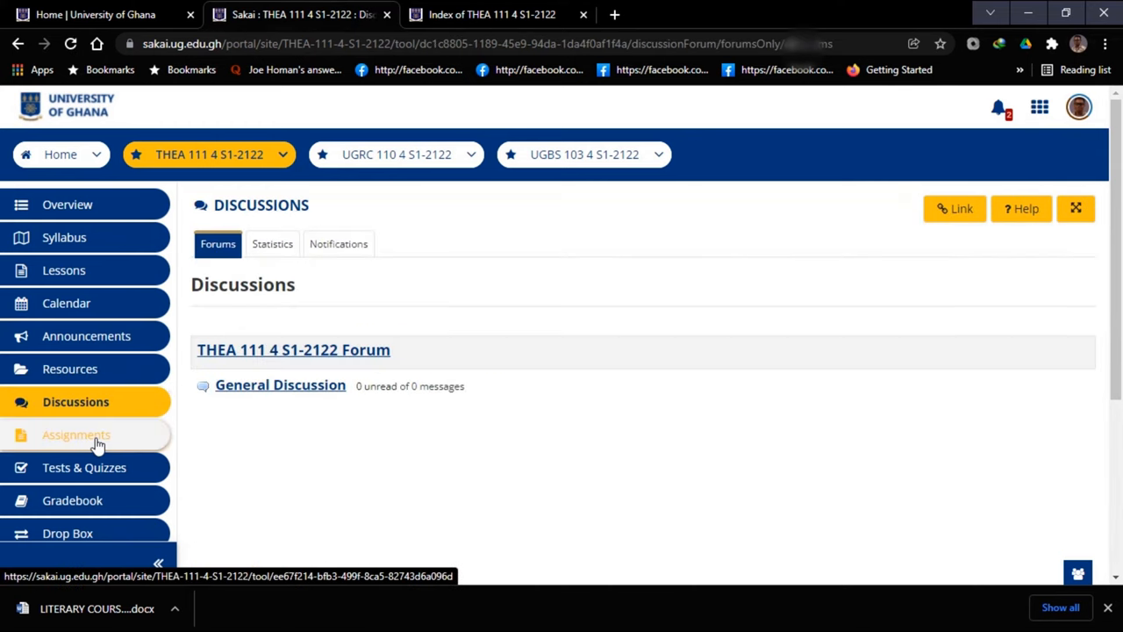
{"action": "mouse_move", "coordinate": [78, 435]}
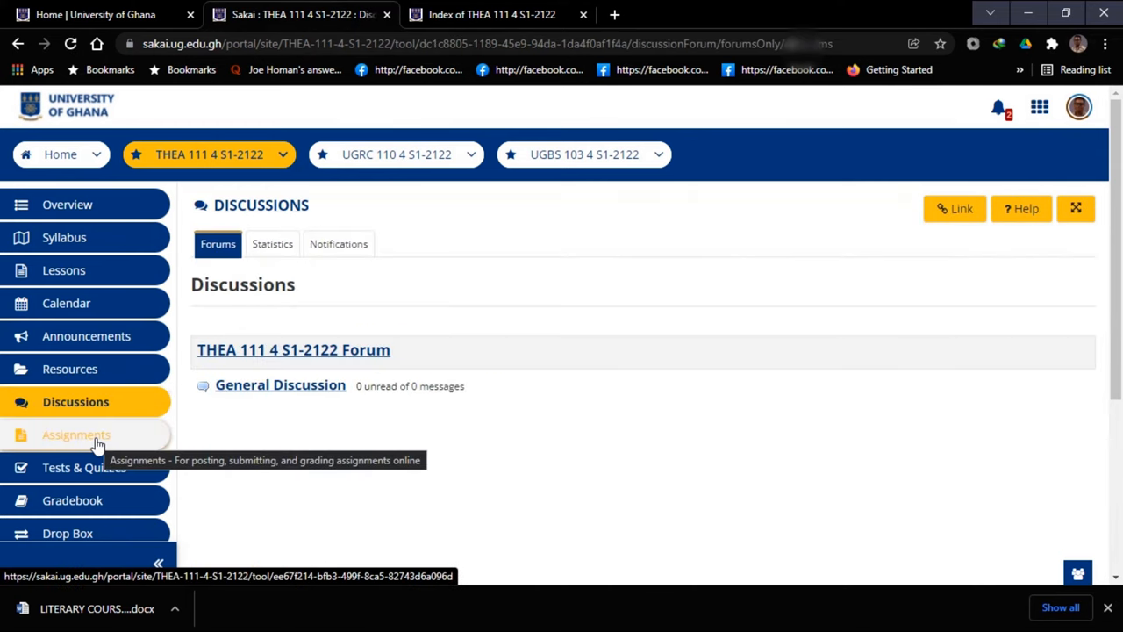
{"action": "scroll", "scroll_direction": "down", "scroll_amount": 3}
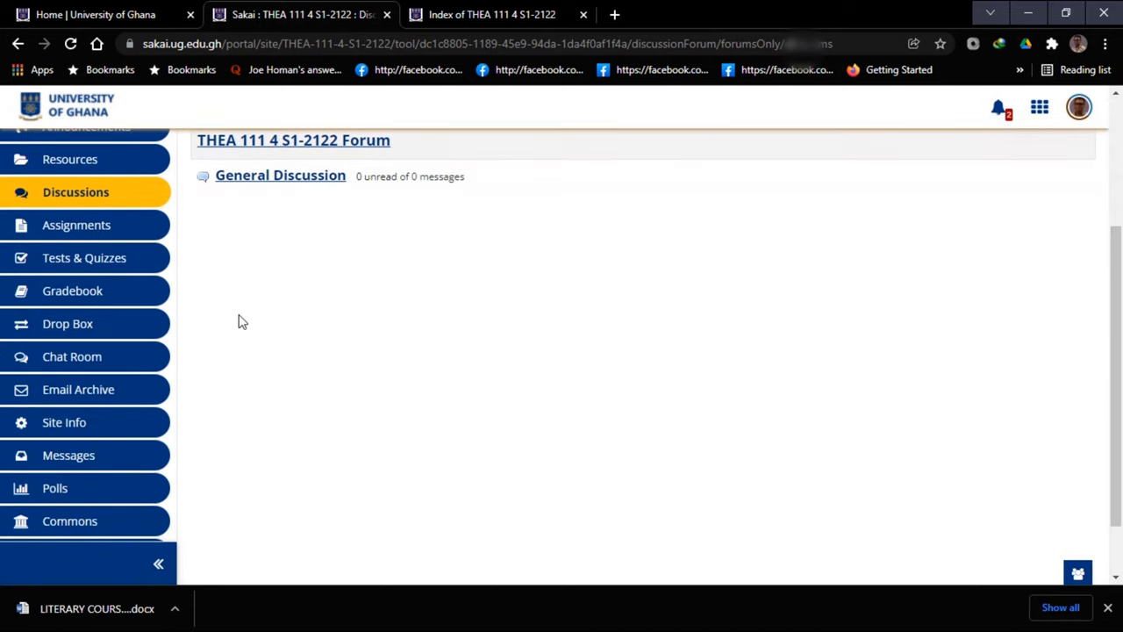
Step: Bring up the course Assignments page, which lists no assignments
{"action": "left_click", "coordinate": [77, 225]}
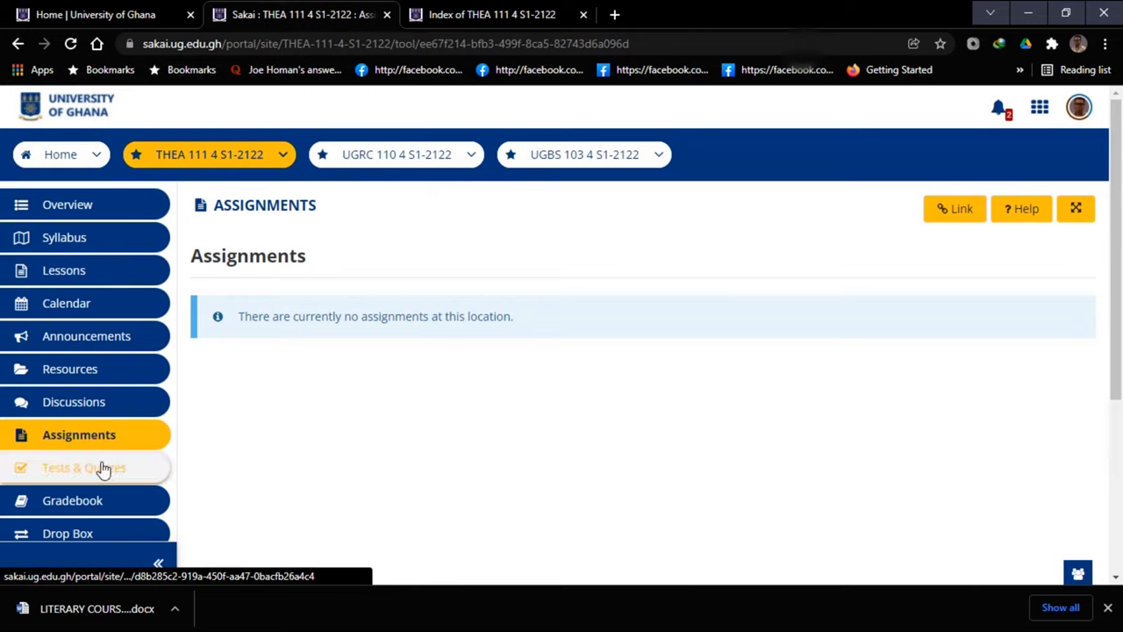
{"action": "left_click", "coordinate": [84, 467]}
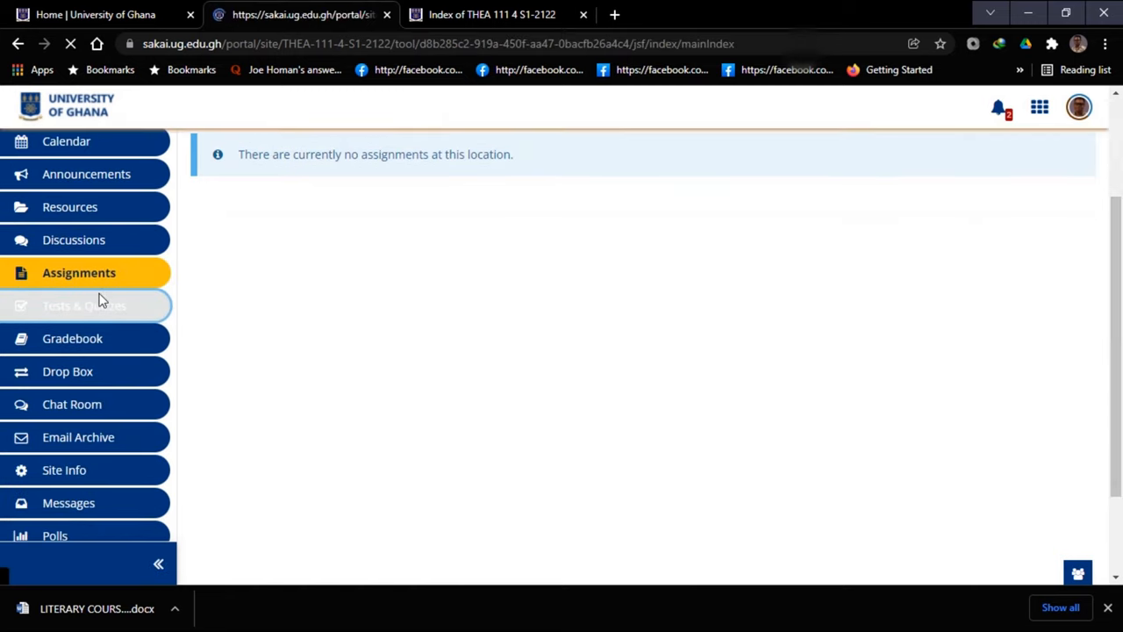
Step: Look over the Tests & Quizzes page, which shows no assessments
{"action": "left_click", "coordinate": [84, 305]}
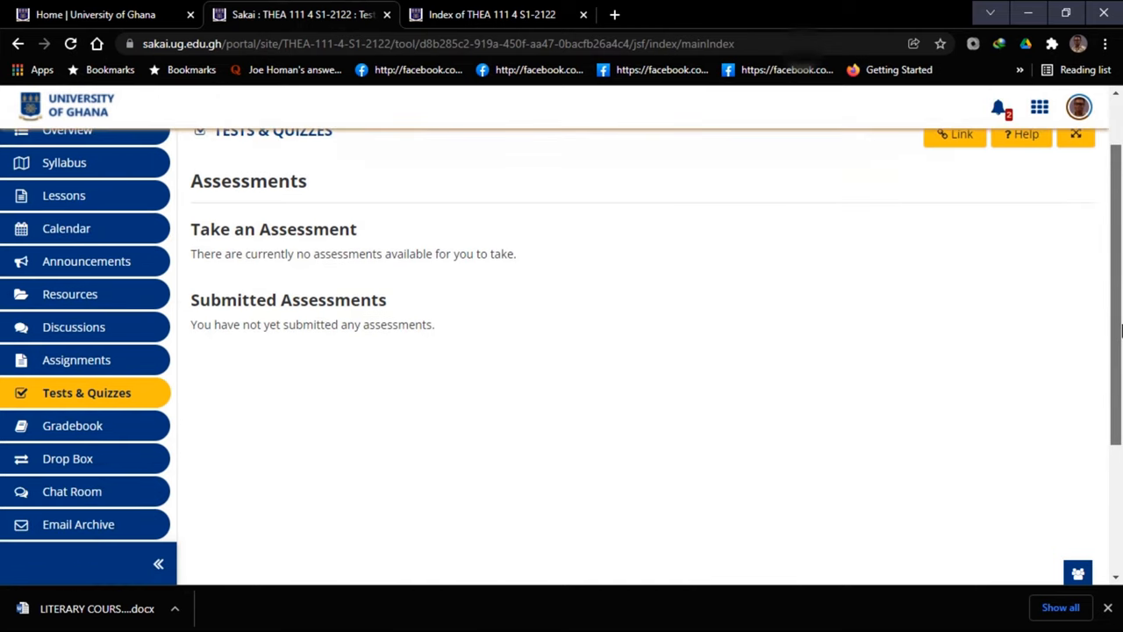
{"action": "scroll", "scroll_direction": "down", "scroll_amount": 3}
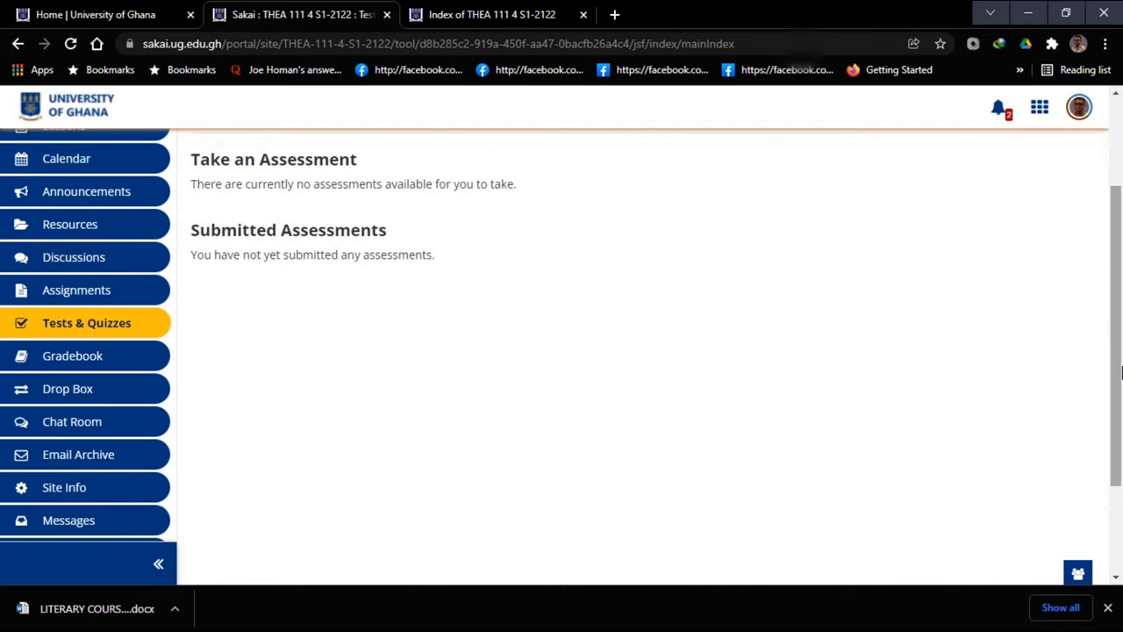
{"action": "scroll", "scroll_direction": "down", "scroll_amount": 3}
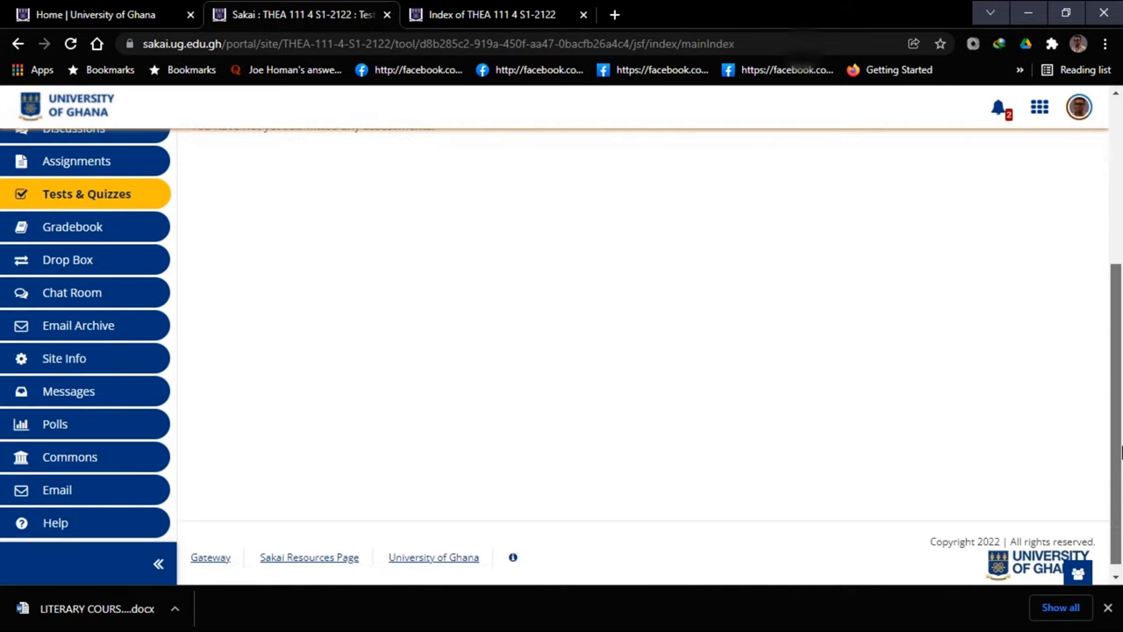
Step: View the course Gradebook report, which has no gradebook items
{"action": "left_click", "coordinate": [72, 227]}
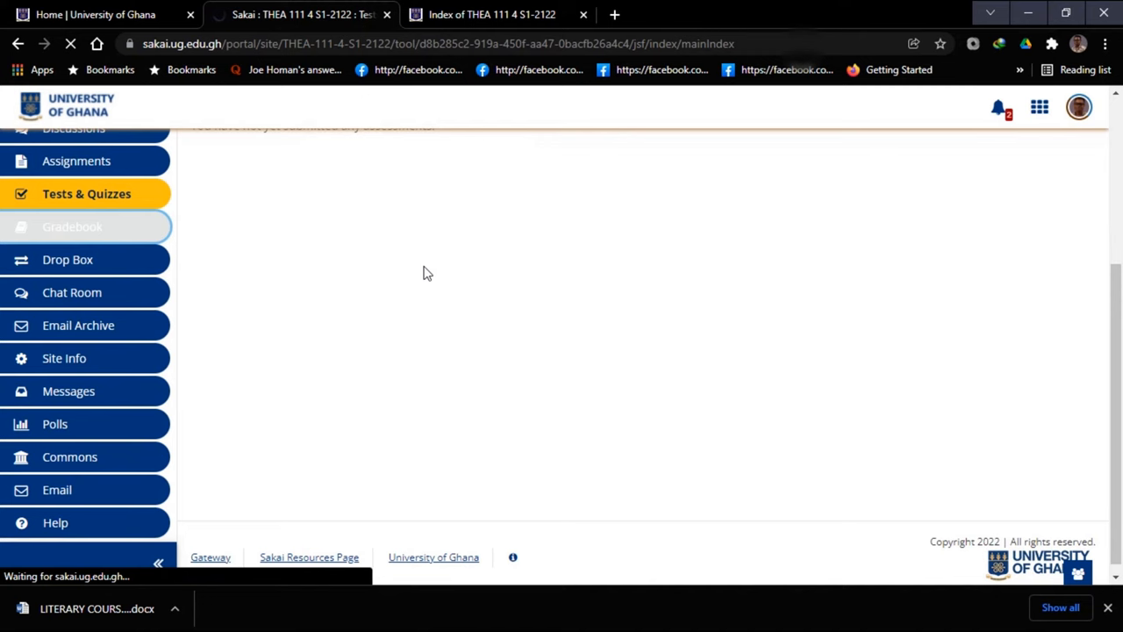
{"action": "left_click", "coordinate": [72, 227]}
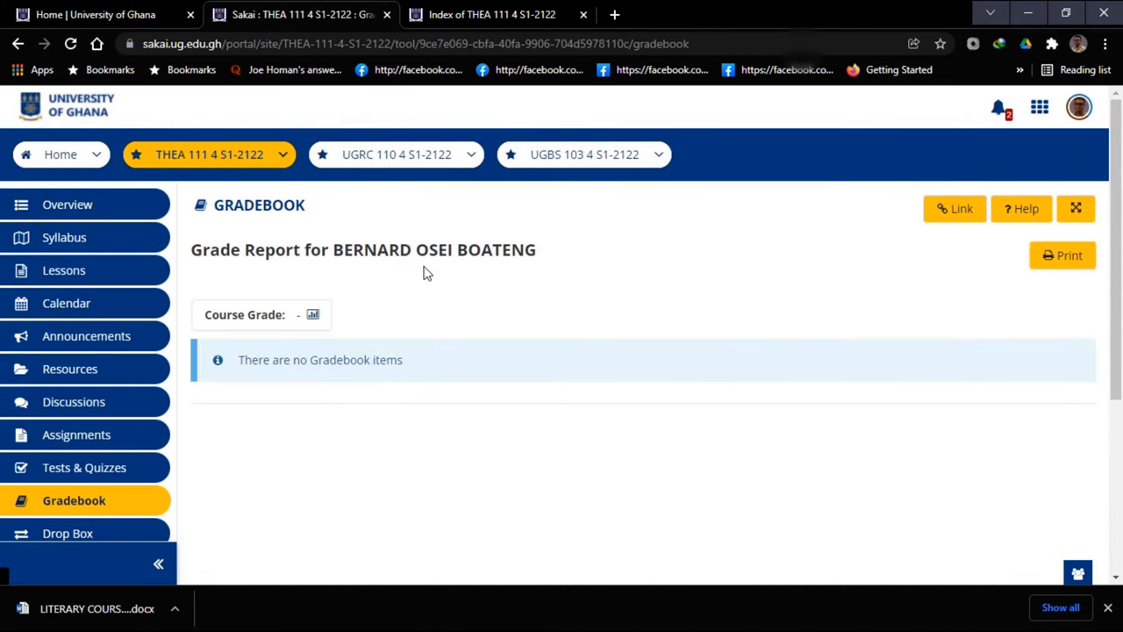
{"action": "scroll", "scroll_direction": "down", "scroll_amount": 3}
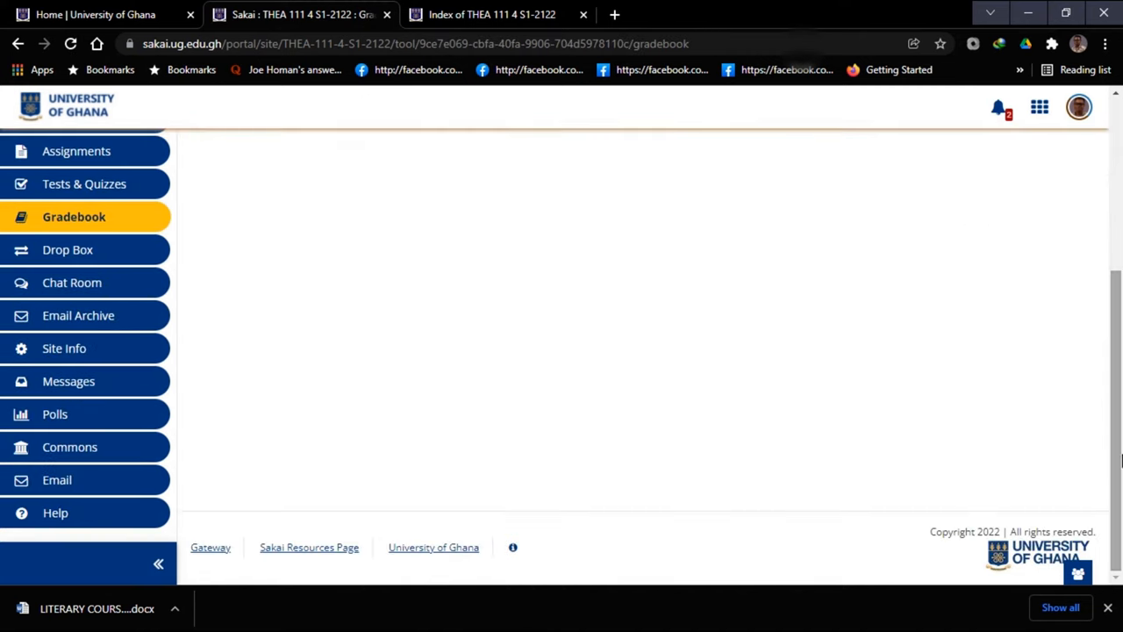
Step: Review the Drop Box personal folder's add and Actions options, then head to Chat Room
{"action": "left_click", "coordinate": [67, 249]}
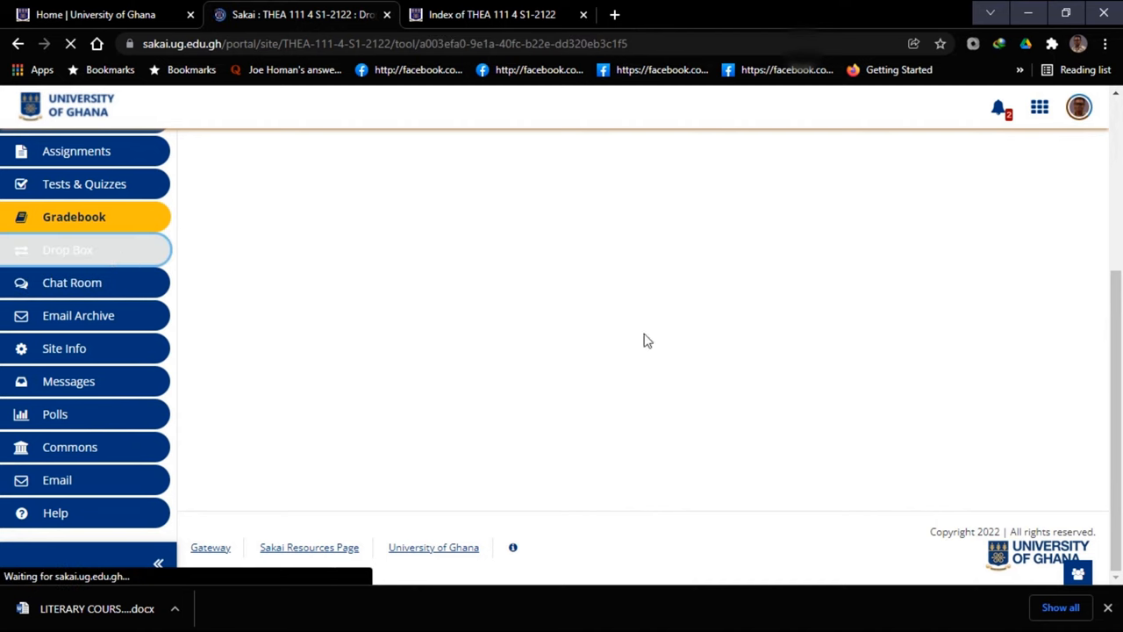
{"action": "left_click", "coordinate": [67, 249]}
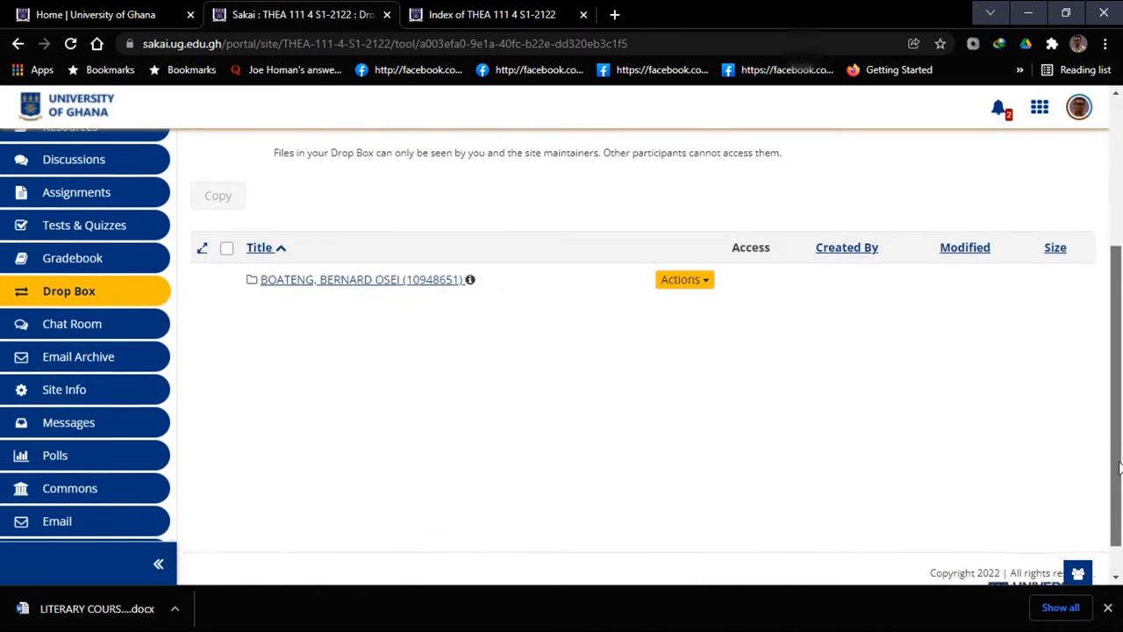
{"action": "scroll", "scroll_direction": "down", "scroll_amount": 3}
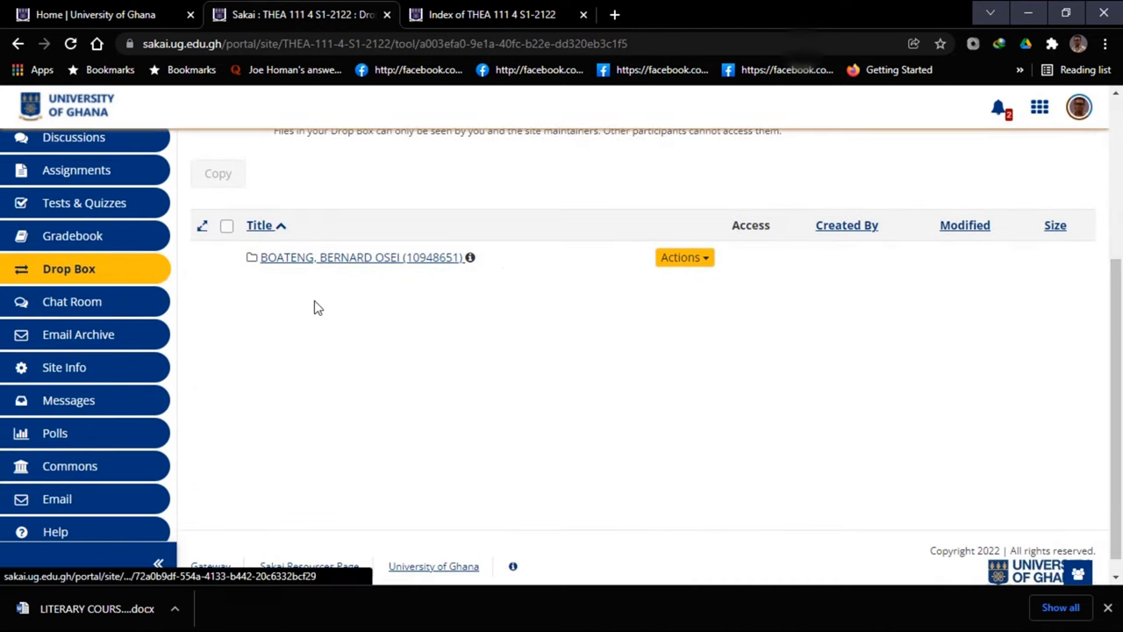
{"action": "left_click", "coordinate": [684, 257]}
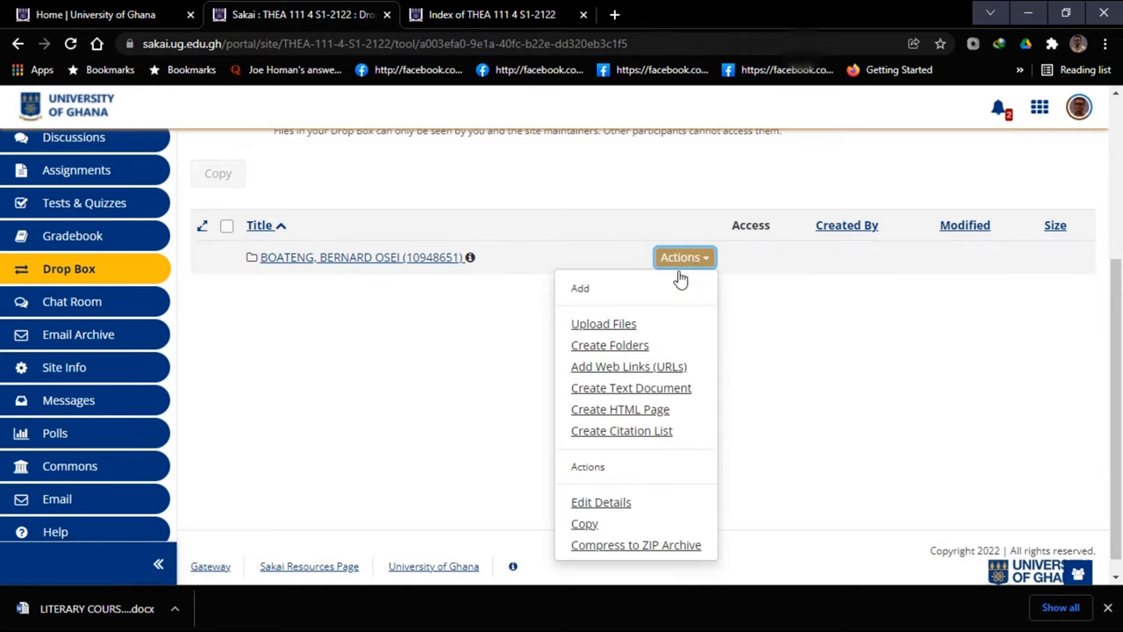
{"action": "mouse_move", "coordinate": [572, 299]}
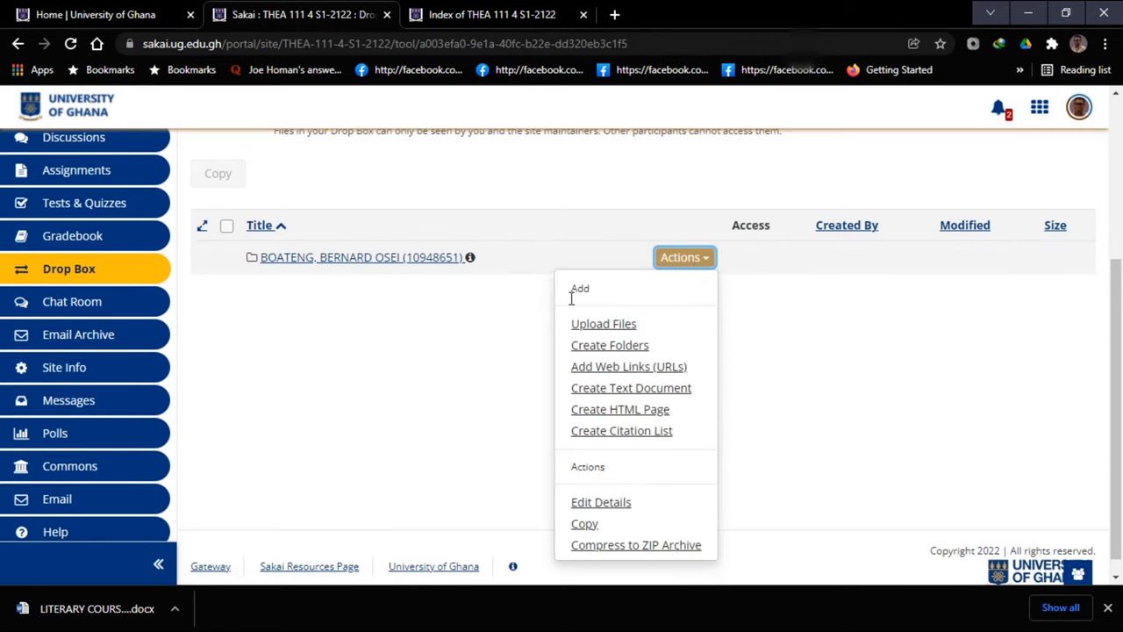
{"action": "left_click", "coordinate": [72, 302]}
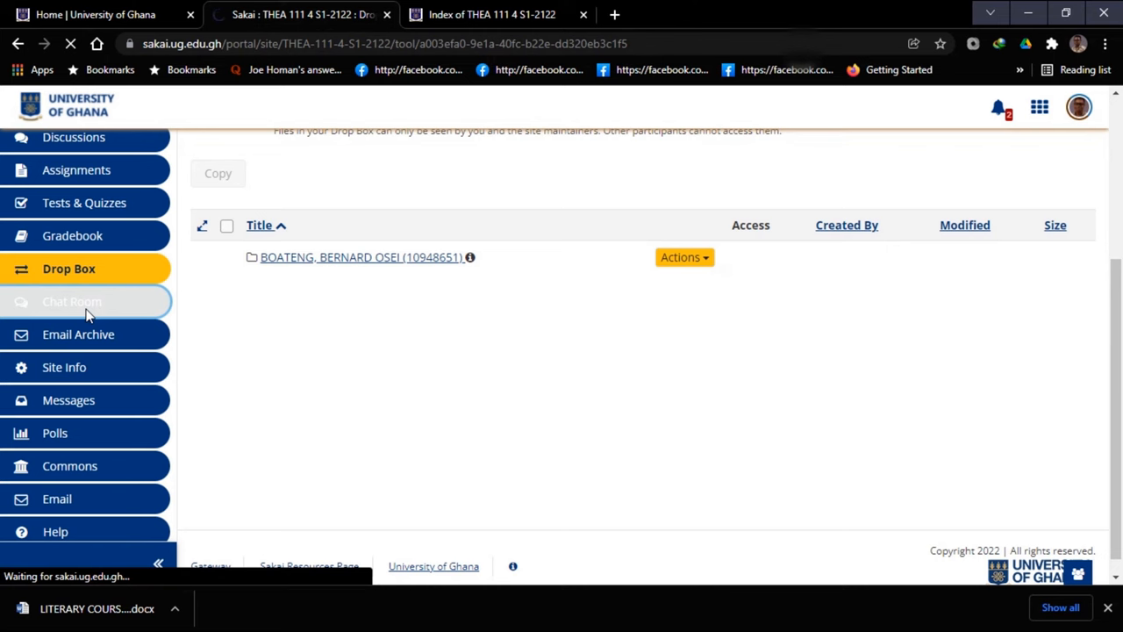
Step: Draft 'hello' in the Main Chat Room message box without adding it
{"action": "left_click", "coordinate": [72, 301]}
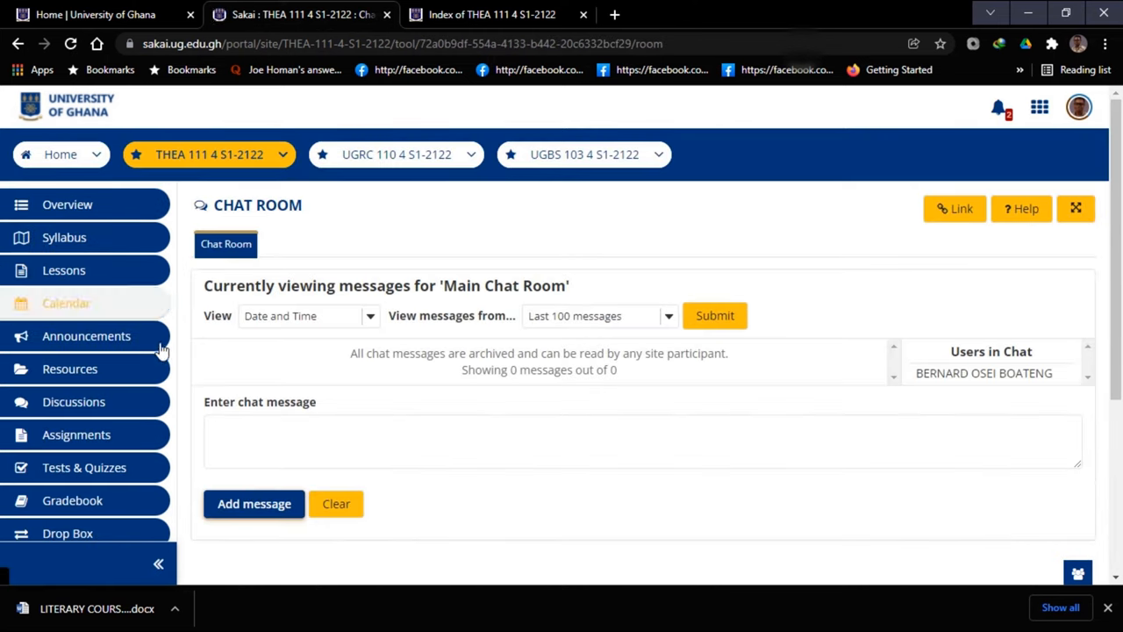
{"action": "left_click", "coordinate": [642, 440]}
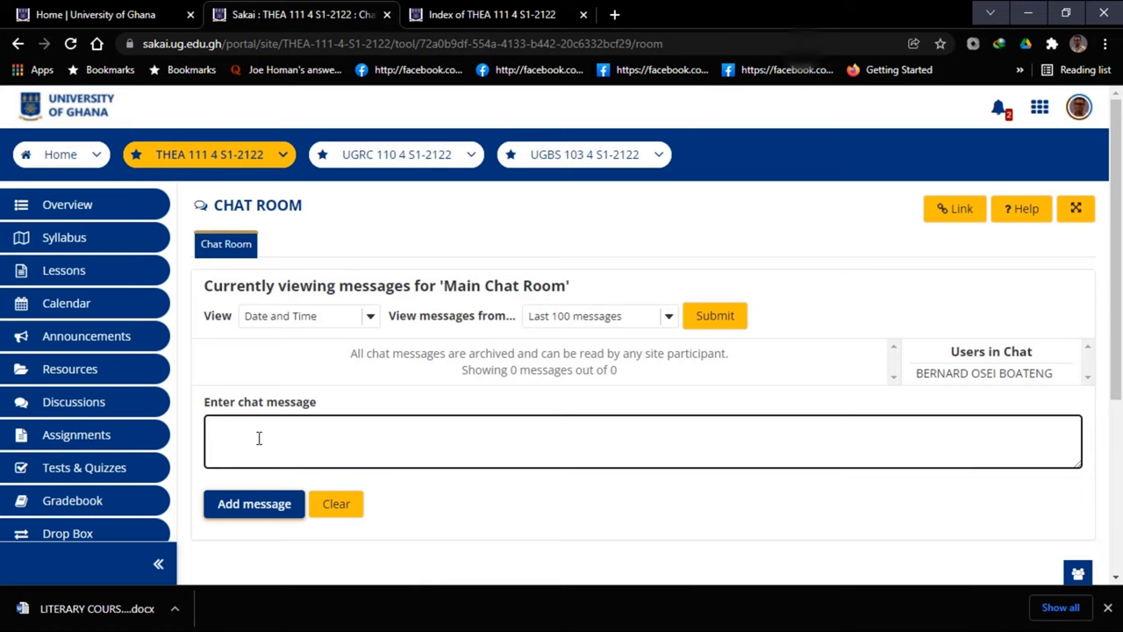
{"action": "type", "text": "h"}
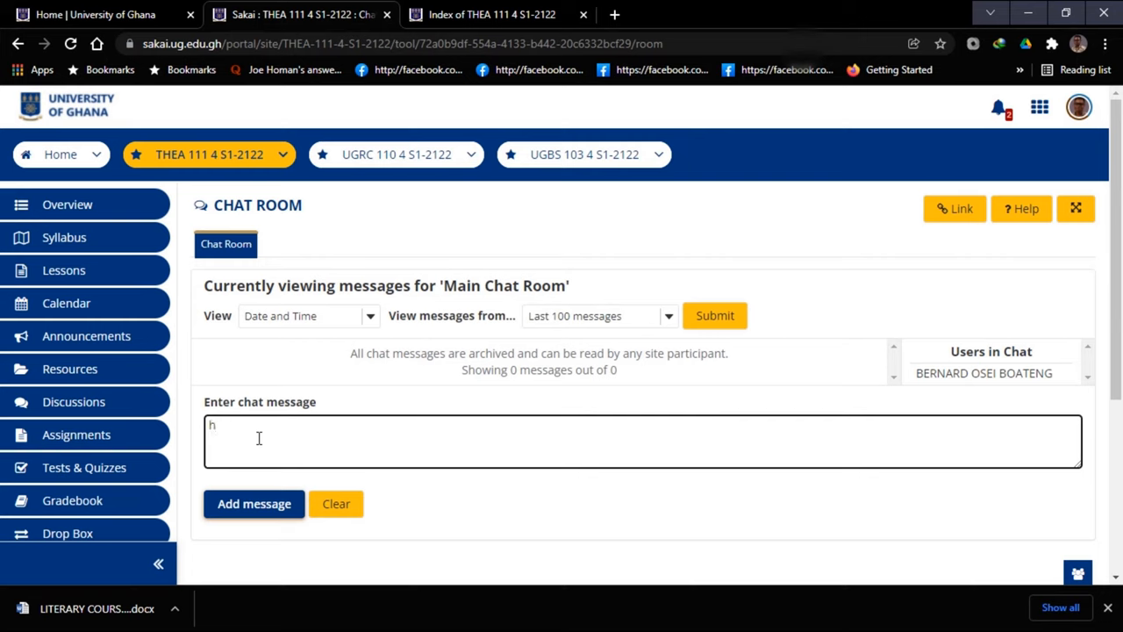
{"action": "type", "text": "e"}
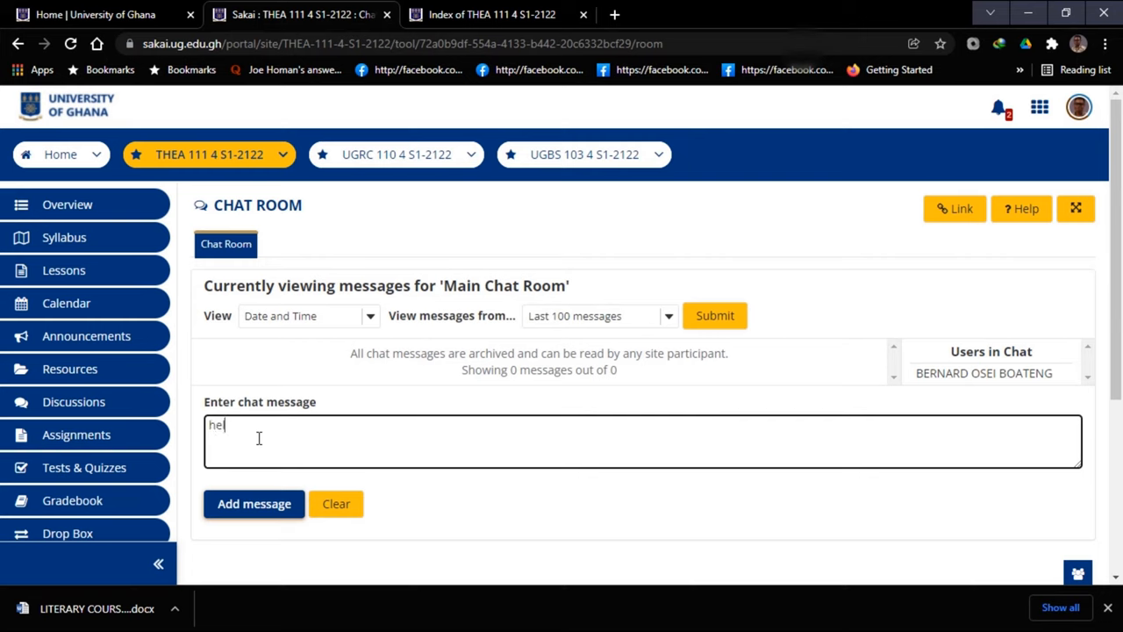
{"action": "type", "text": "llo"}
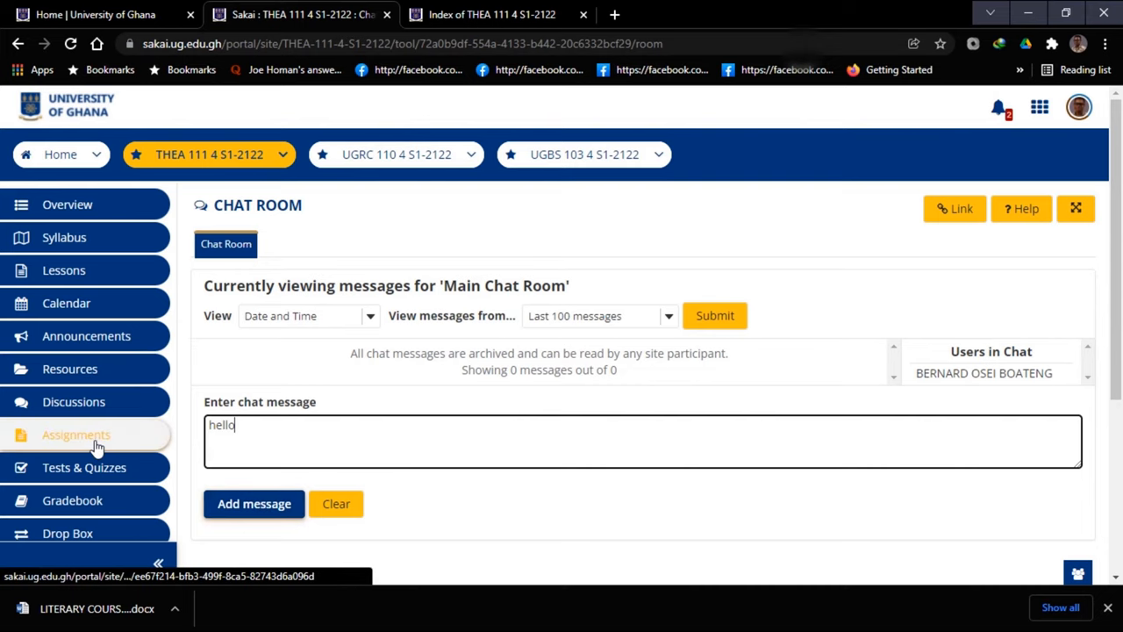
{"action": "mouse_move", "coordinate": [1085, 329]}
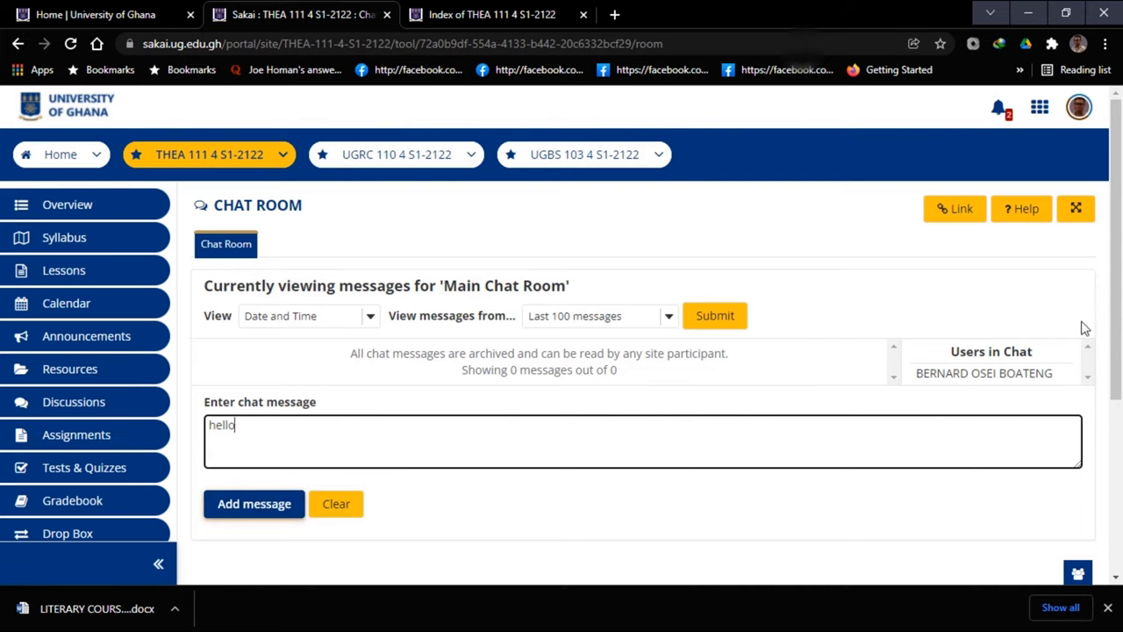
{"action": "scroll", "scroll_direction": "down", "scroll_amount": 3}
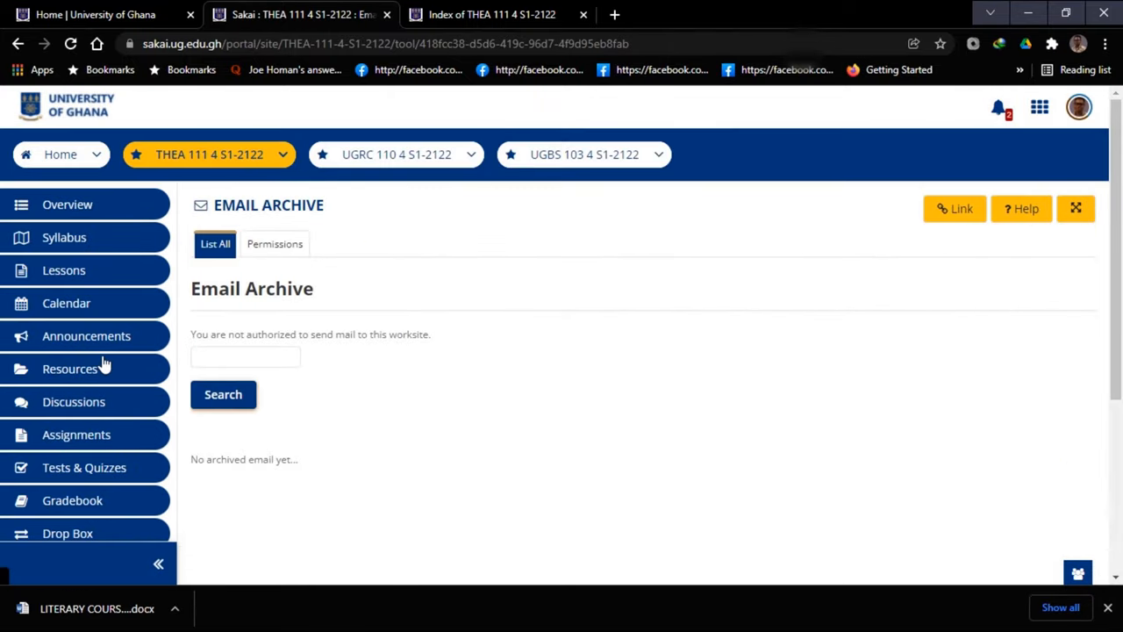
Step: Scan the Email Archive page, confirming no archived email exists
{"action": "scroll", "scroll_direction": "down", "scroll_amount": 3}
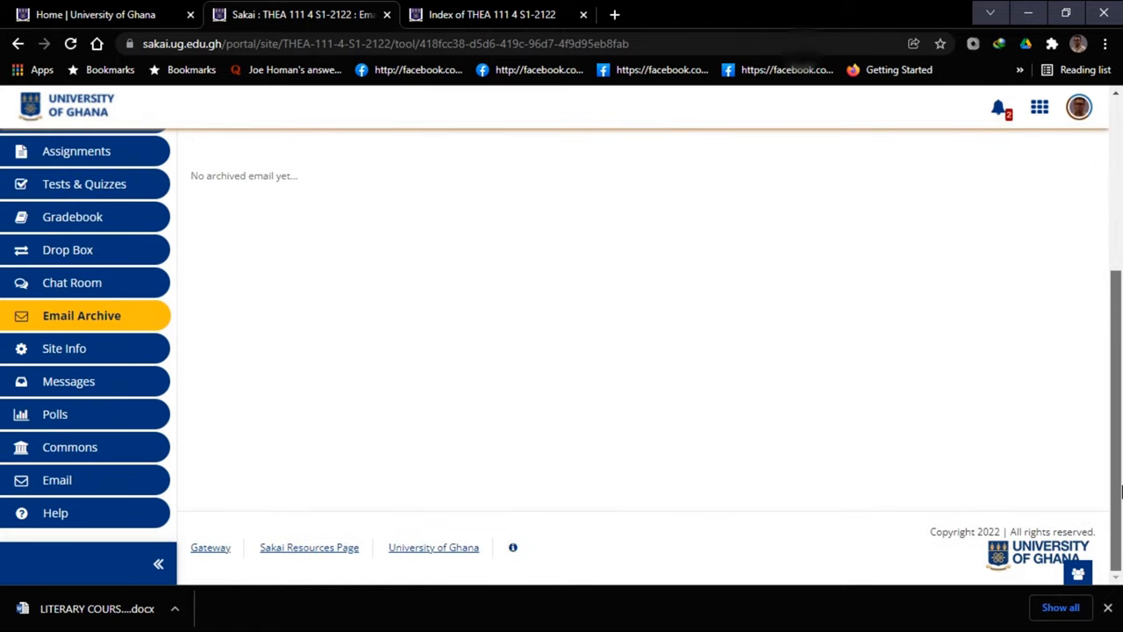
{"action": "mouse_move", "coordinate": [63, 347]}
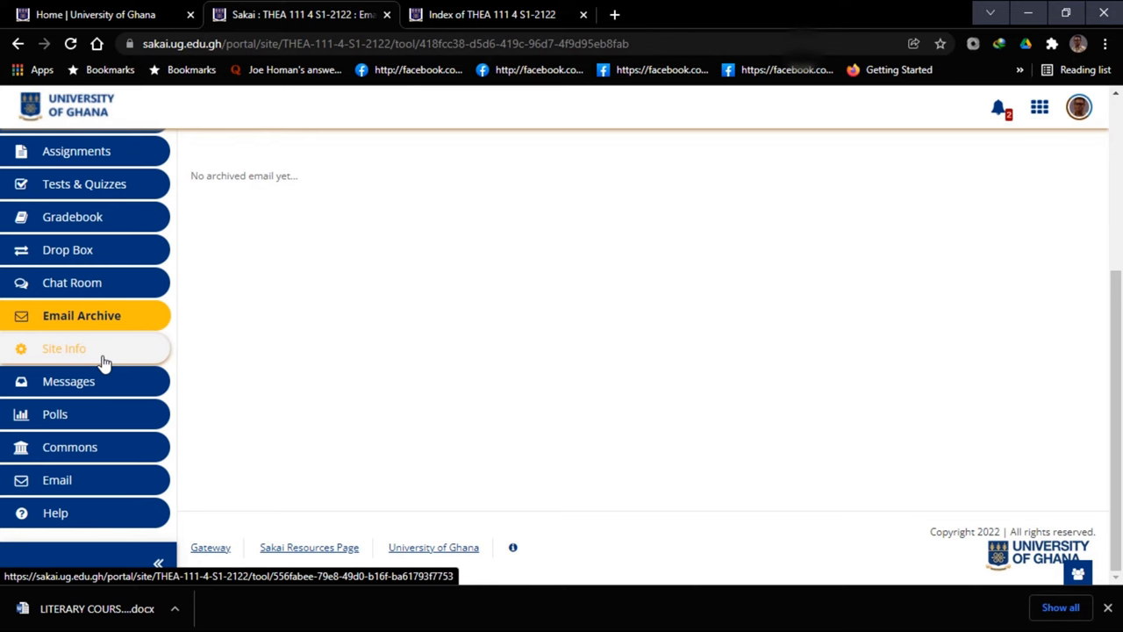
Step: View THEA 111's Site Info with its full site description expanded and closed again
{"action": "left_click", "coordinate": [63, 348]}
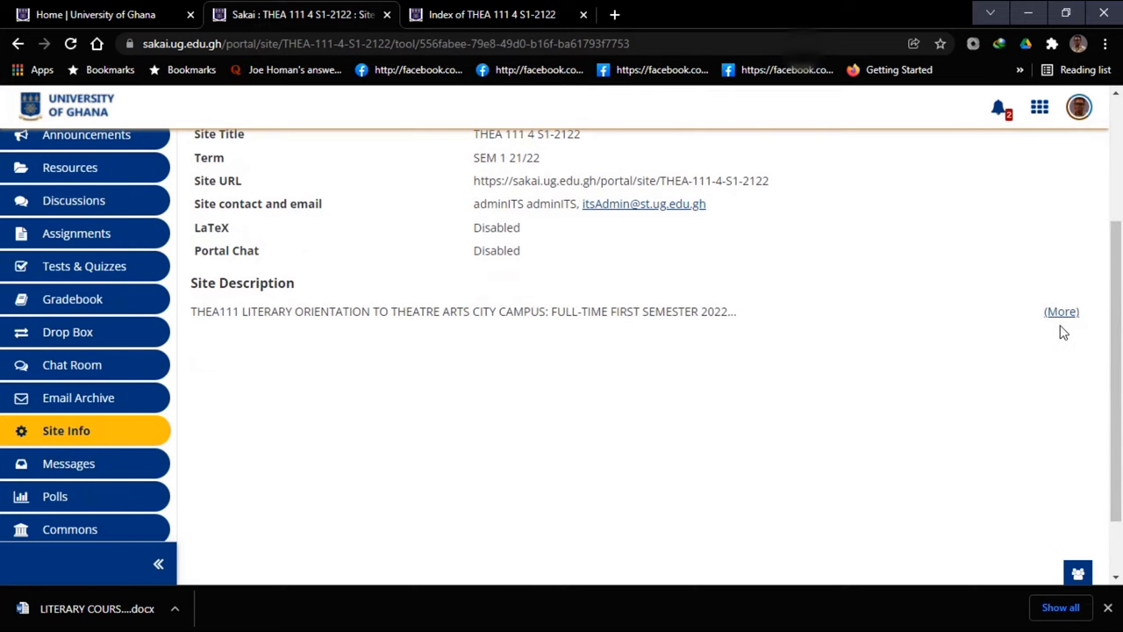
{"action": "mouse_move", "coordinate": [1060, 312]}
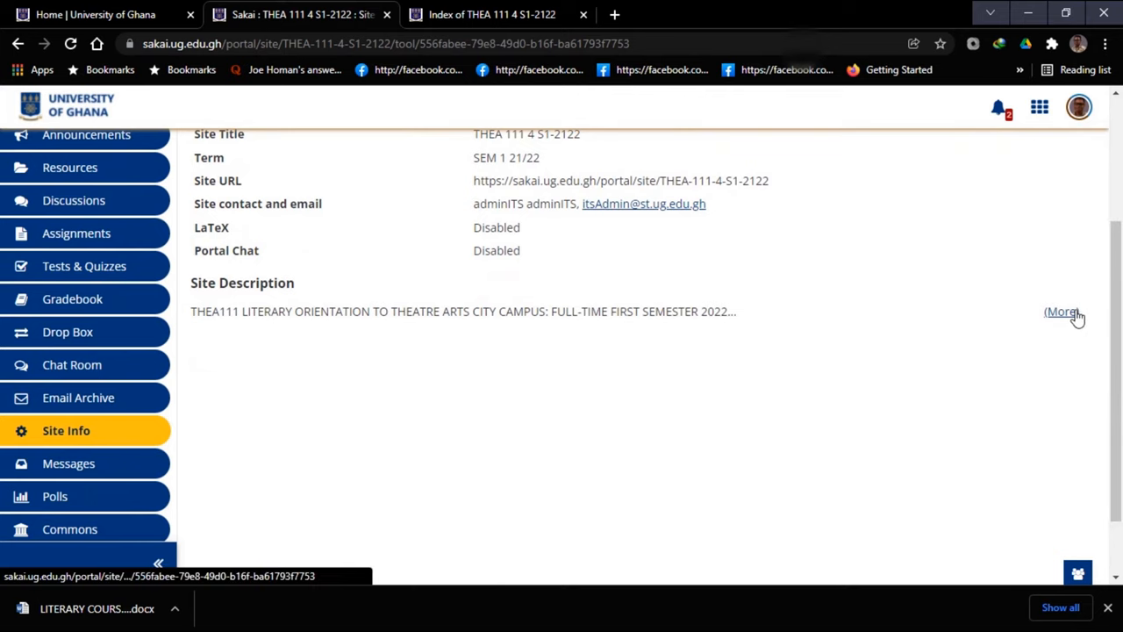
{"action": "left_click", "coordinate": [1061, 313]}
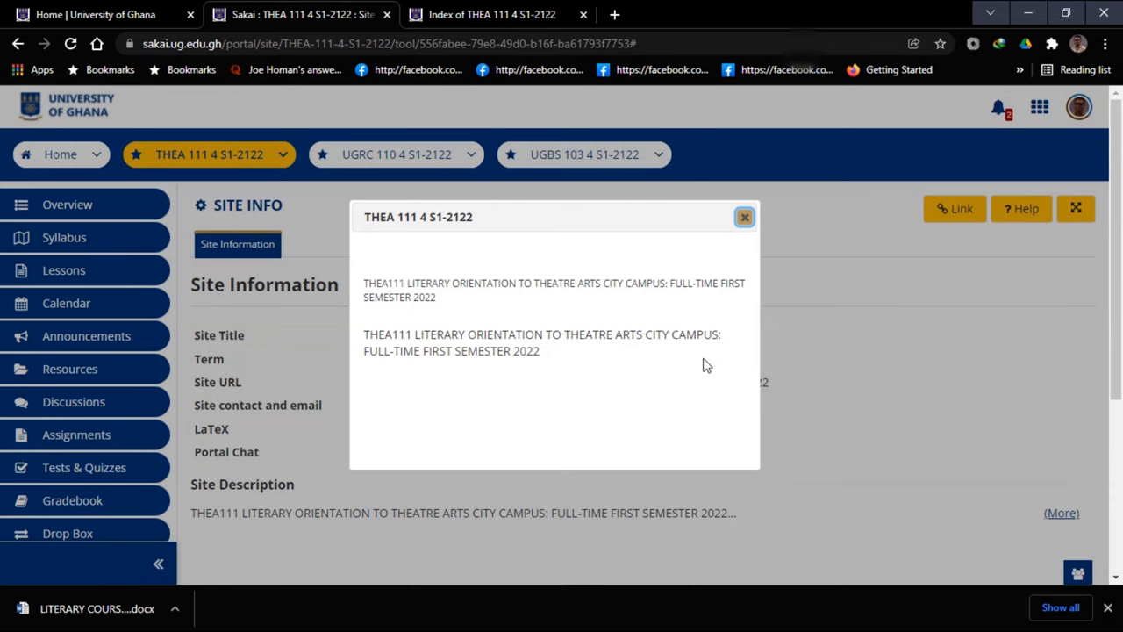
{"action": "mouse_move", "coordinate": [744, 218]}
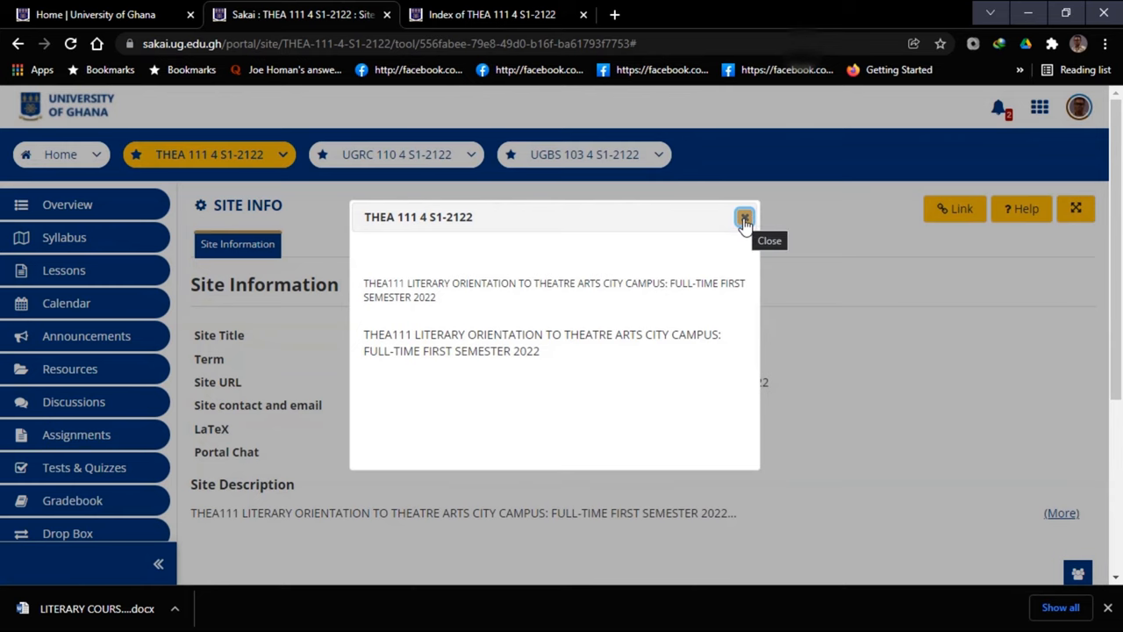
{"action": "left_click", "coordinate": [744, 218]}
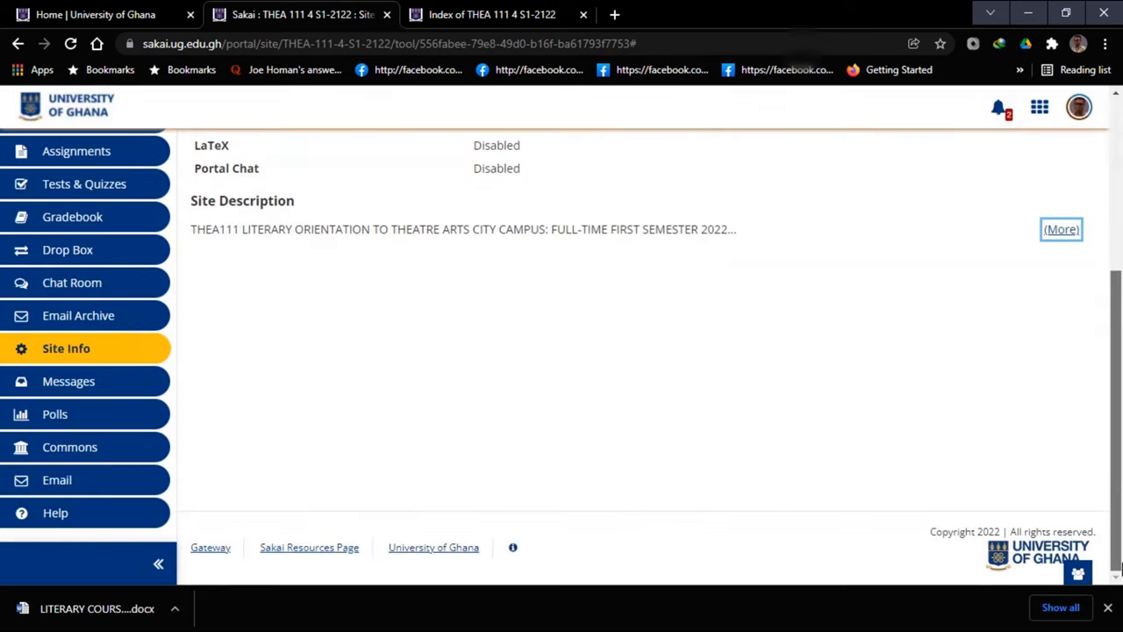
{"action": "mouse_move", "coordinate": [129, 362]}
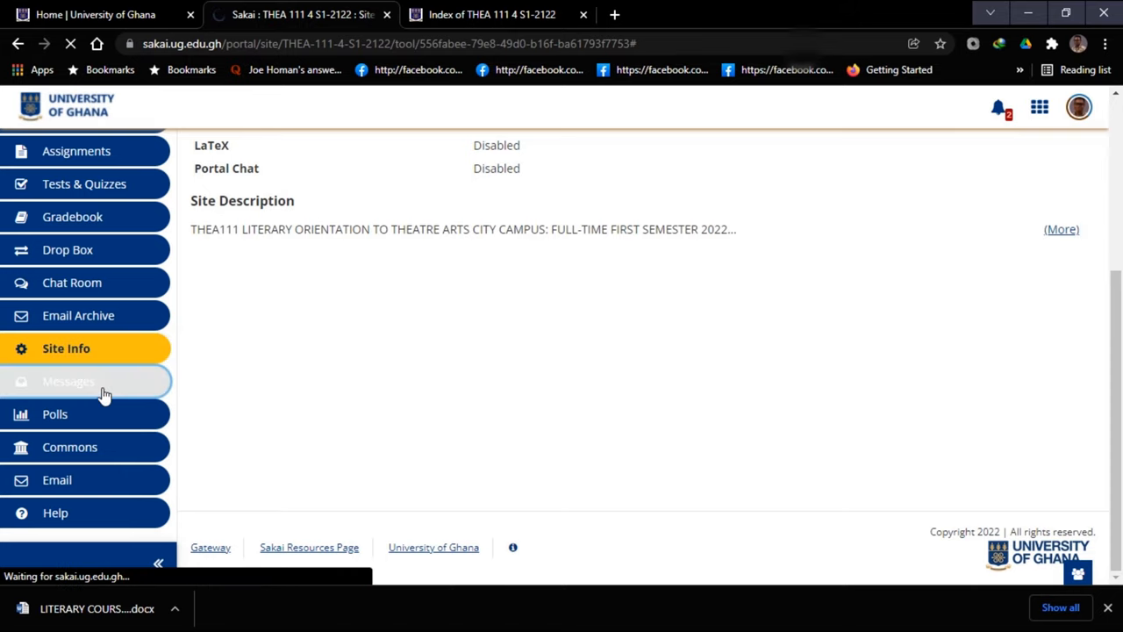
Step: Review the Messages page with its empty Received, Sent, Deleted and Draft folders
{"action": "left_click", "coordinate": [68, 381]}
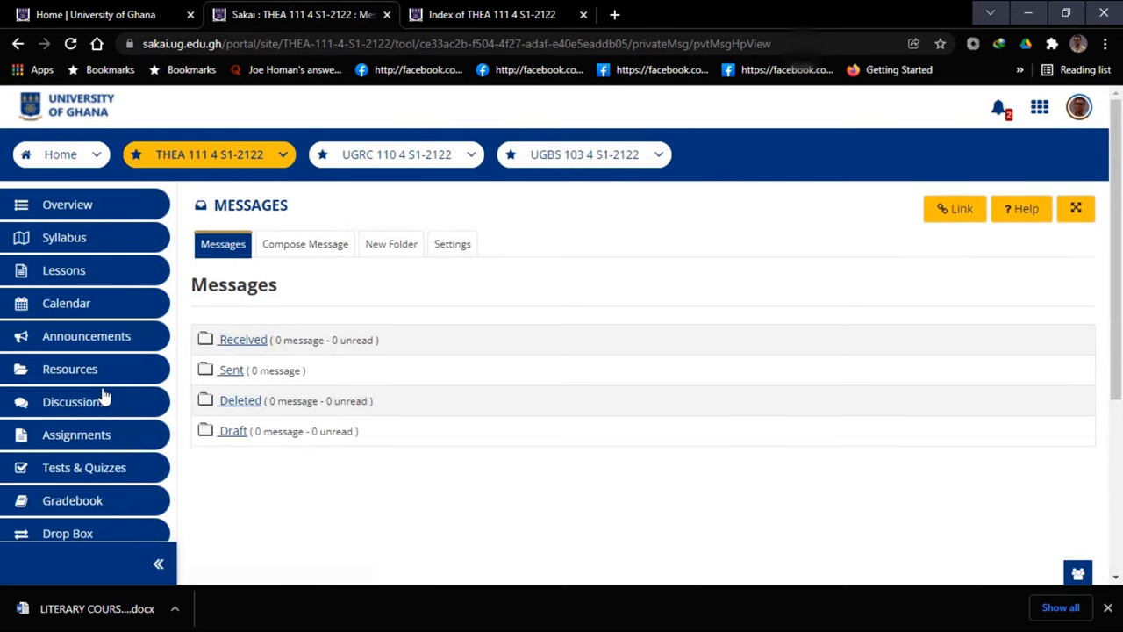
{"action": "scroll", "scroll_direction": "down", "scroll_amount": 3}
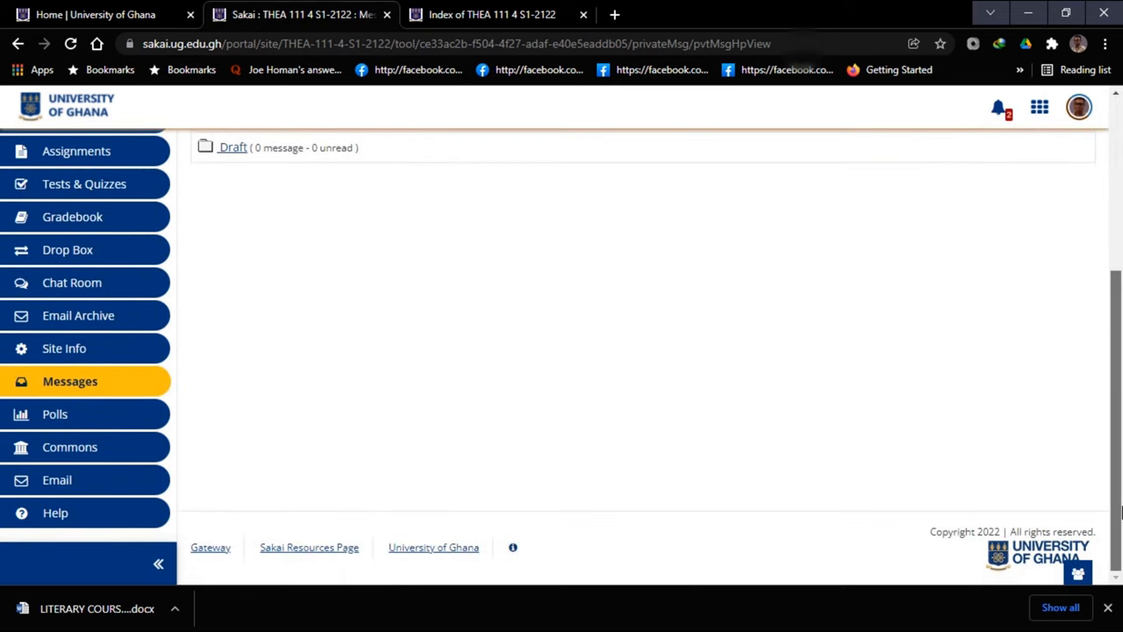
{"action": "mouse_move", "coordinate": [54, 414]}
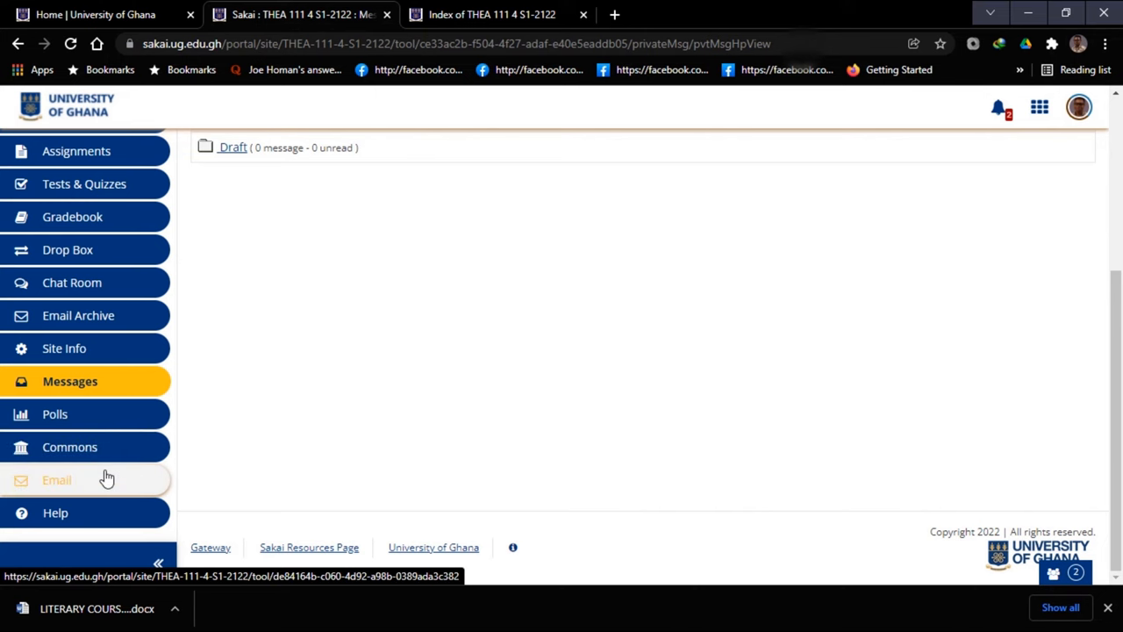
Step: Start a course email addressed to the Instructor role, reaching the Send Mail button
{"action": "left_click", "coordinate": [57, 479]}
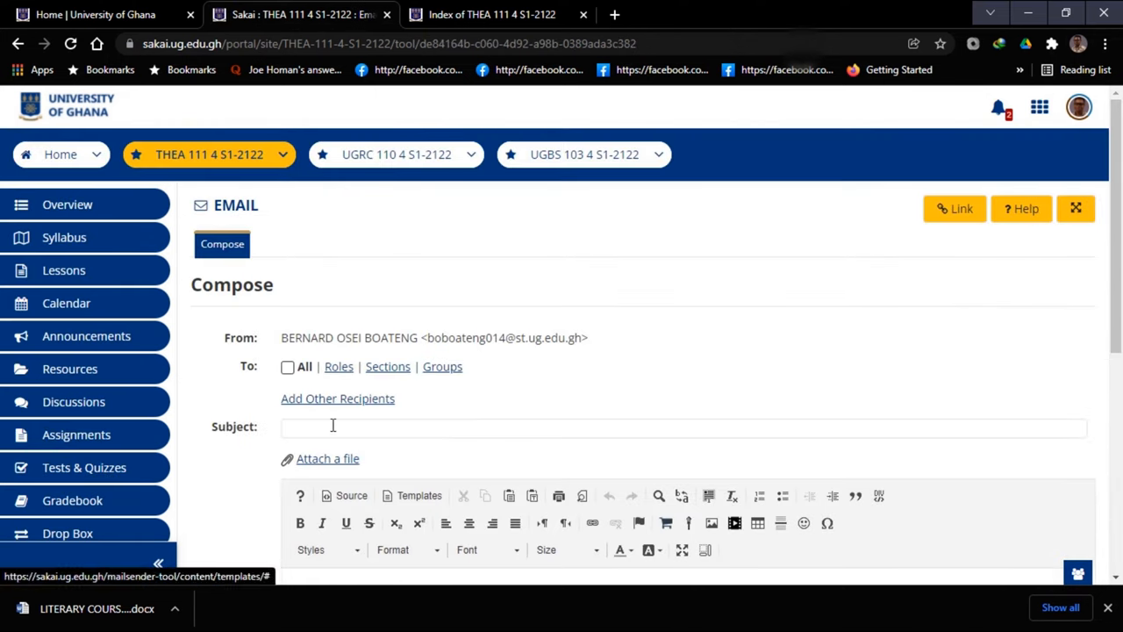
{"action": "left_click", "coordinate": [333, 427]}
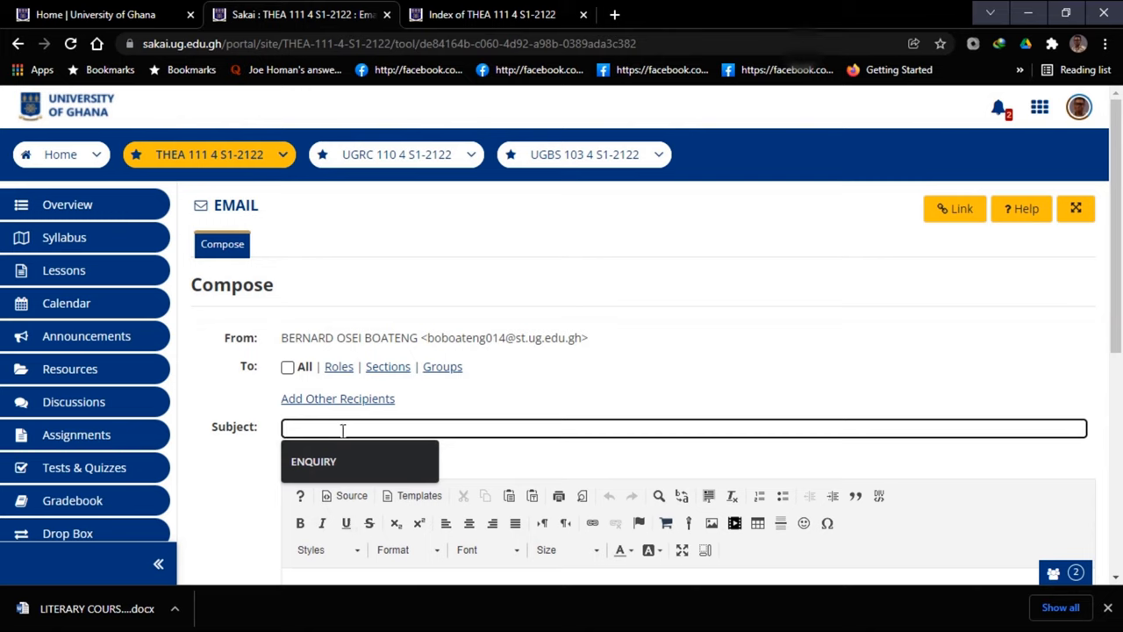
{"action": "mouse_move", "coordinate": [344, 386]}
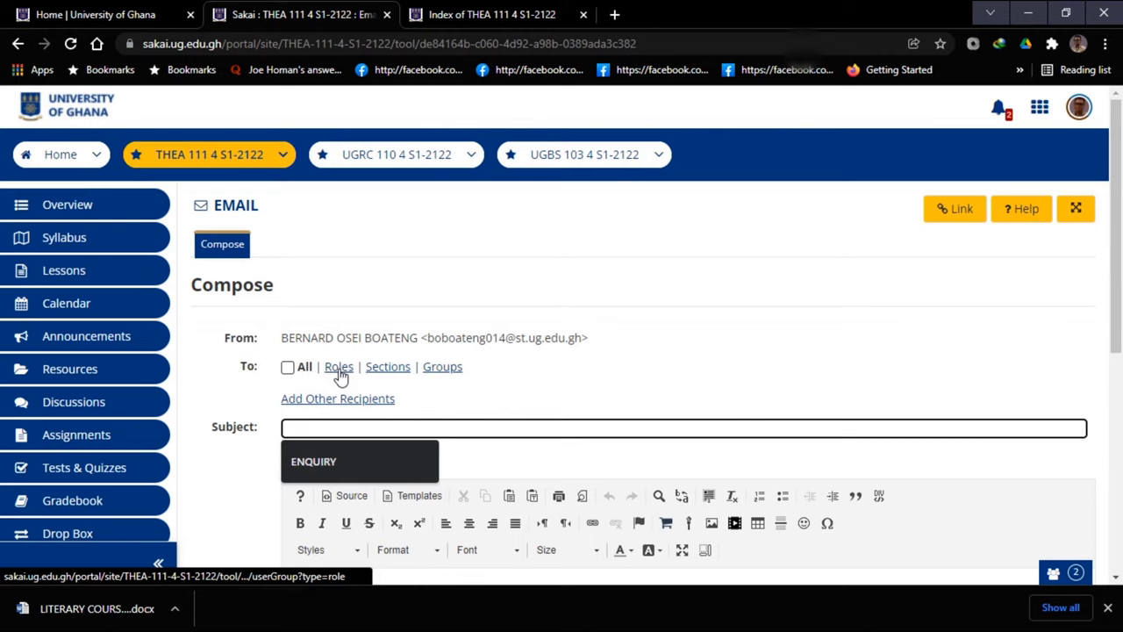
{"action": "left_click", "coordinate": [339, 366]}
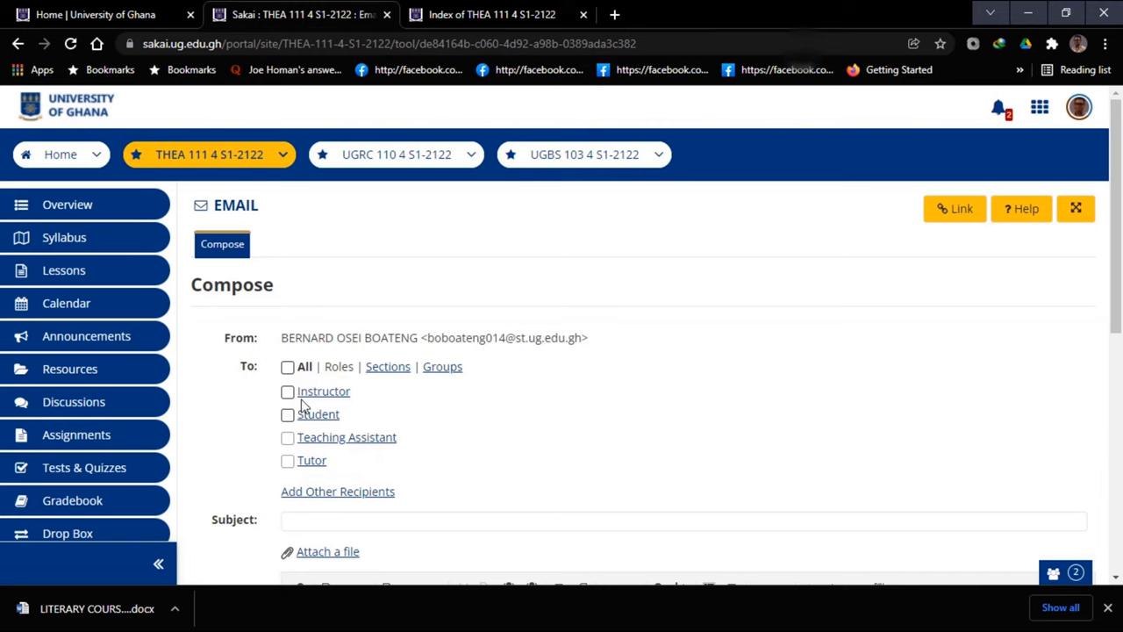
{"action": "left_click", "coordinate": [287, 392]}
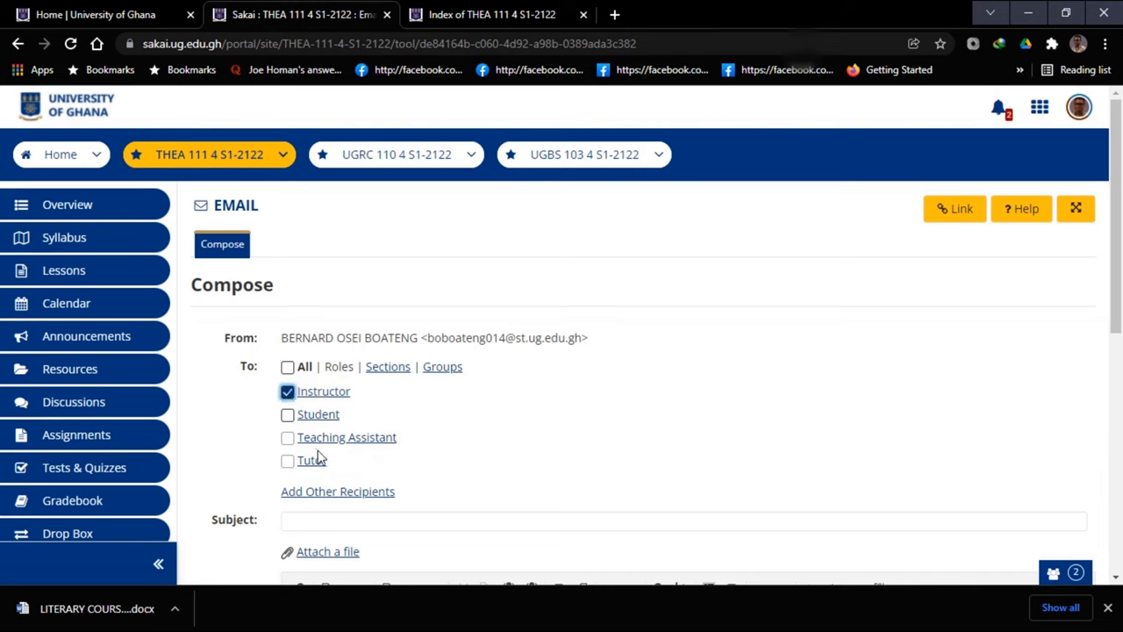
{"action": "scroll", "scroll_direction": "down", "scroll_amount": 3}
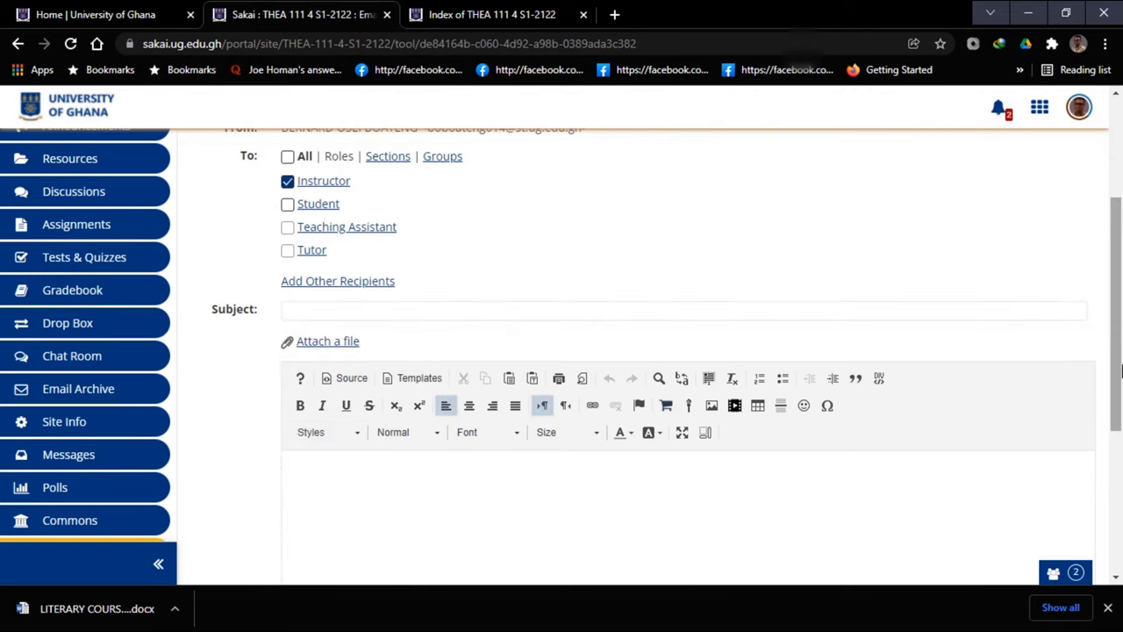
{"action": "scroll", "scroll_direction": "down", "scroll_amount": 3}
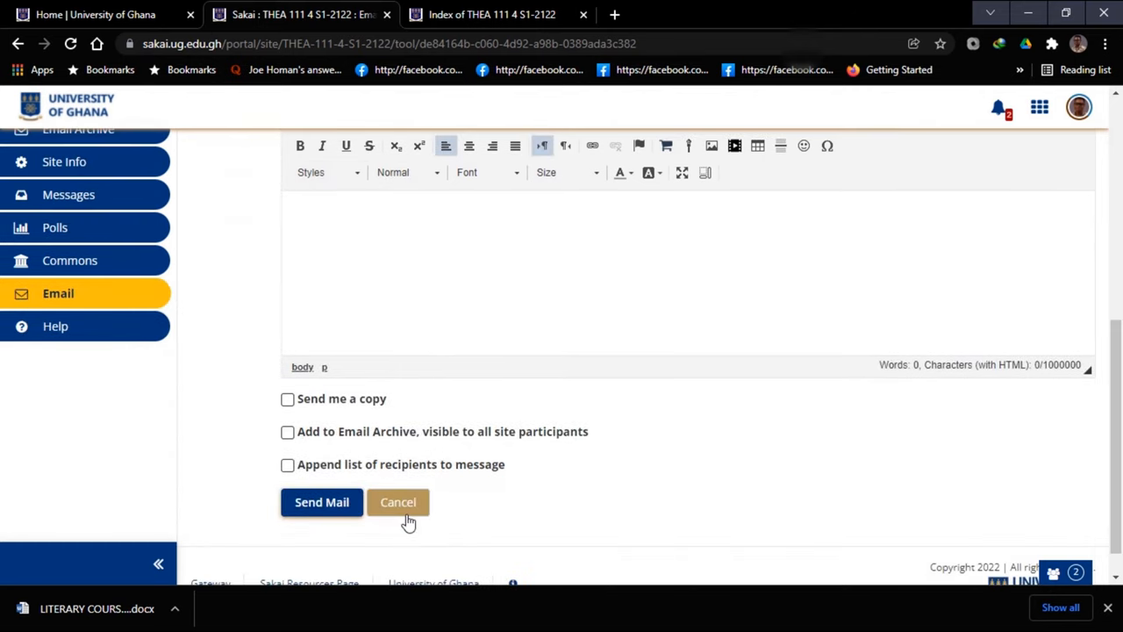
{"action": "mouse_move", "coordinate": [341, 523]}
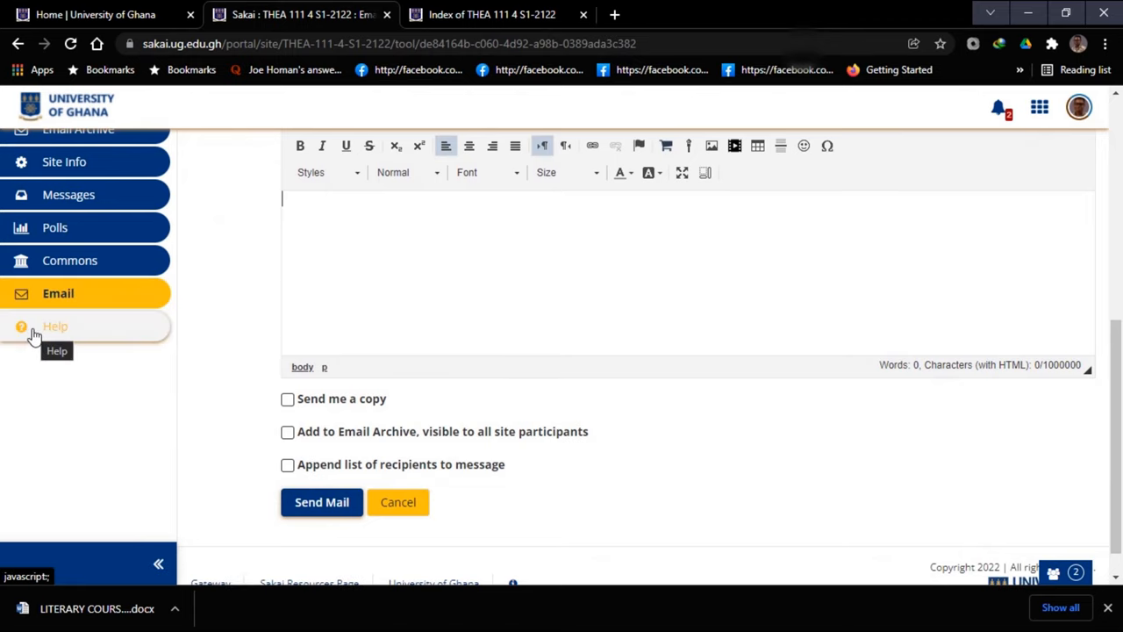
{"action": "left_click", "coordinate": [55, 324]}
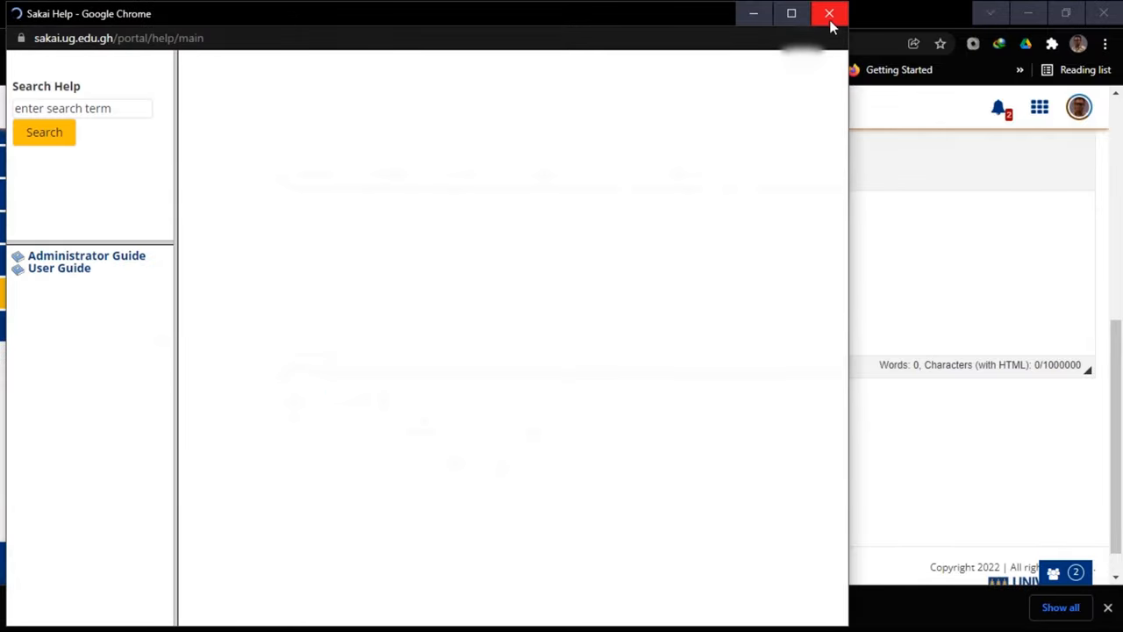
{"action": "left_click", "coordinate": [828, 14]}
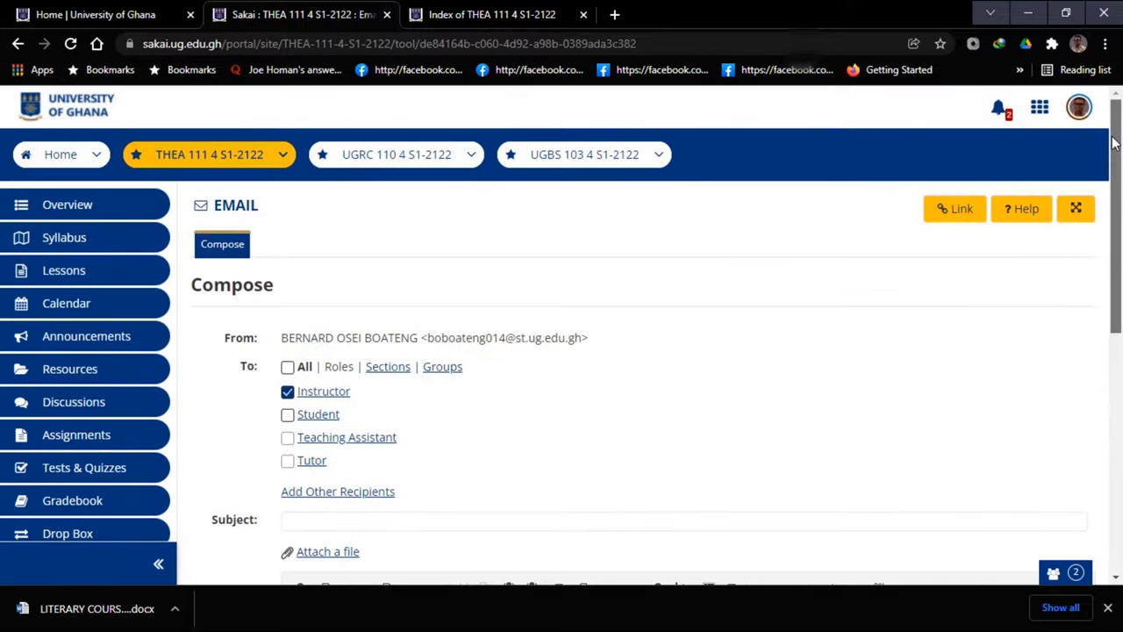
{"action": "mouse_move", "coordinate": [1039, 107]}
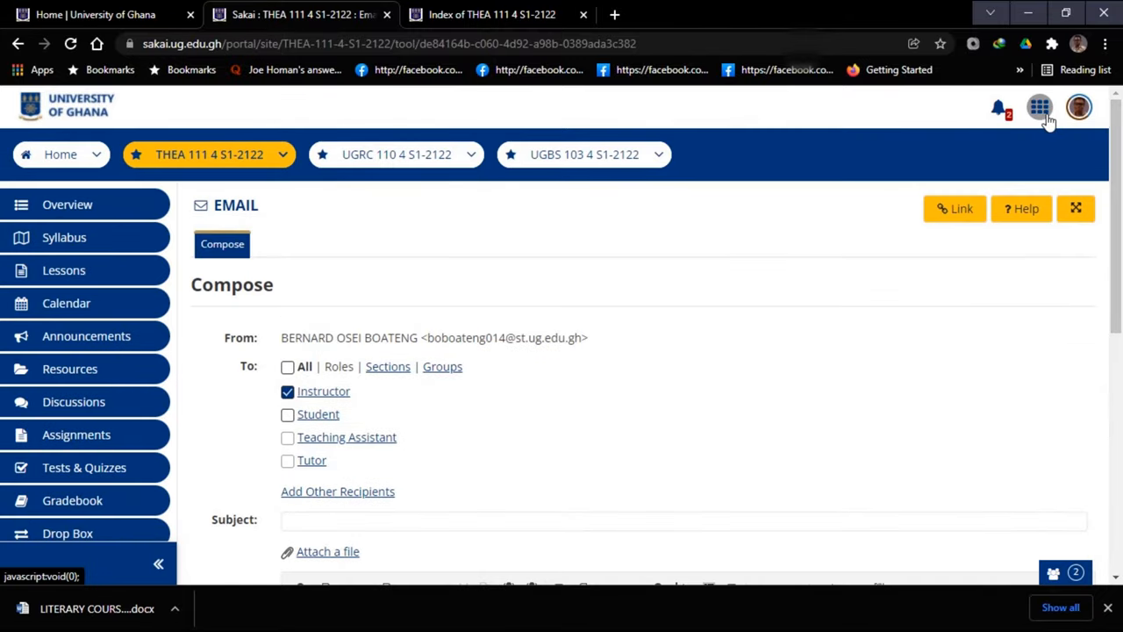
{"action": "left_click", "coordinate": [1039, 107]}
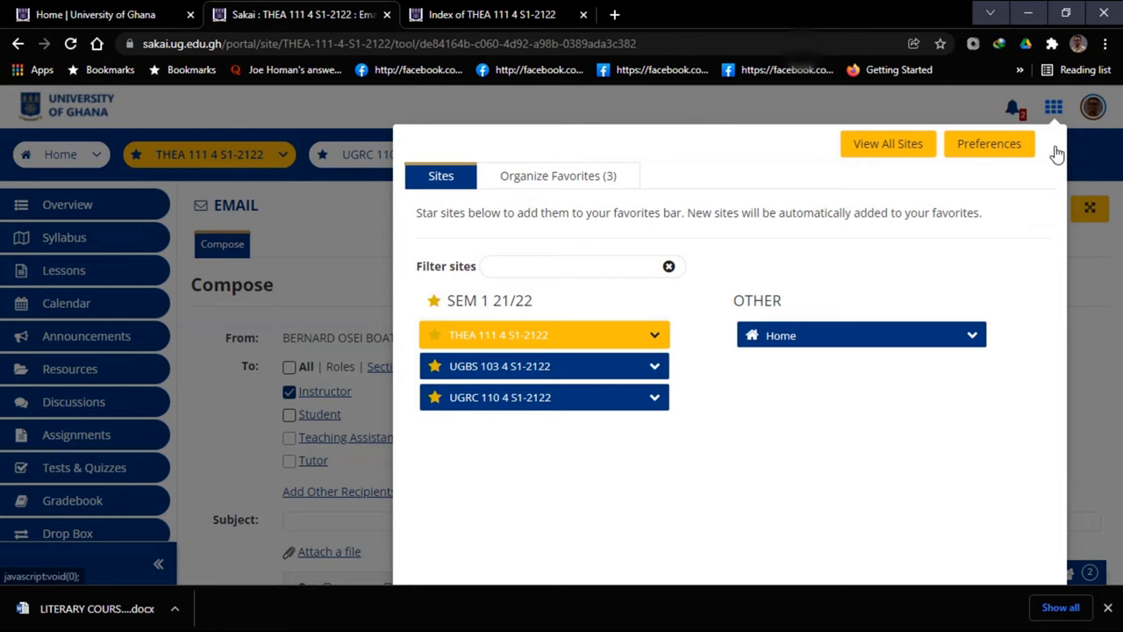
{"action": "left_click", "coordinate": [1039, 108]}
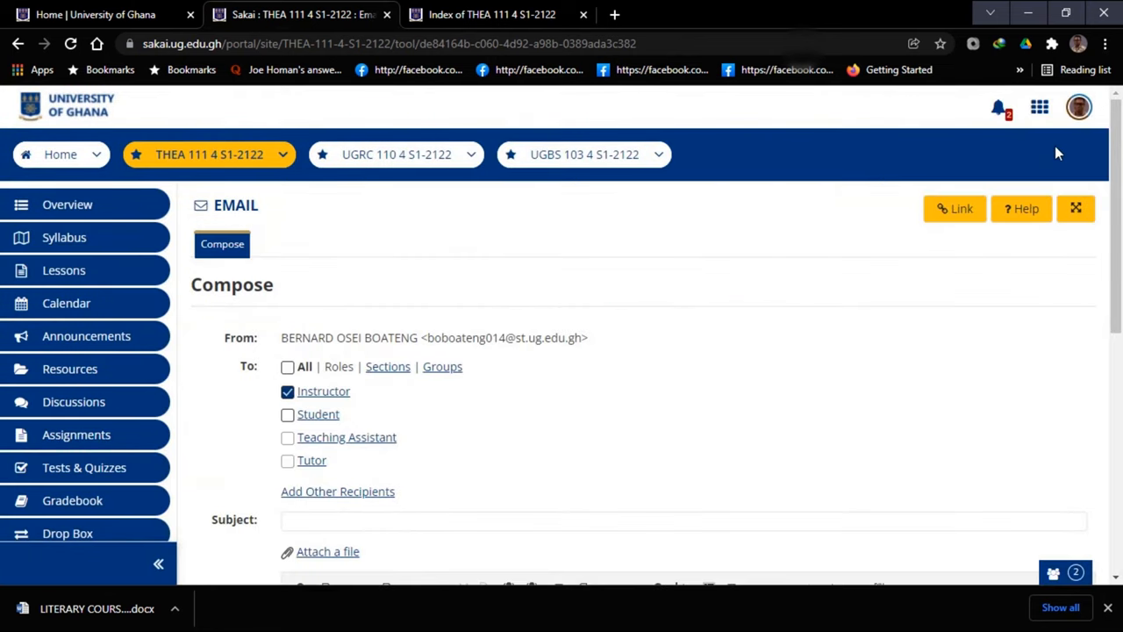
Step: Log out from the profile menu, landing on the Sakai Gateway welcome page
{"action": "left_click", "coordinate": [1079, 107]}
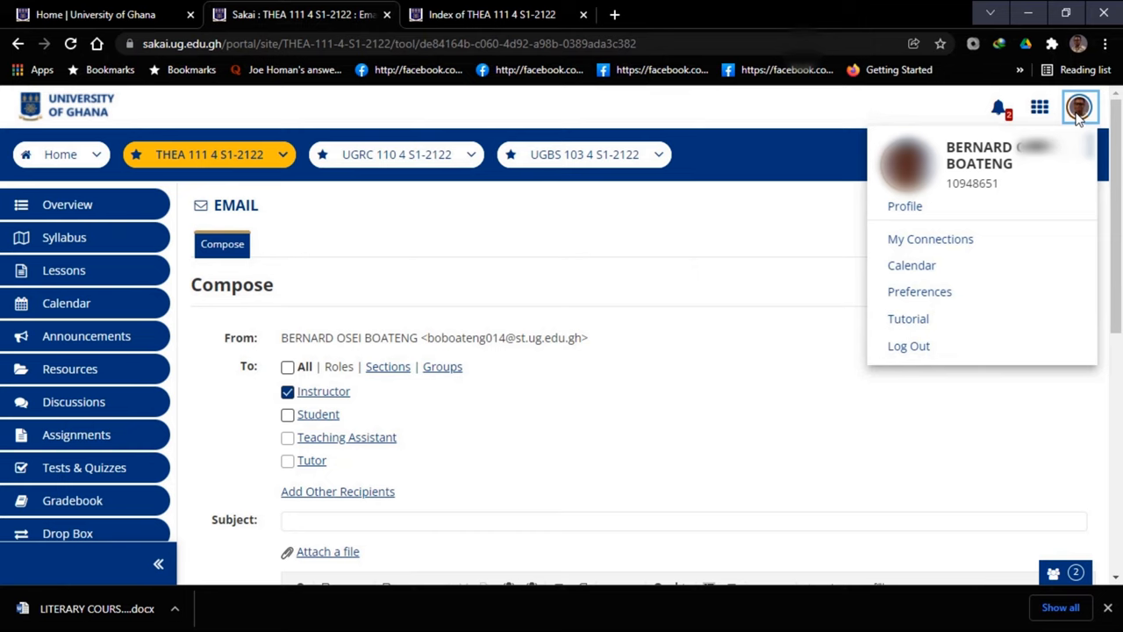
{"action": "mouse_move", "coordinate": [884, 352]}
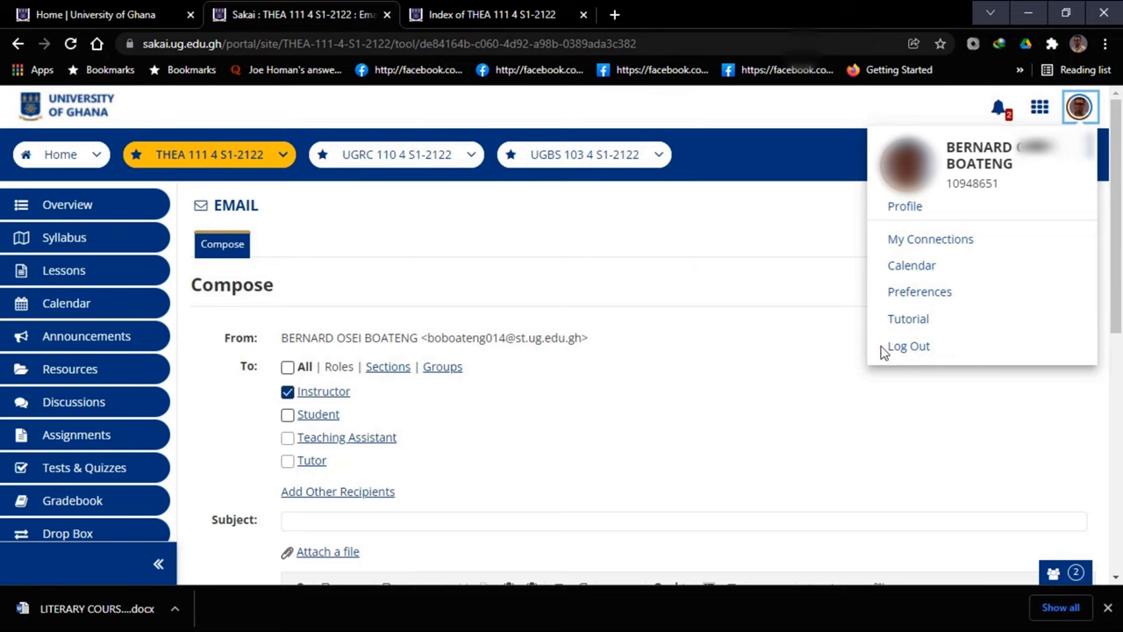
{"action": "mouse_move", "coordinate": [909, 350]}
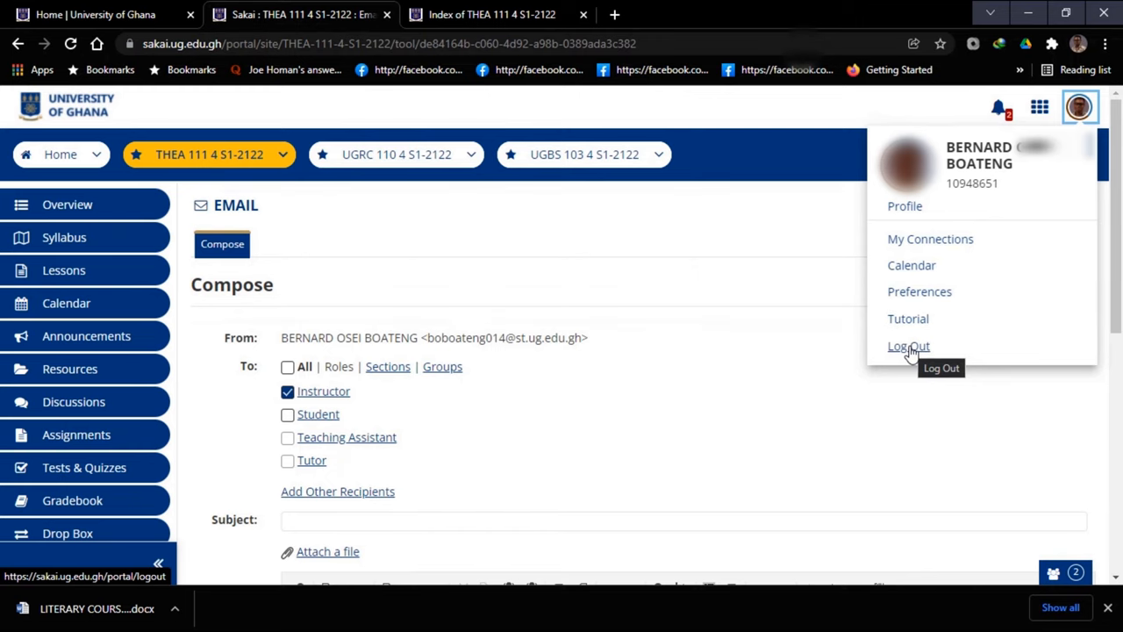
{"action": "left_click", "coordinate": [909, 346]}
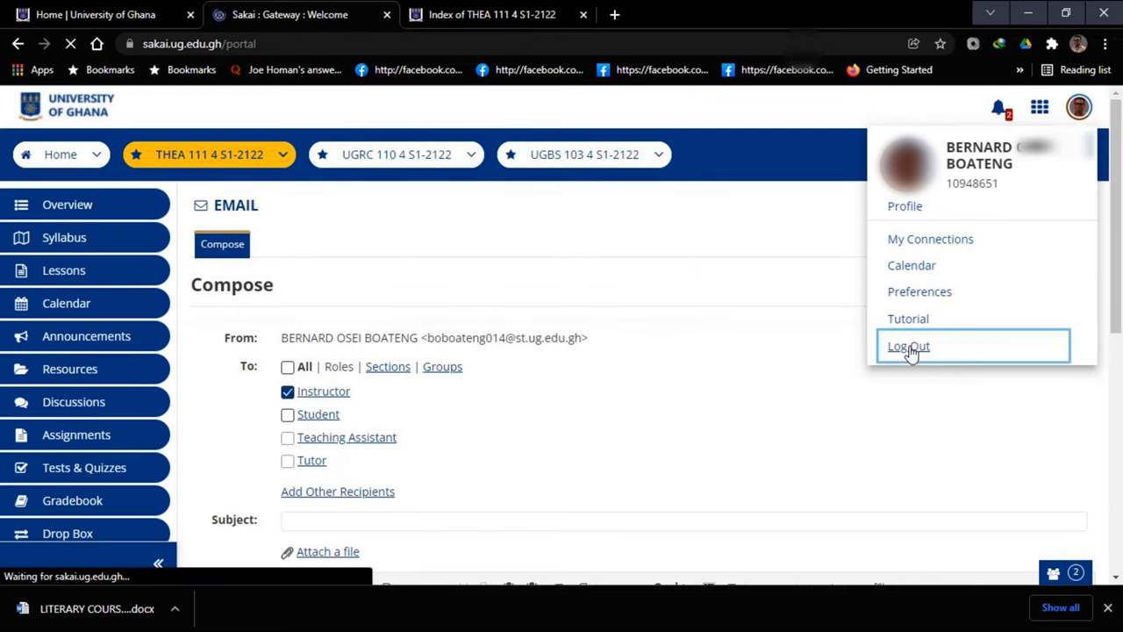
{"action": "left_click", "coordinate": [909, 346]}
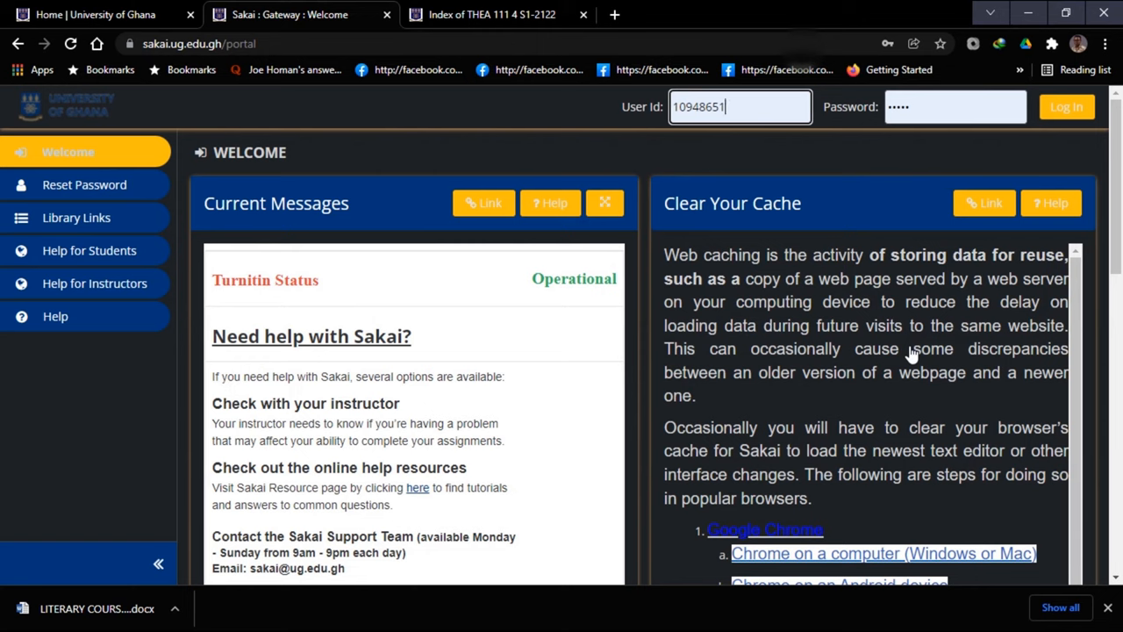
{"action": "mouse_move", "coordinate": [1119, 295]}
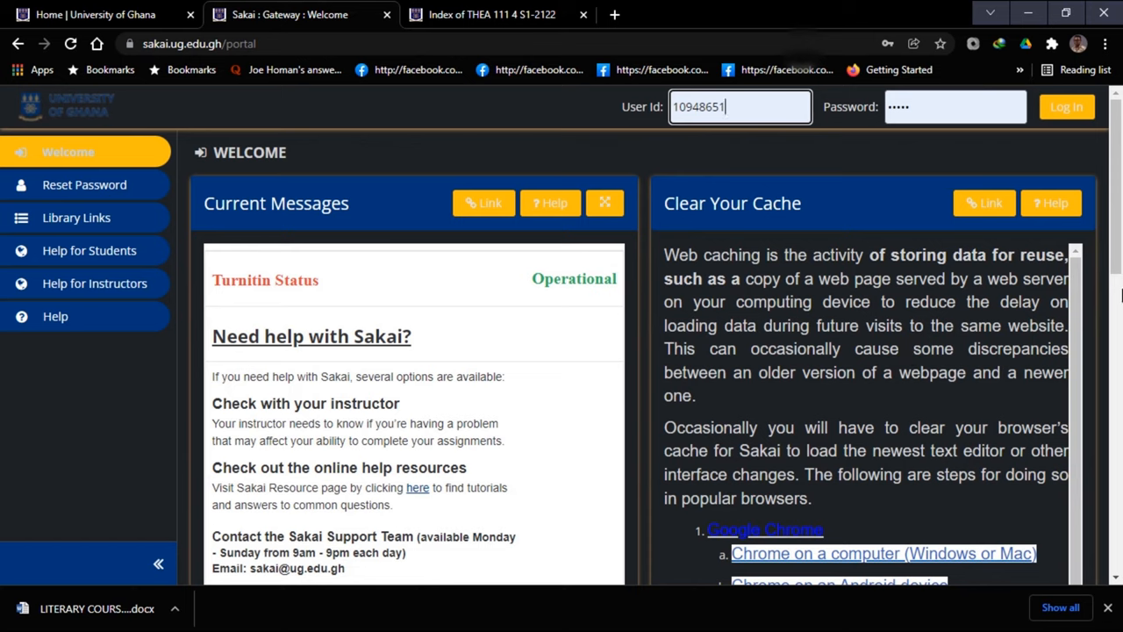